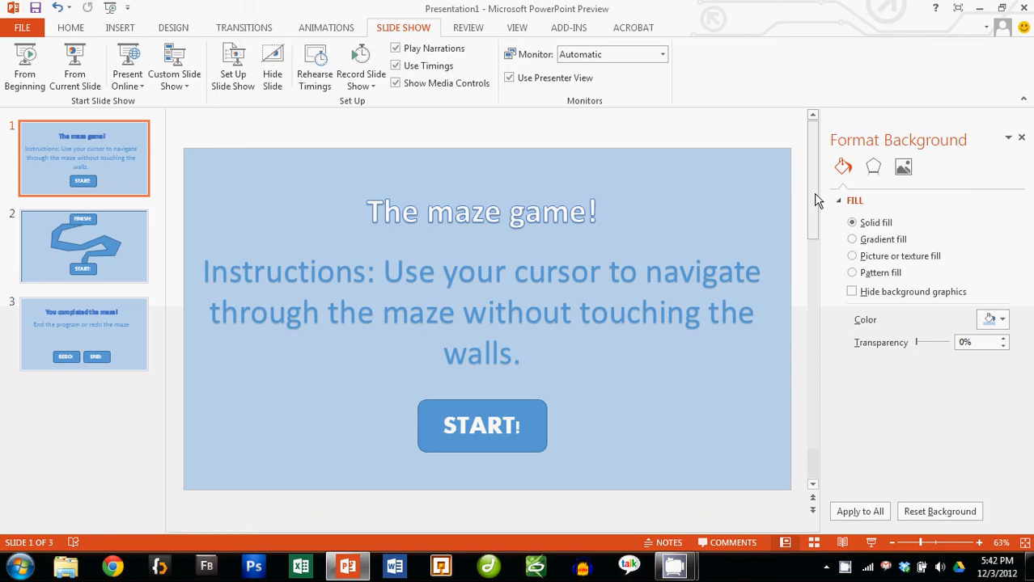
# - Review the maze slide, return to the title slide and start the slide show from the beginning
pyautogui.click(84, 246)
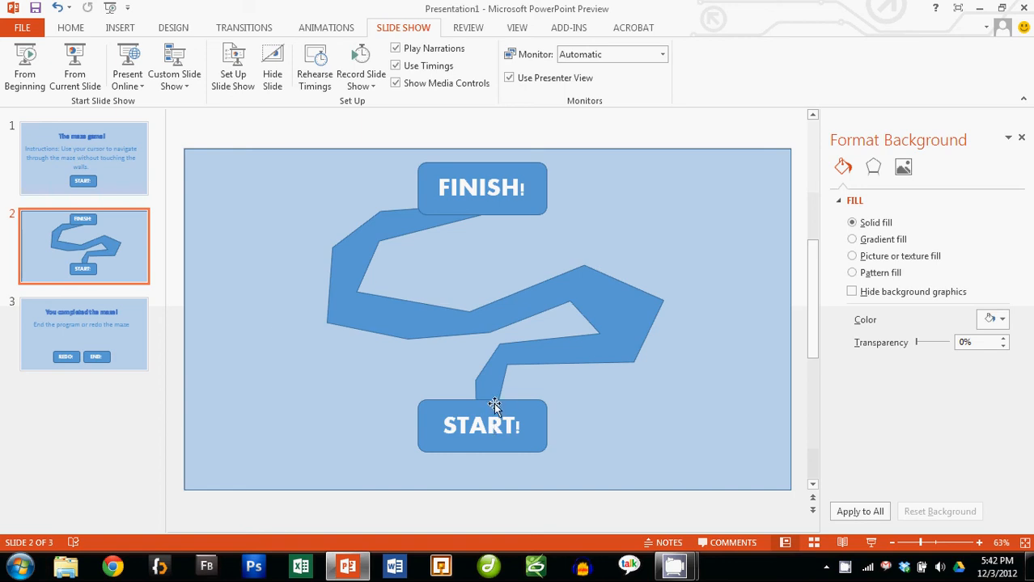
pyautogui.click(84, 158)
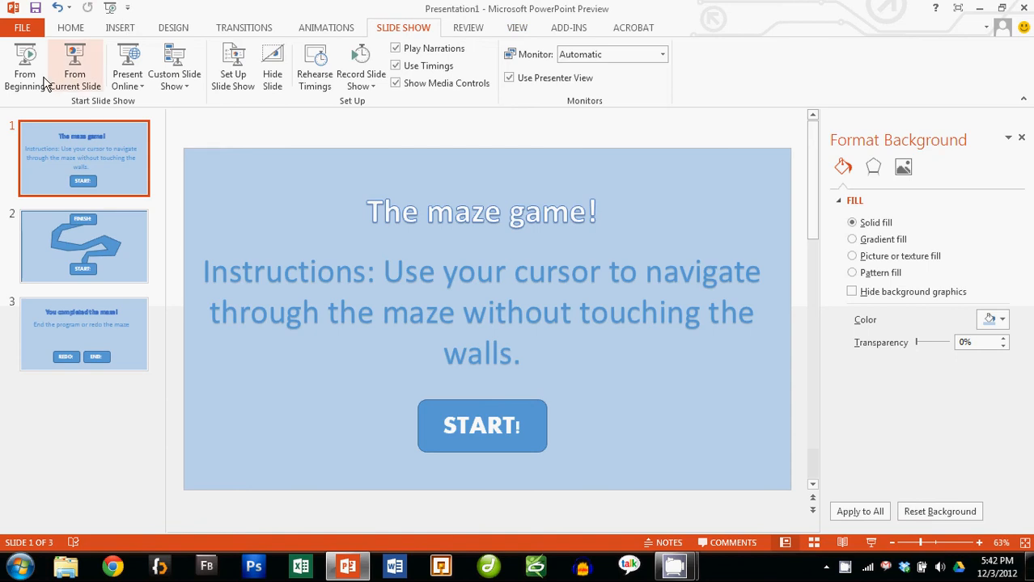
pyautogui.click(75, 62)
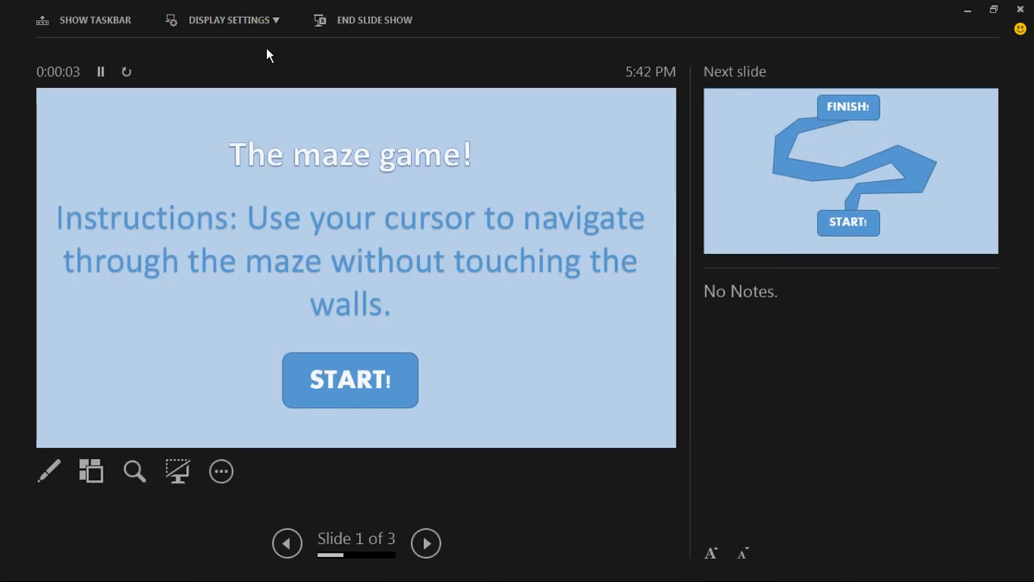
# - Play through the maze to the completion slide, then end the show with Escape
pyautogui.click(350, 380)
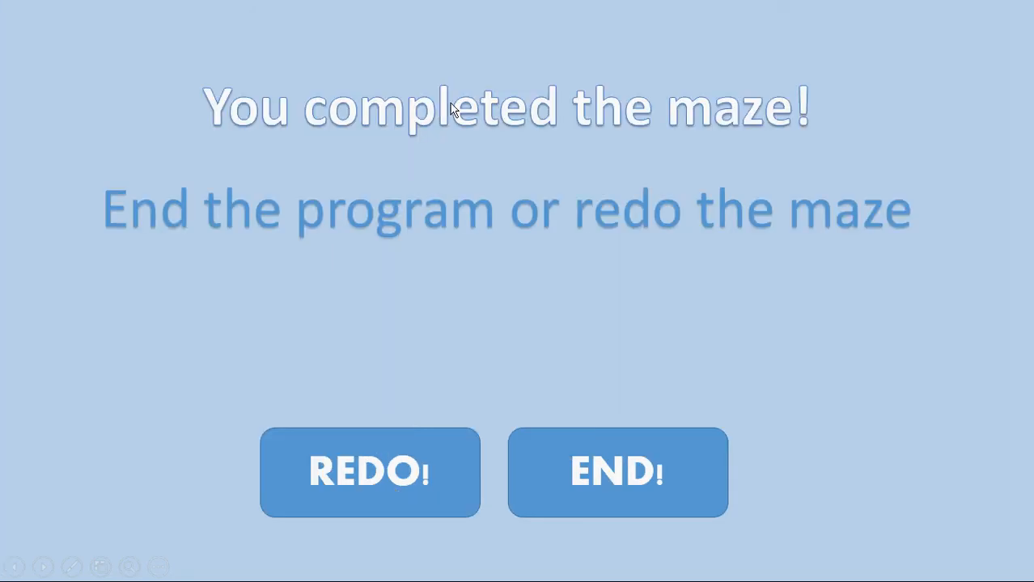
pyautogui.moveTo(718, 178)
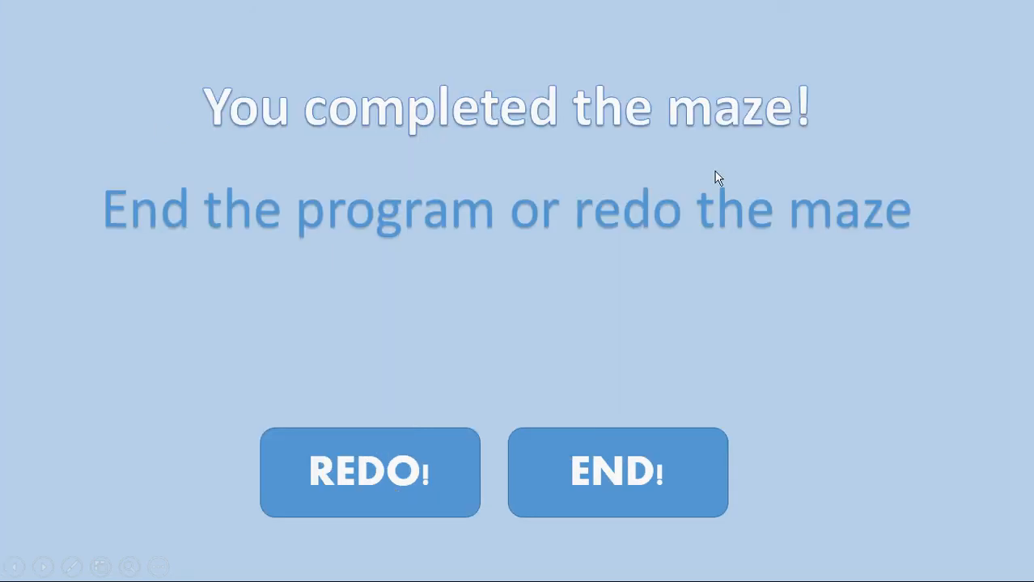
pyautogui.press('Escape')
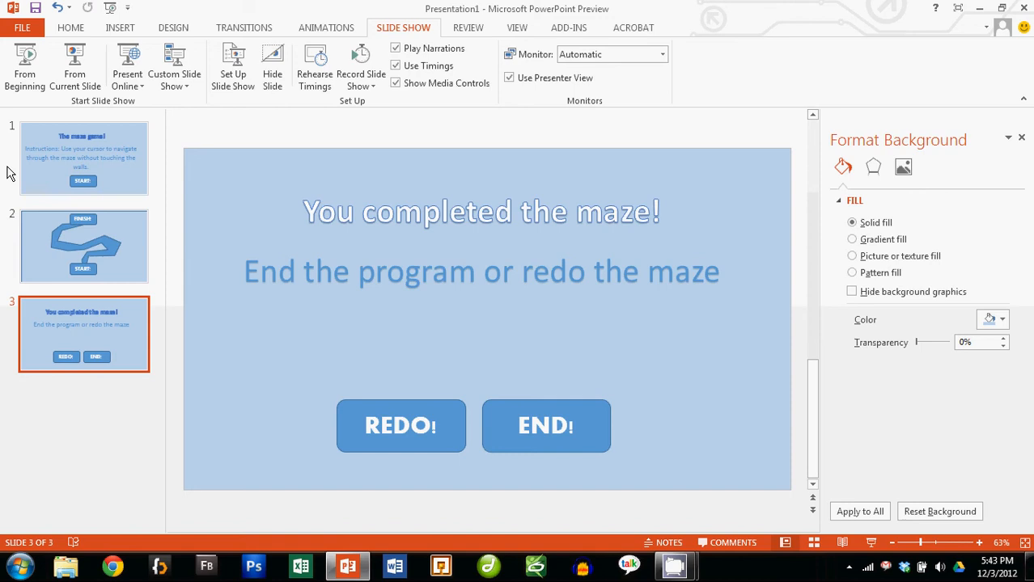
# - Create a new blank presentation via File > New > Blank Presentation
pyautogui.click(85, 158)
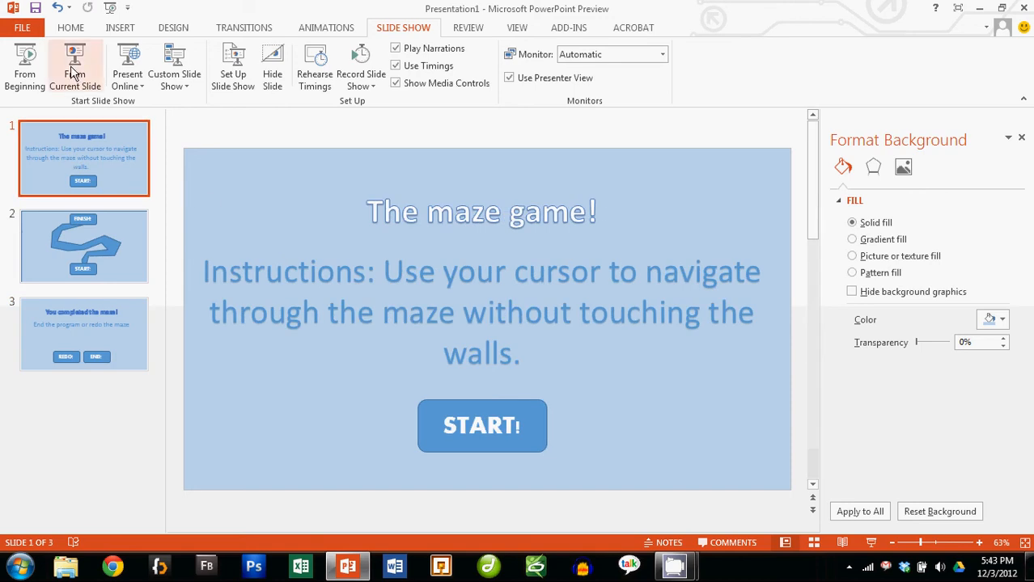
pyautogui.click(22, 26)
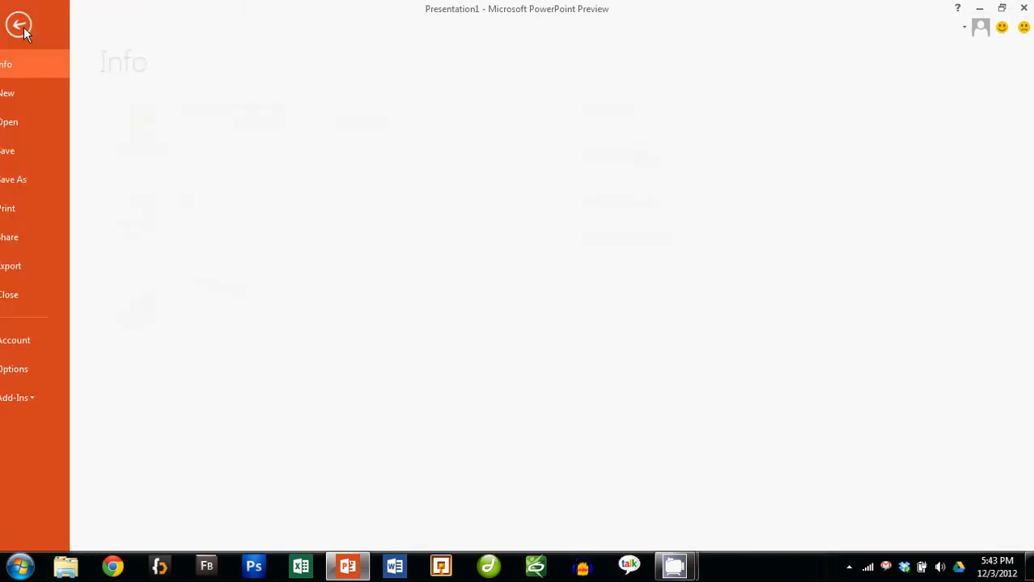
pyautogui.click(29, 92)
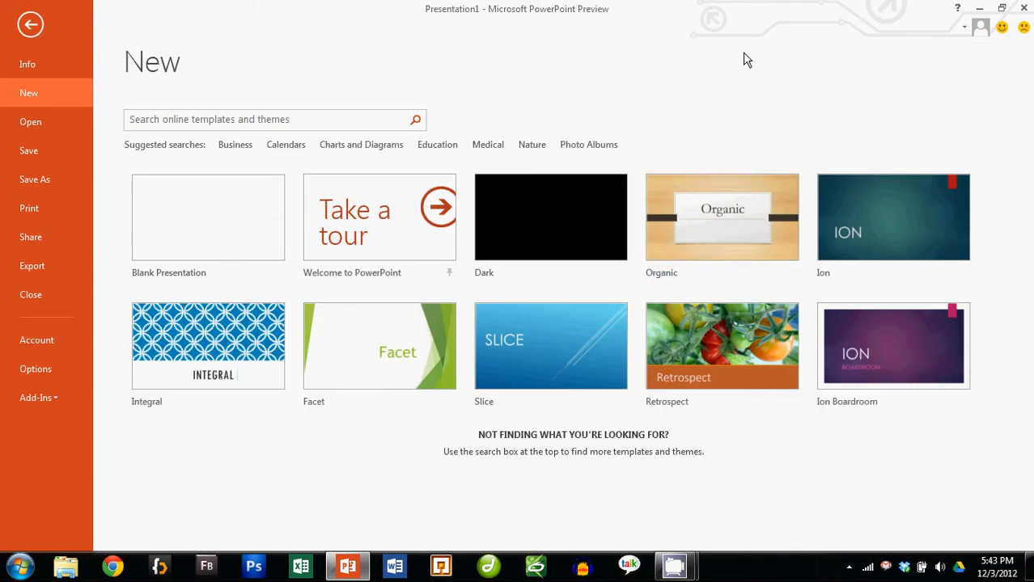
pyautogui.moveTo(752, 65)
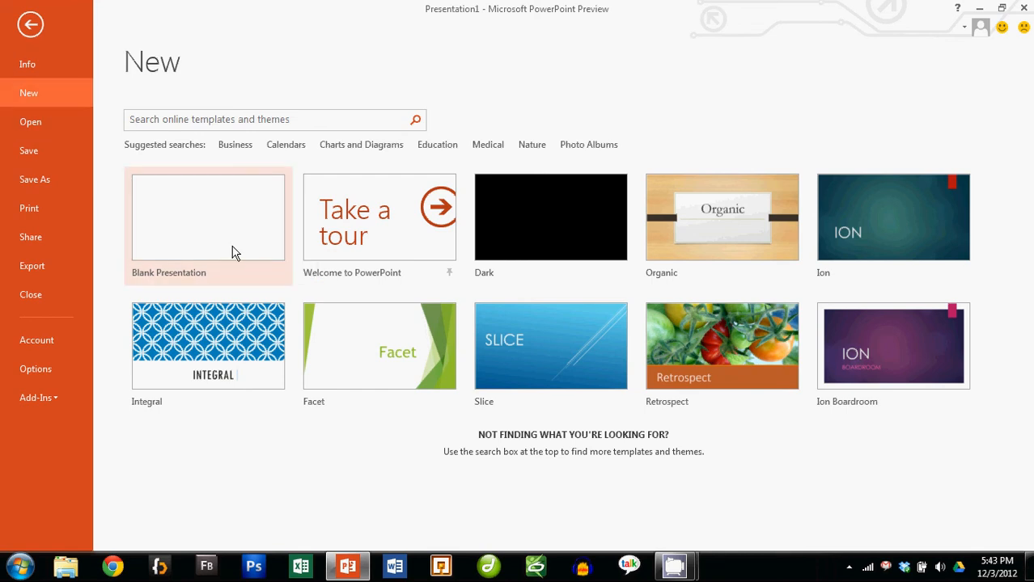
pyautogui.click(207, 217)
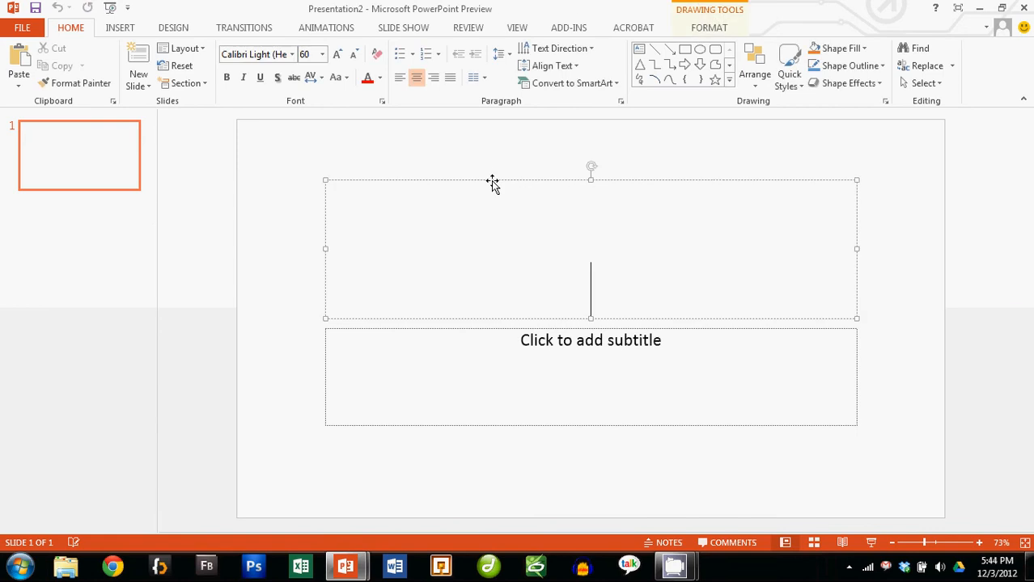
pyautogui.moveTo(545, 330)
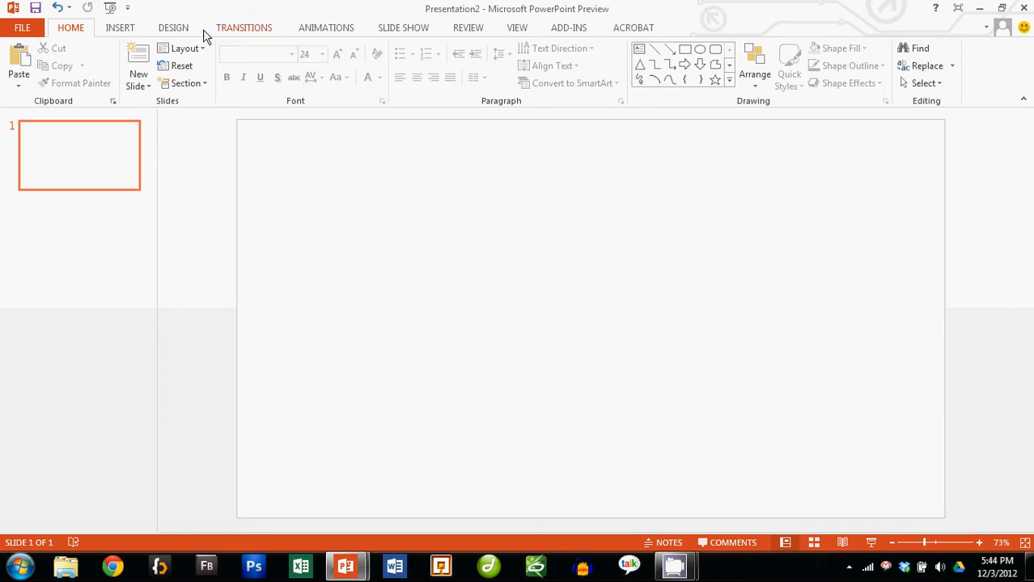
# - Insert a WordArt title reading 'The Maze Game!' at the top of the blank slide
pyautogui.click(576, 65)
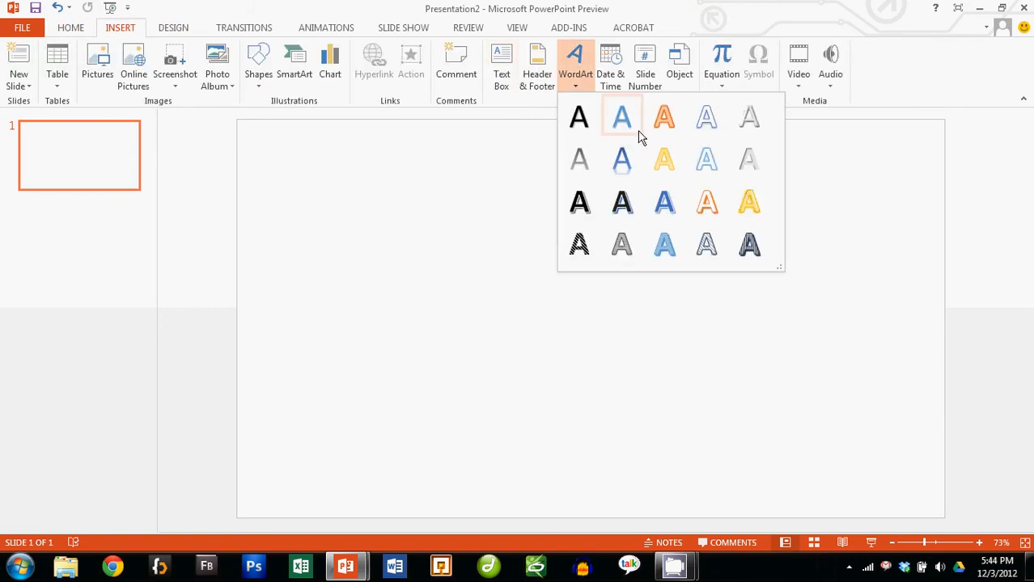
pyautogui.moveTo(664, 116)
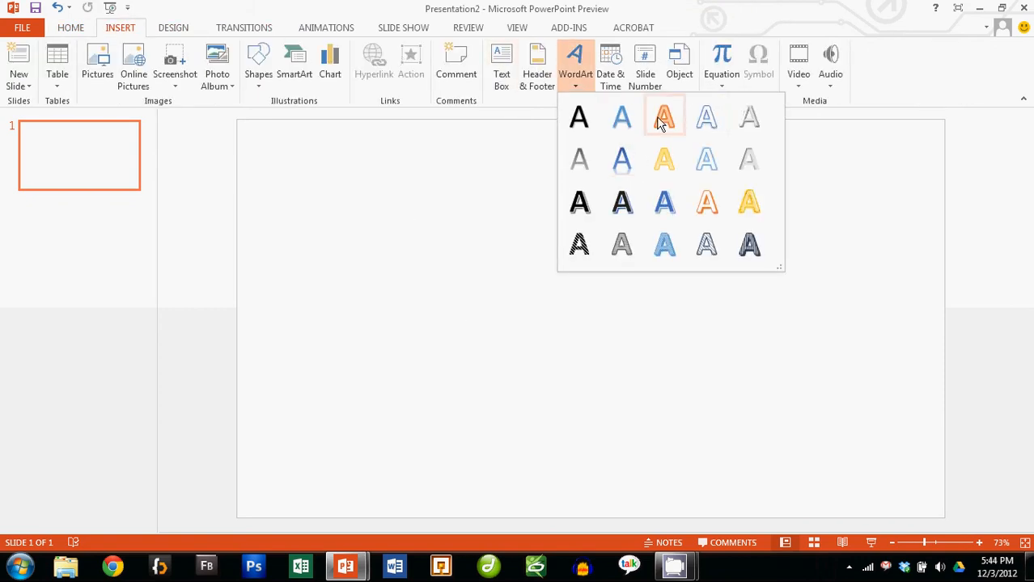
pyautogui.click(664, 117)
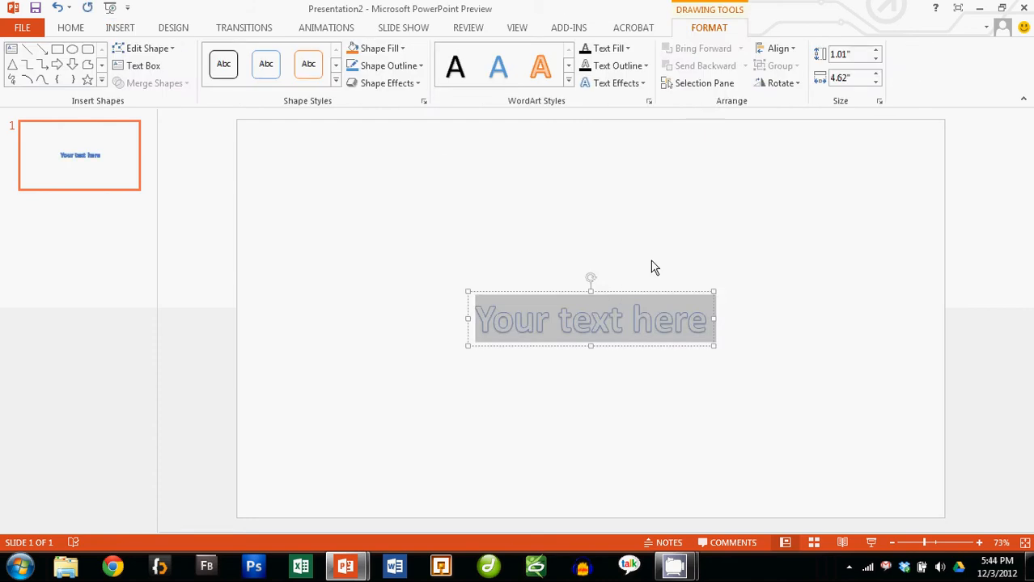
pyautogui.write('The Maze Game!')
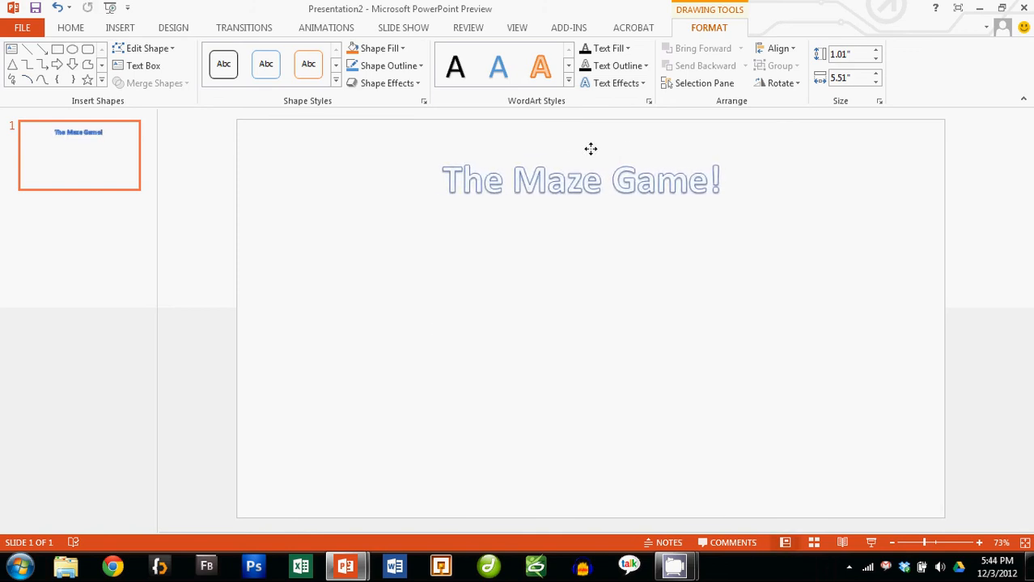
pyautogui.click(120, 26)
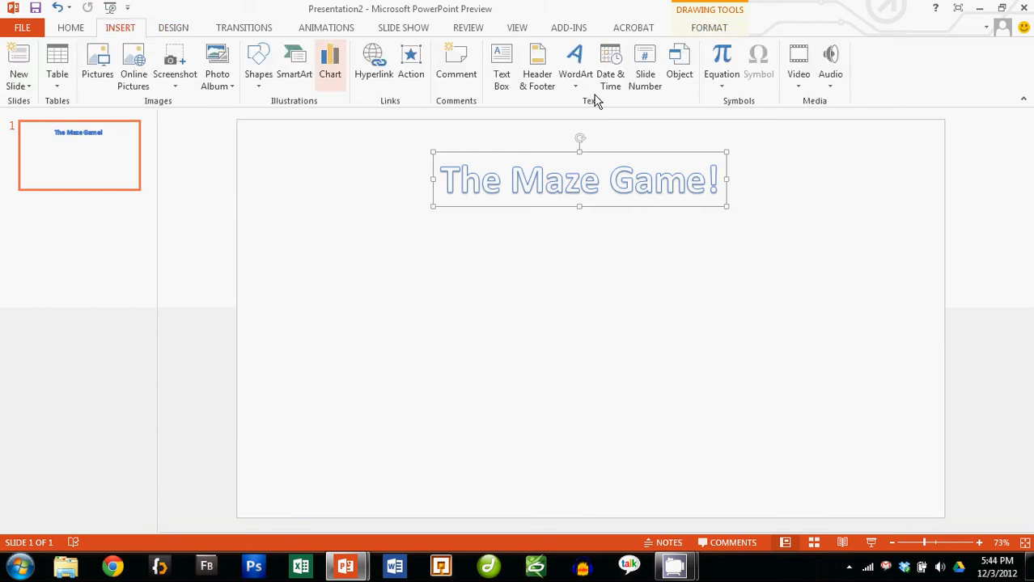
# - Add a second WordArt block: 'Instructions:' navigate through the maze without touching the walls
pyautogui.click(576, 61)
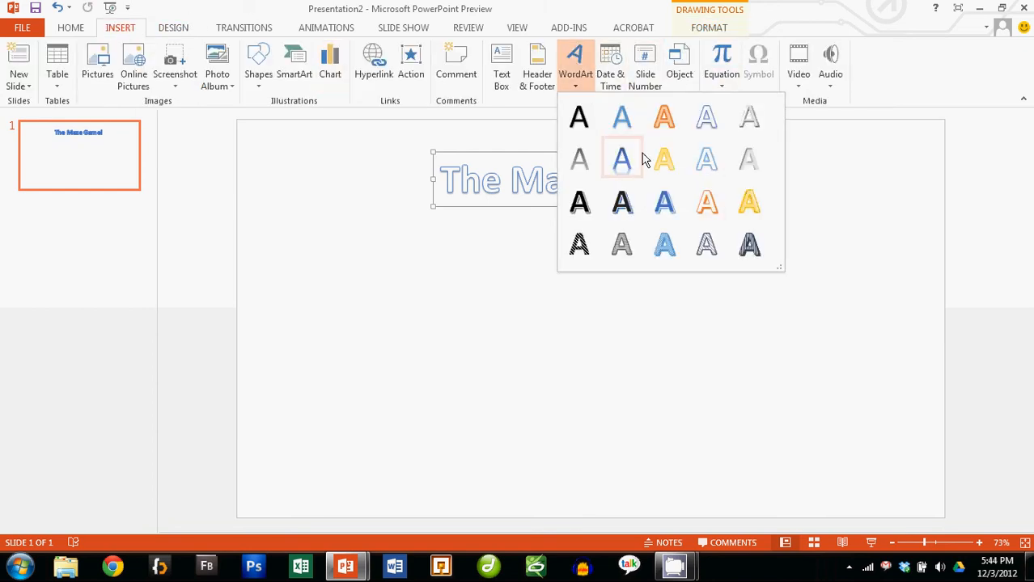
pyautogui.click(621, 160)
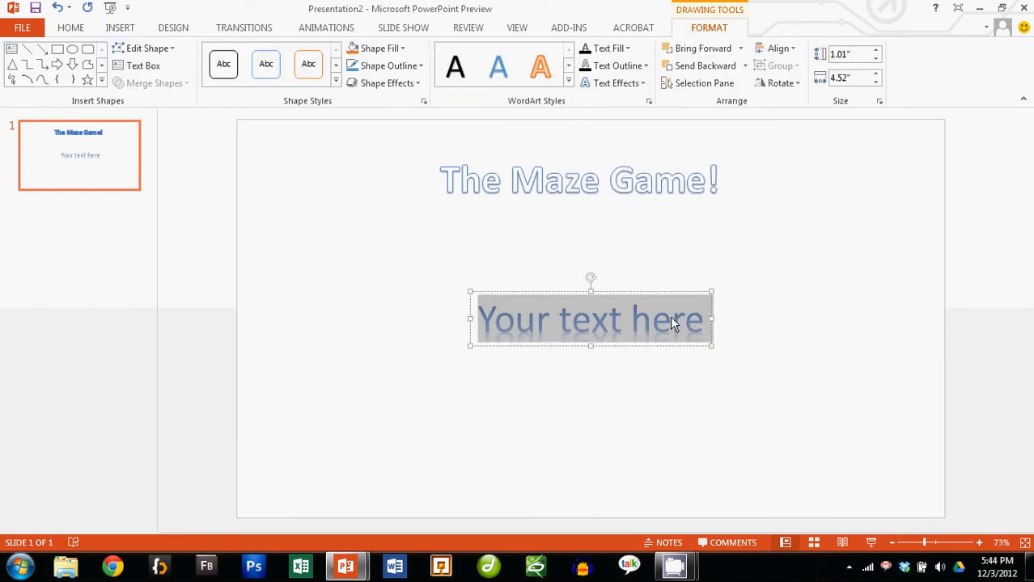
pyautogui.write('Instructi')
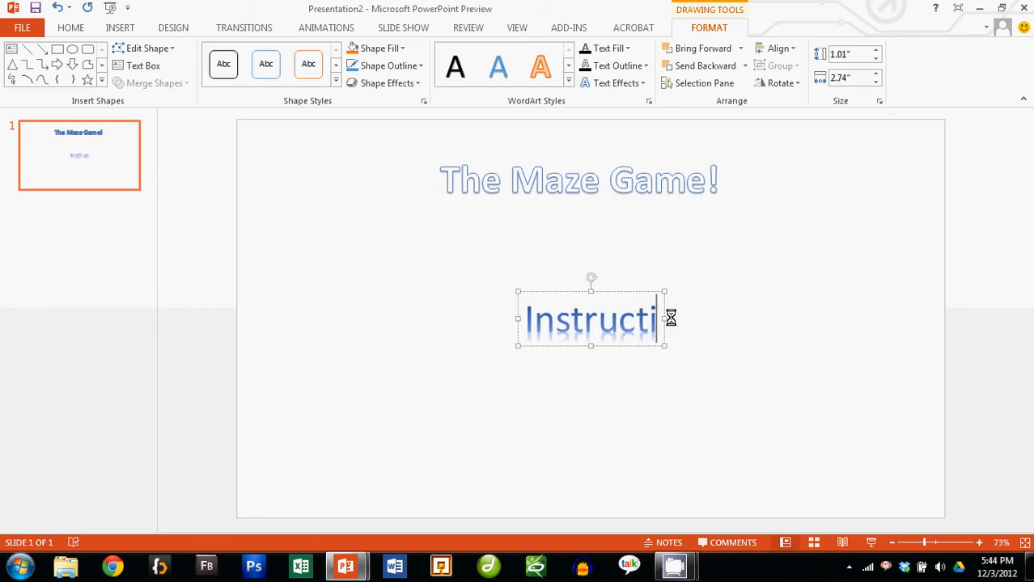
pyautogui.write('ons:')
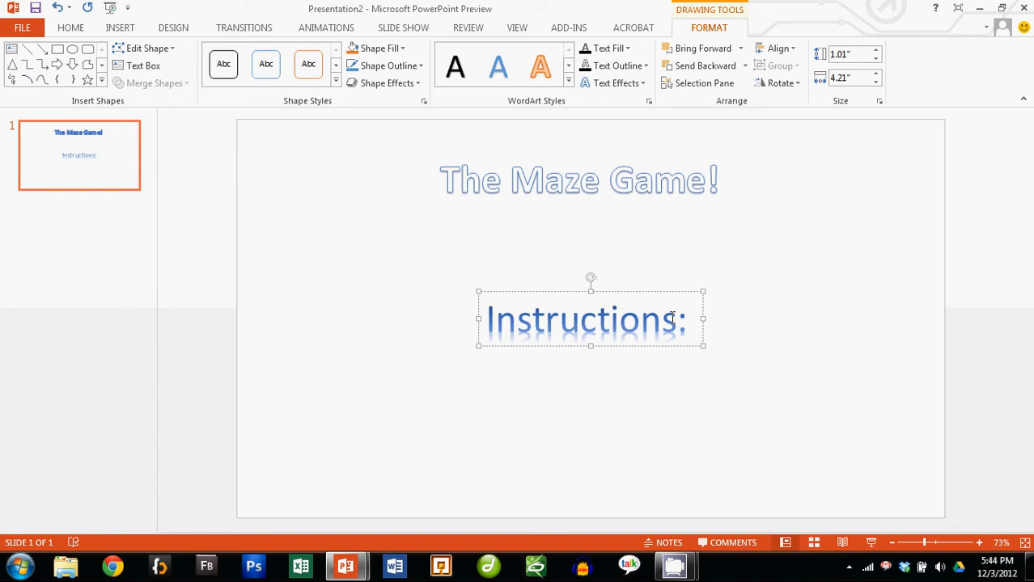
pyautogui.write('Yo')
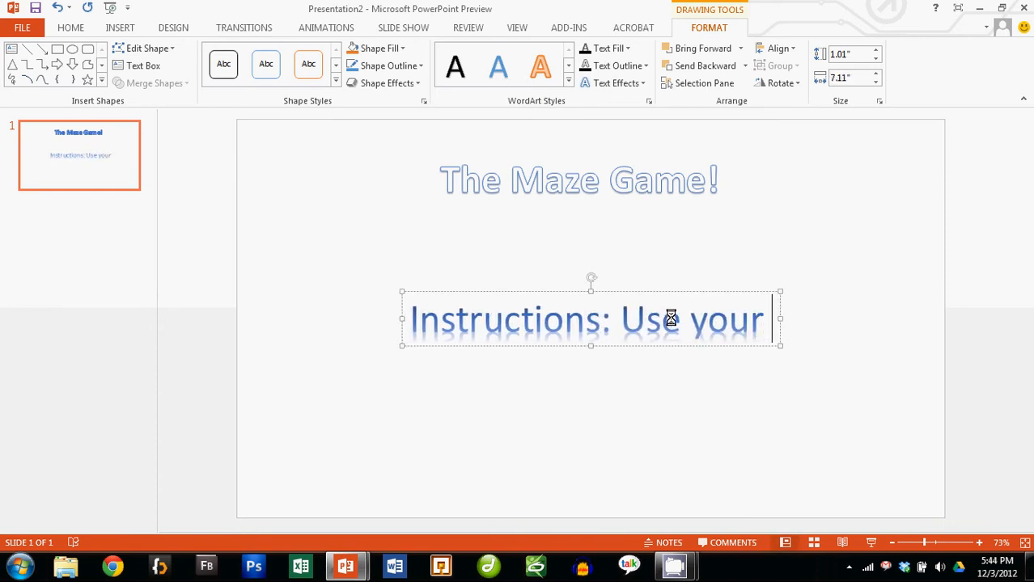
pyautogui.write('sor to navigate')
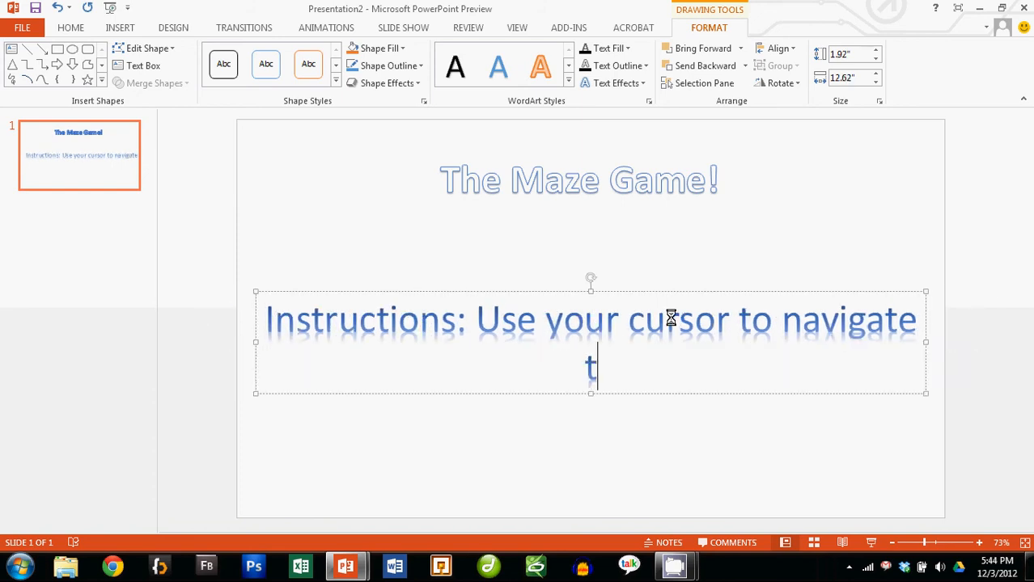
pyautogui.write('hrough the')
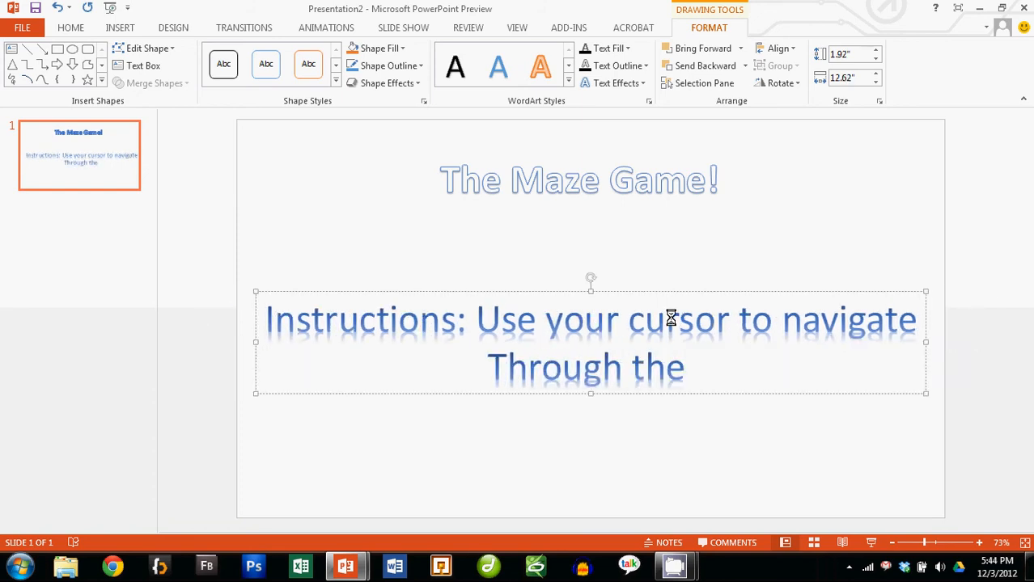
pyautogui.write('maze without touching')
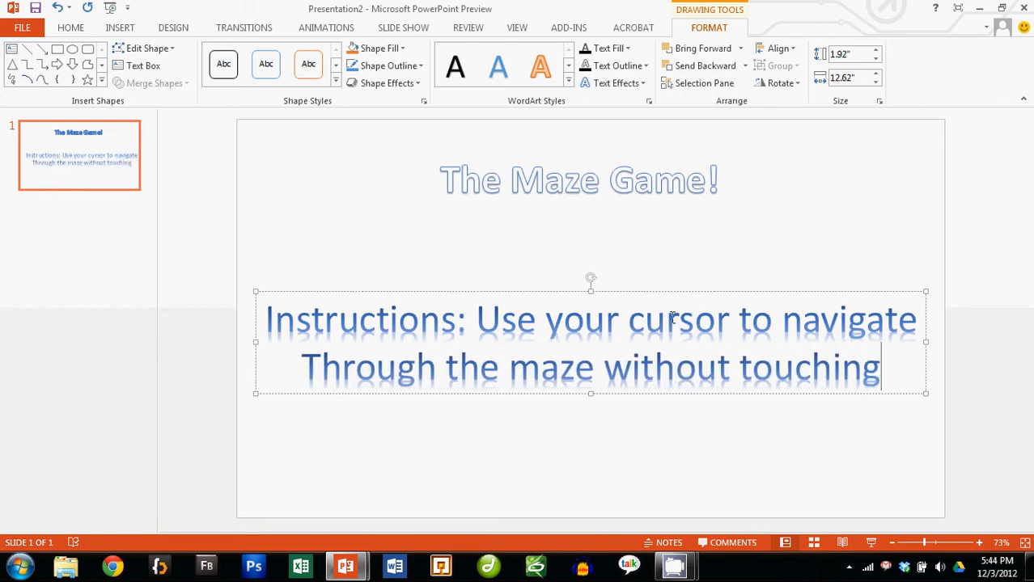
pyautogui.write('The wals')
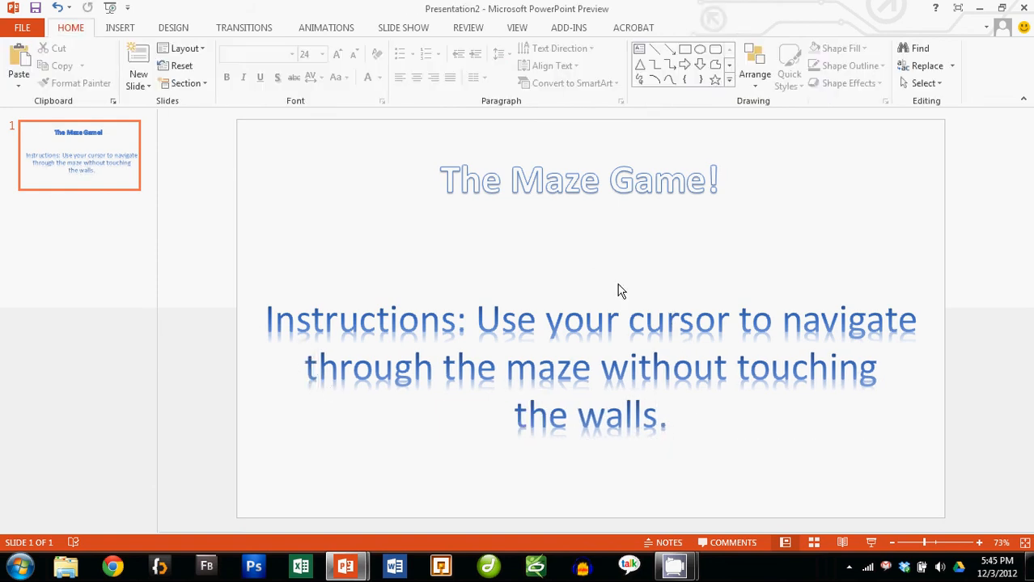
pyautogui.click(590, 366)
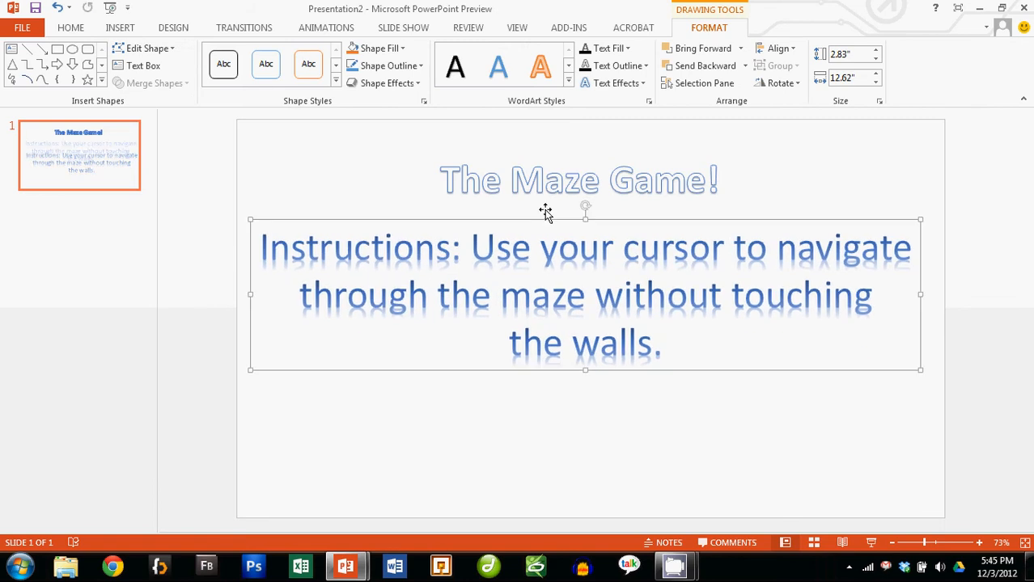
pyautogui.click(120, 28)
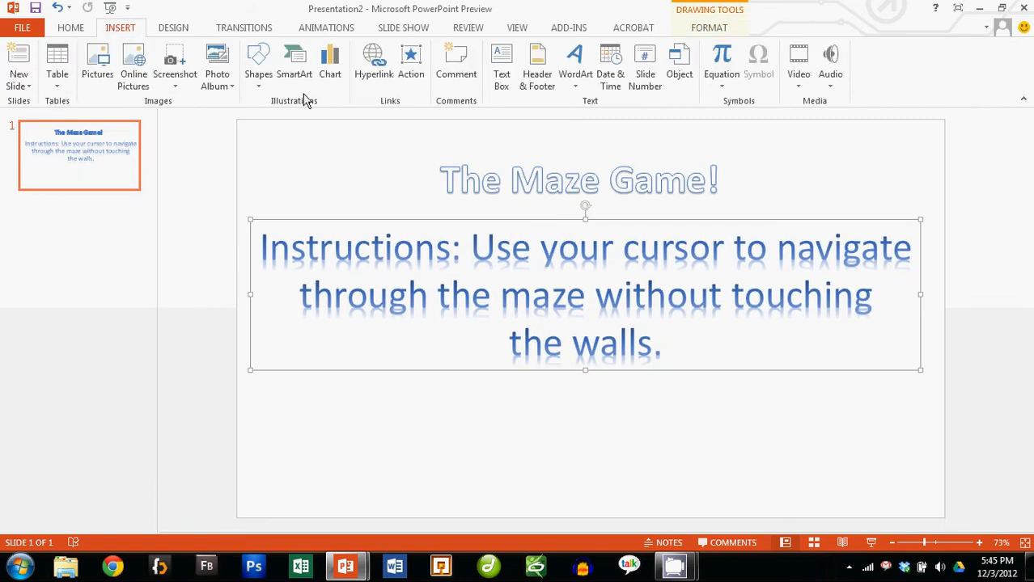
# - Draw a blue rectangle below the instructions labelled 'START!' in Aharoni size 40
pyautogui.click(259, 62)
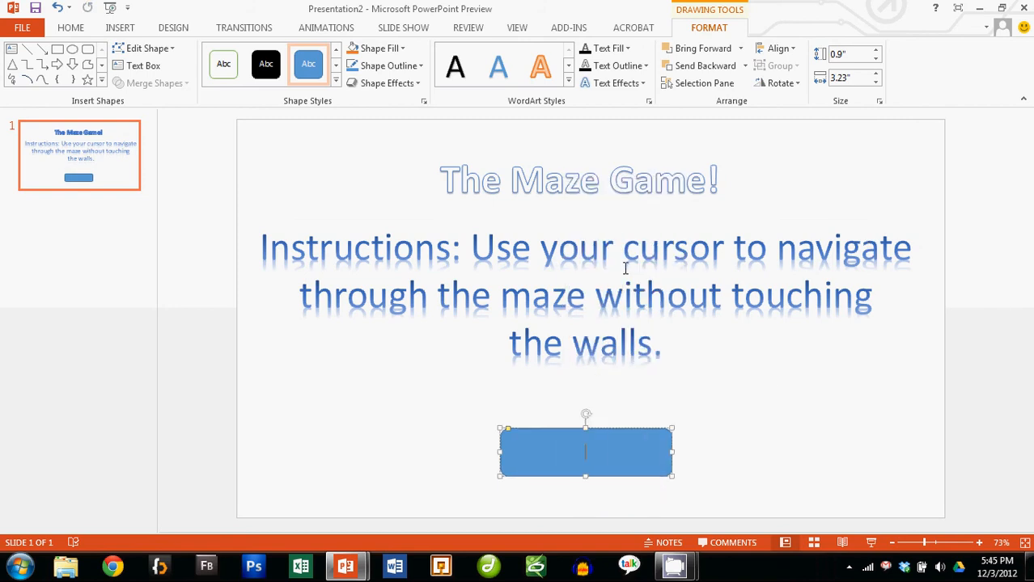
pyautogui.write('s')
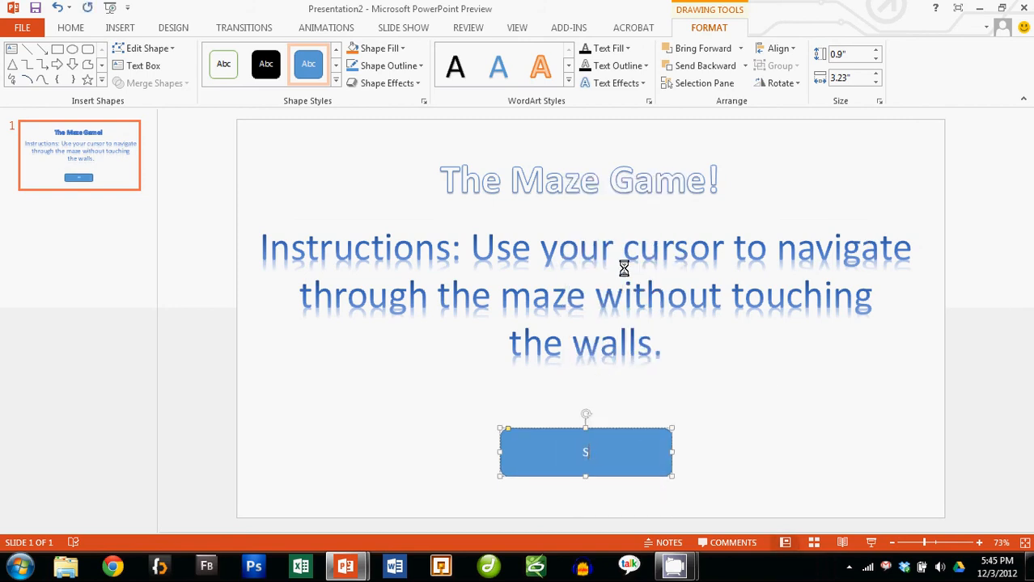
pyautogui.write('TART!')
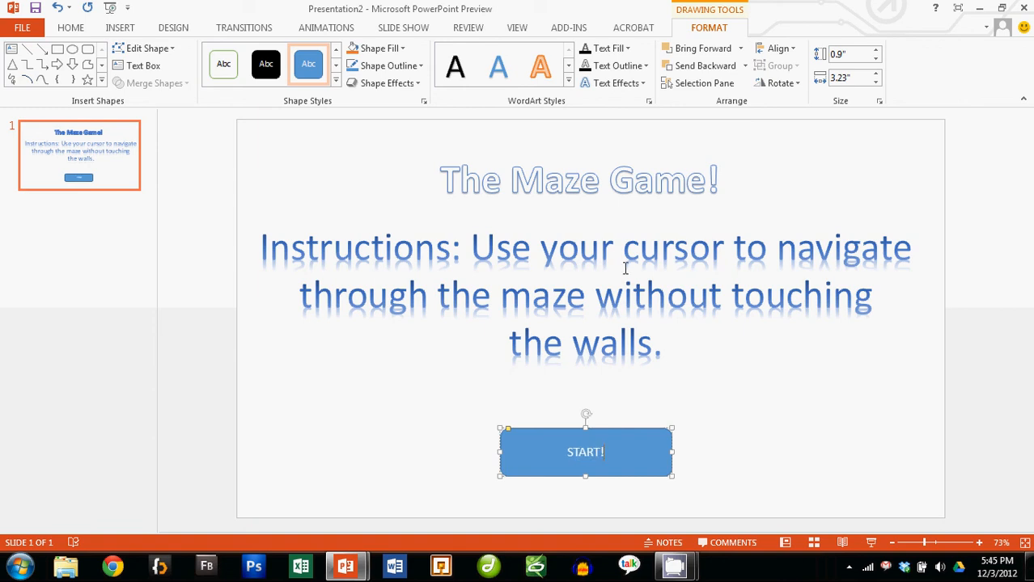
pyautogui.click(584, 452)
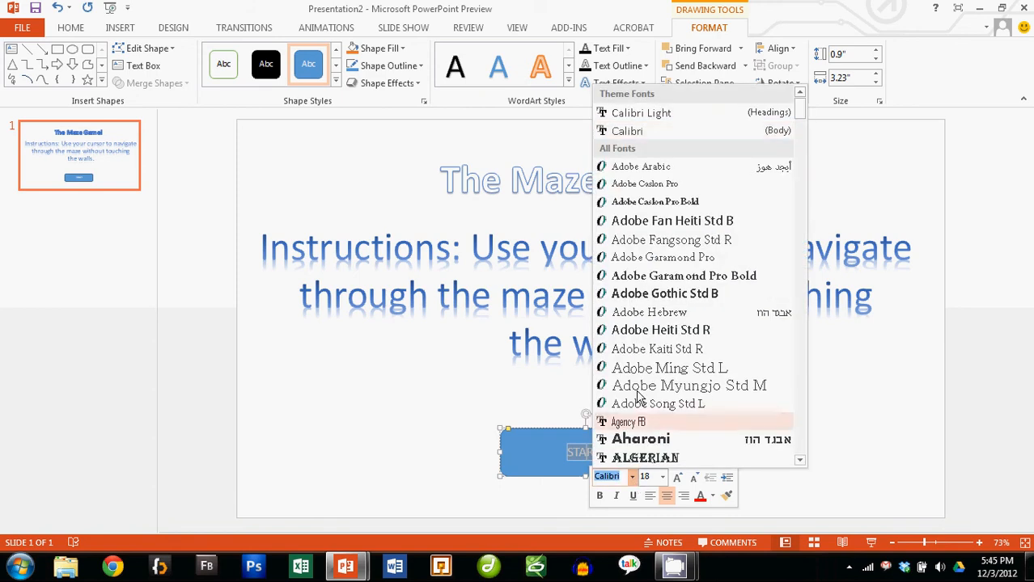
pyautogui.click(641, 438)
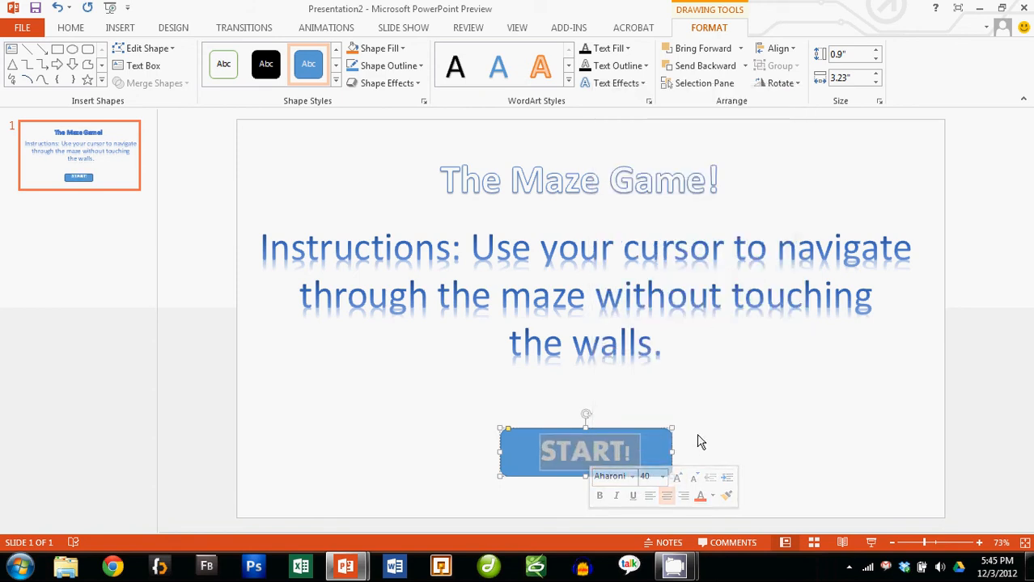
pyautogui.click(314, 359)
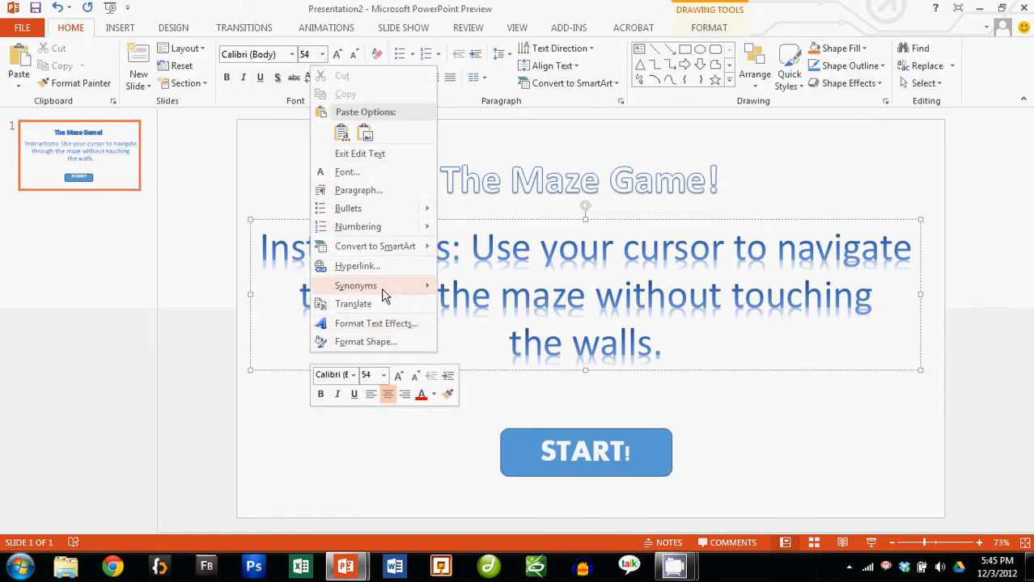
pyautogui.moveTo(311, 385)
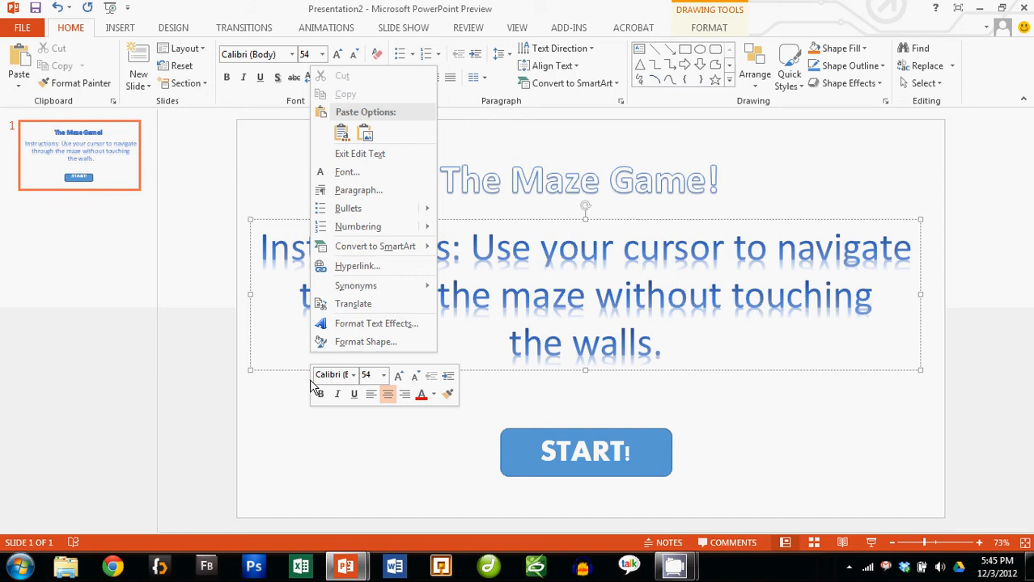
# - Fill the title slide background with a solid light blue colour
pyautogui.click(375, 420)
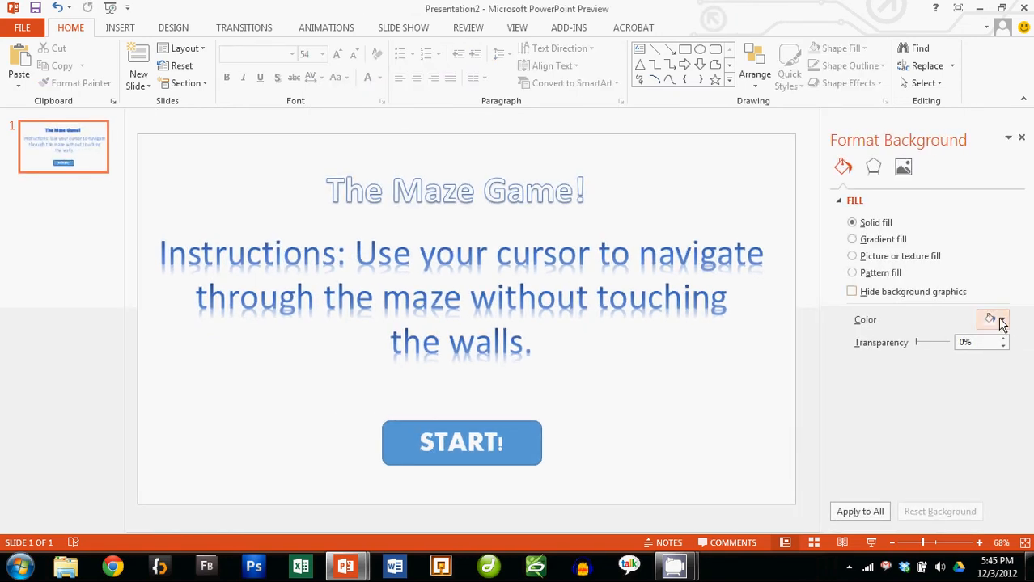
pyautogui.click(991, 321)
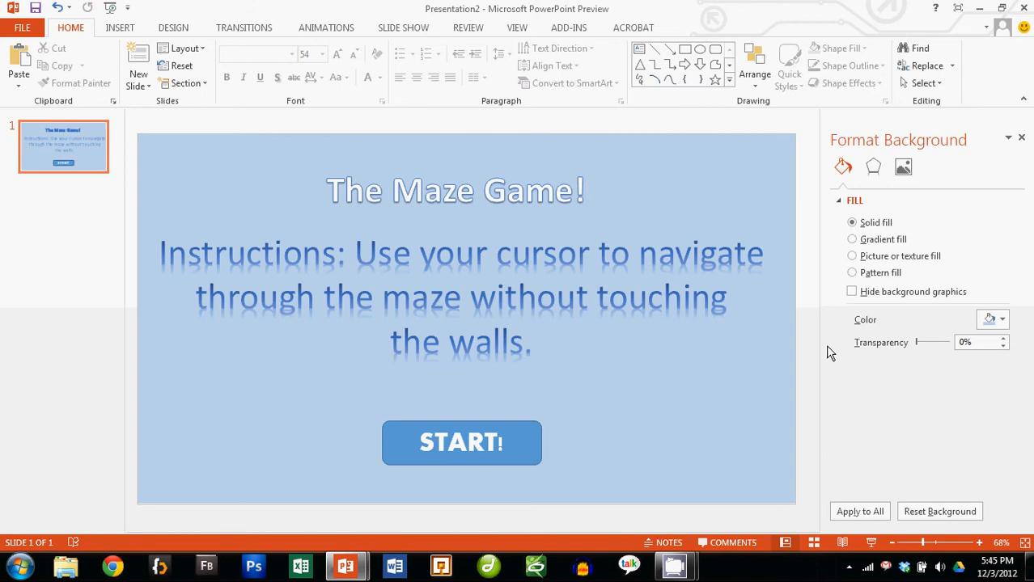
pyautogui.moveTo(246, 304)
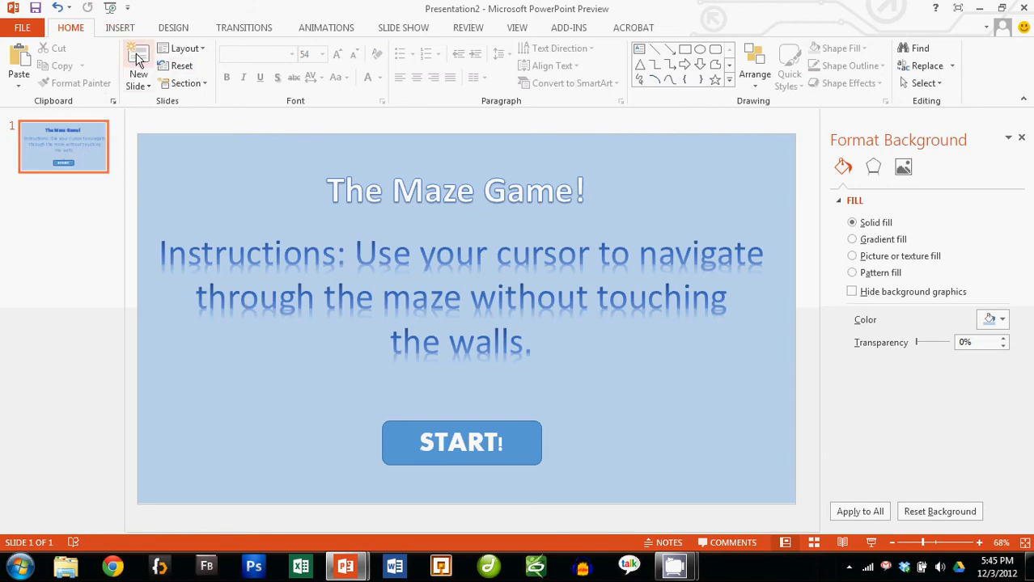
# - Add a new blank second slide and copy the START! button from the title slide
pyautogui.click(138, 65)
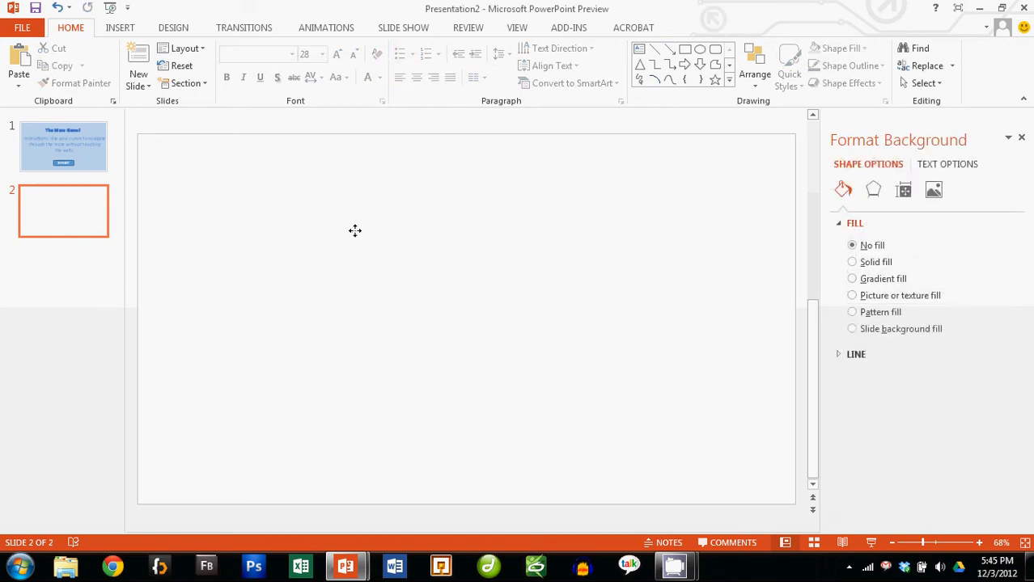
pyautogui.click(851, 223)
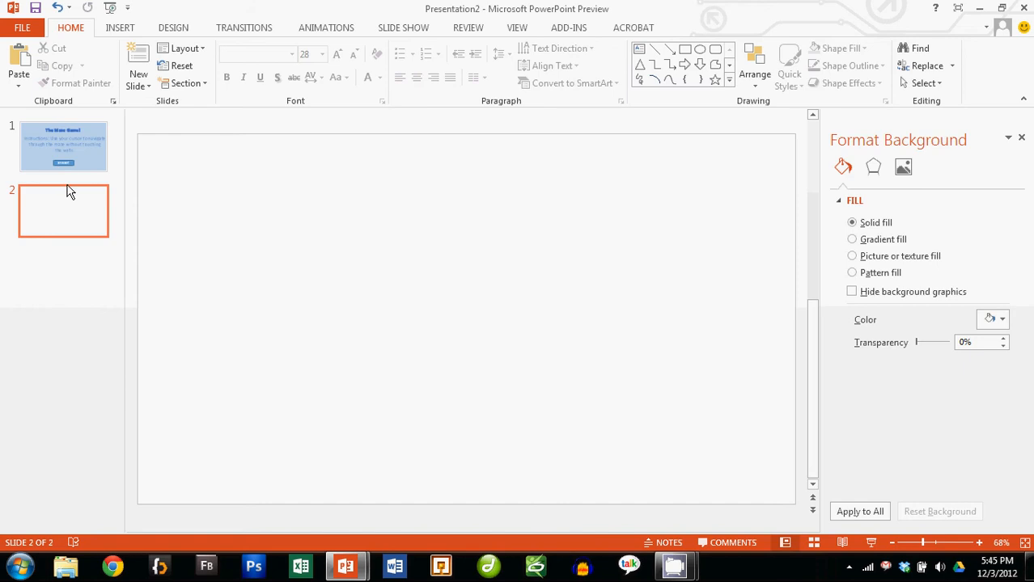
pyautogui.click(63, 146)
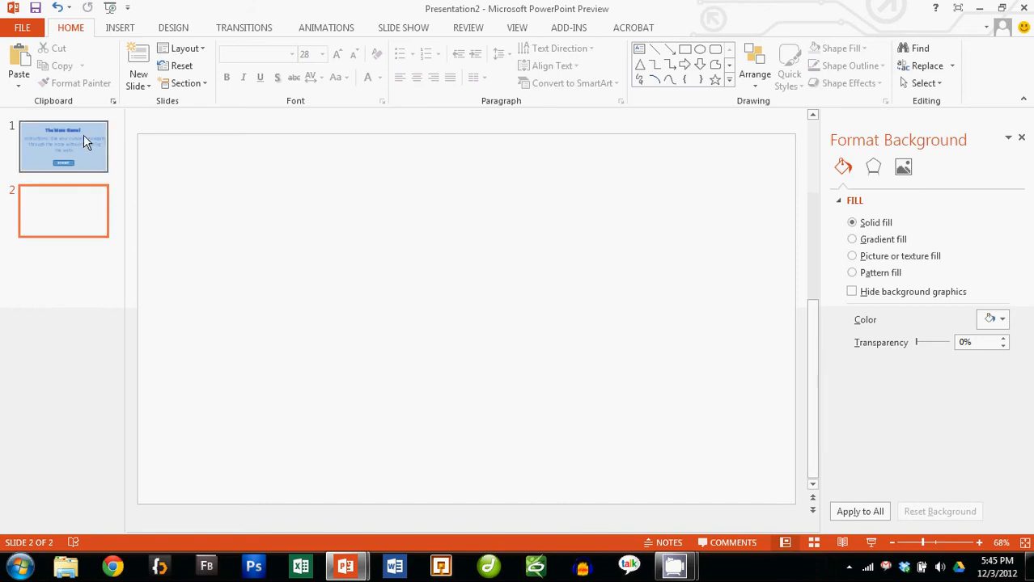
pyautogui.click(63, 145)
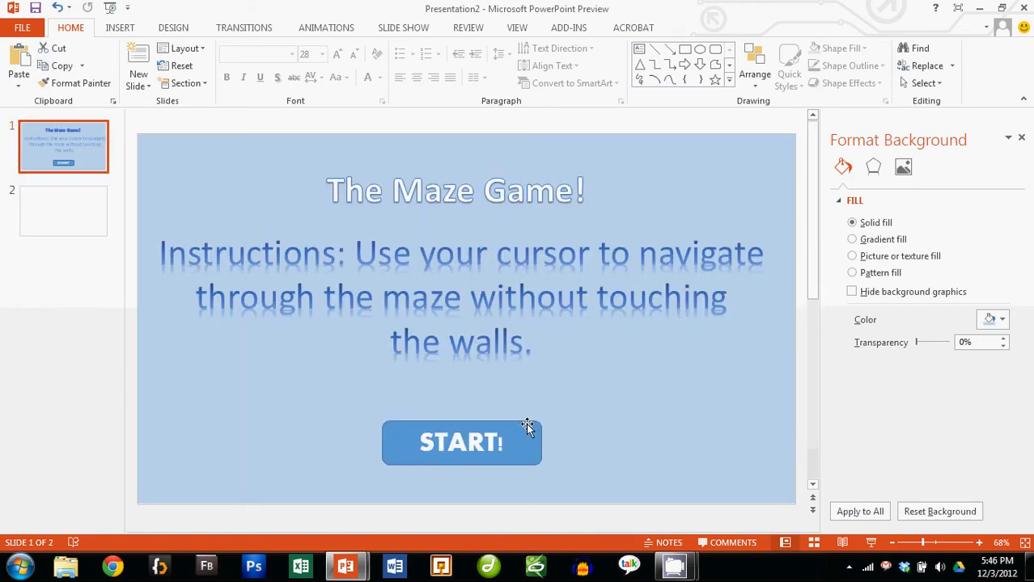
pyautogui.click(461, 443)
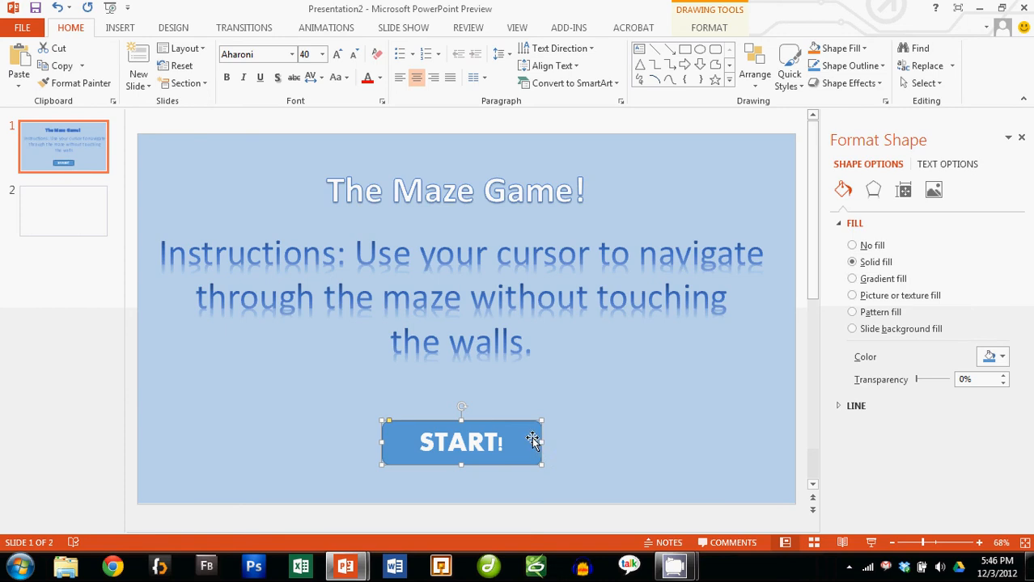
pyautogui.moveTo(602, 210)
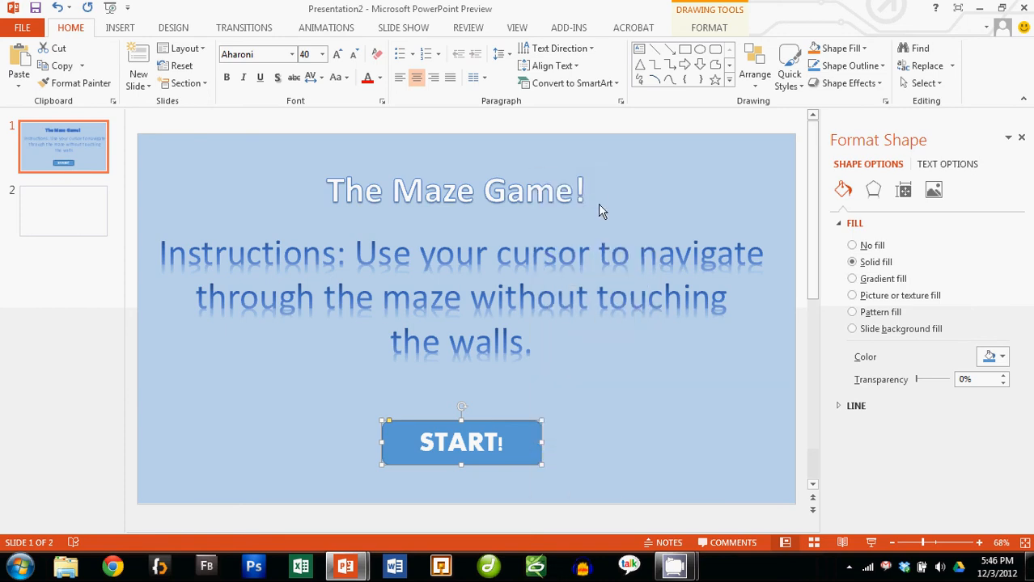
pyautogui.moveTo(91, 217)
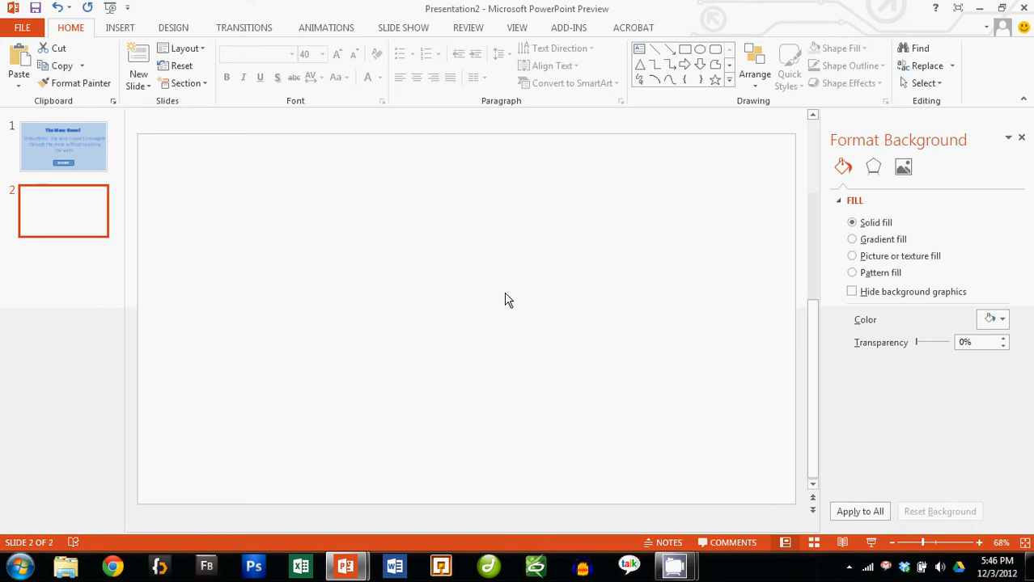
# - Paste the START! button onto the second slide and return to the title slide
pyautogui.rightClick(505, 299)
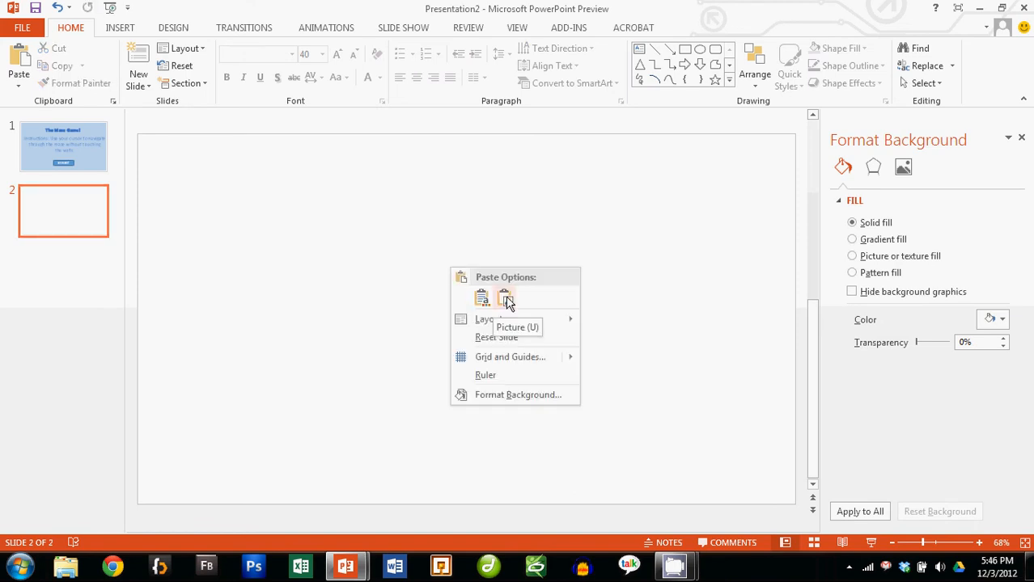
pyautogui.moveTo(419, 330)
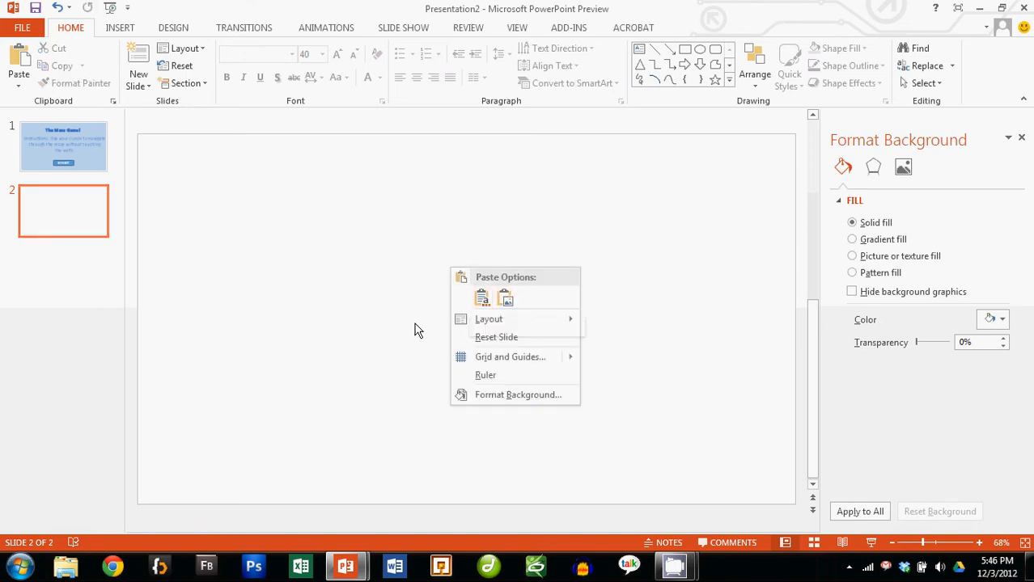
pyautogui.click(517, 330)
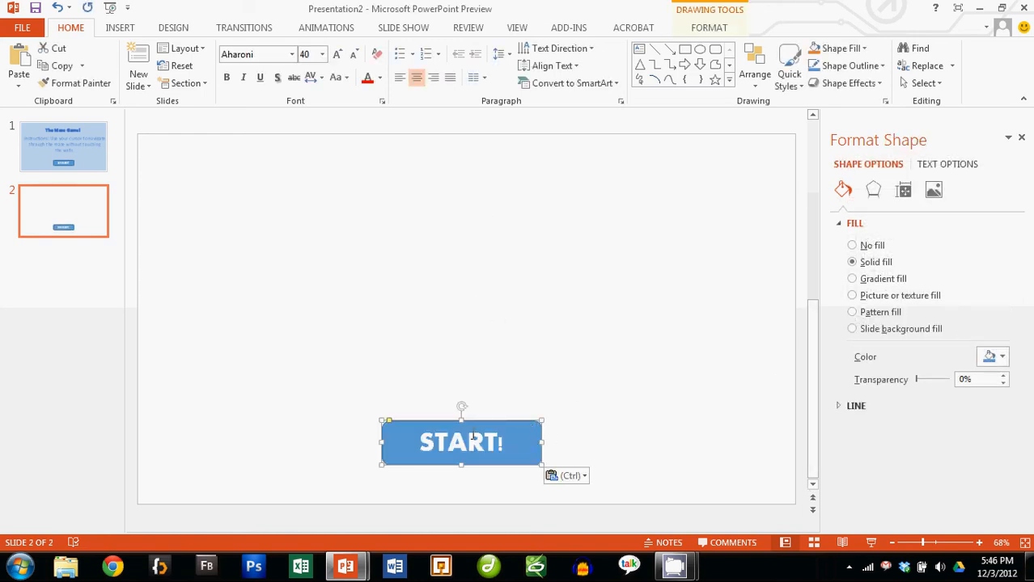
pyautogui.click(63, 145)
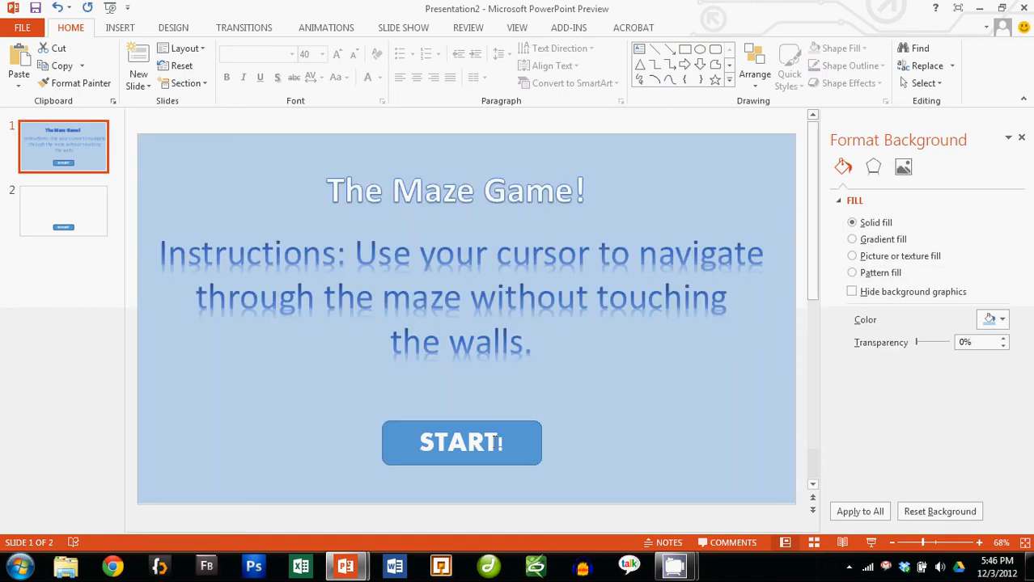
pyautogui.moveTo(315, 293)
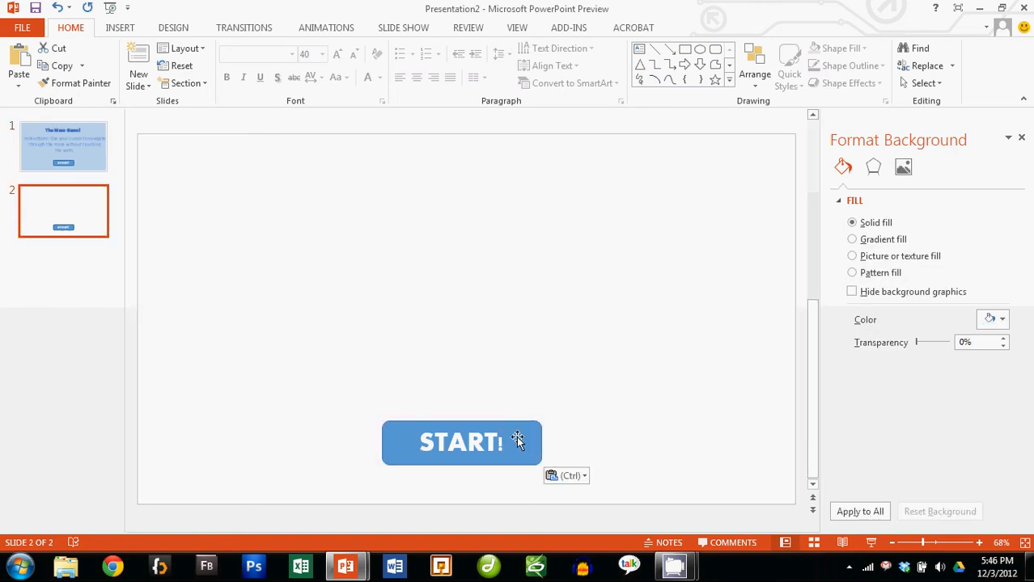
# - Duplicate the START! button at the top of slide 2 and relabel it 'FINISH!'
pyautogui.click(461, 443)
pyautogui.write('F')
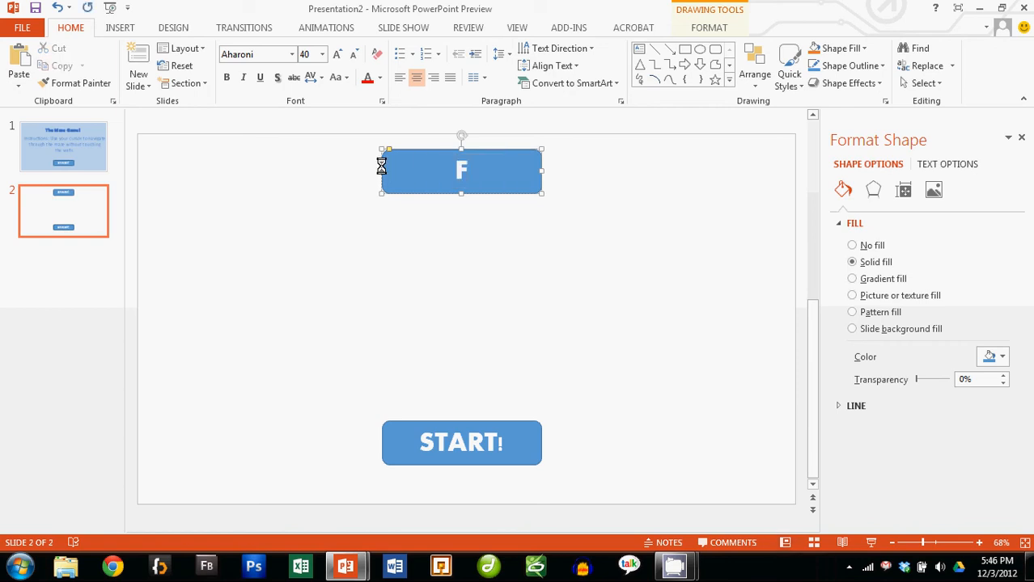
pyautogui.write('INISH!')
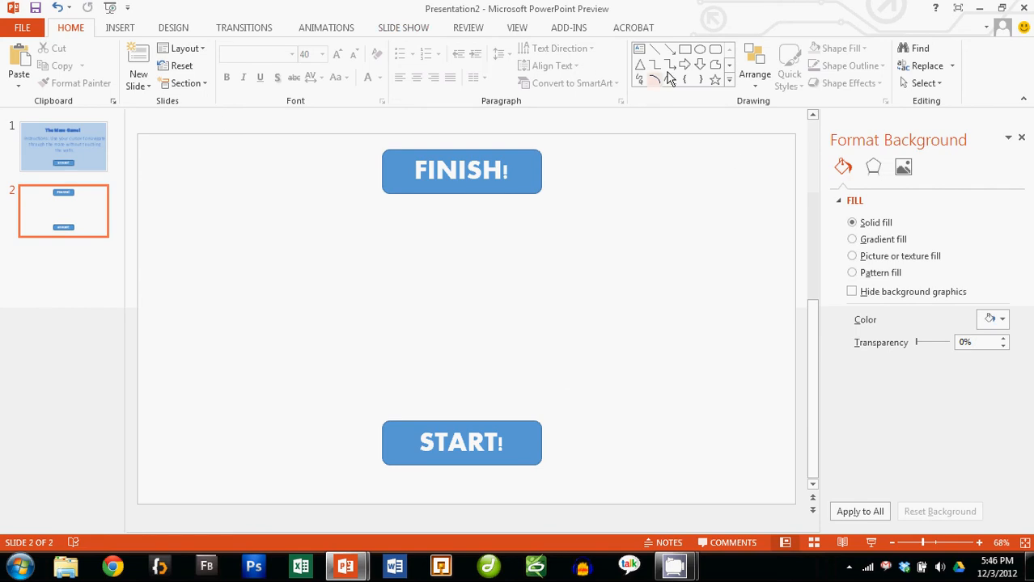
pyautogui.moveTo(715, 65)
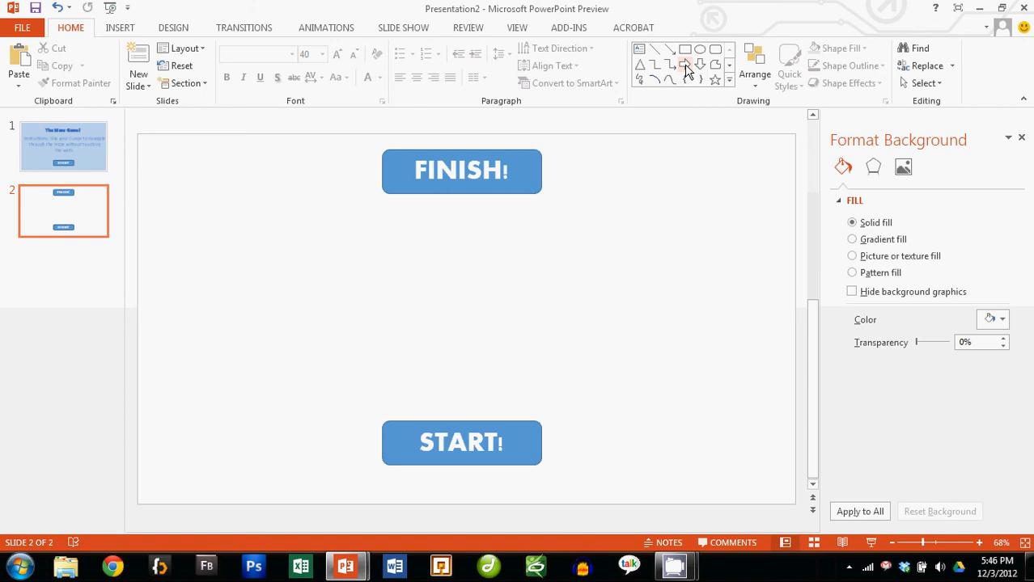
pyautogui.moveTo(715, 68)
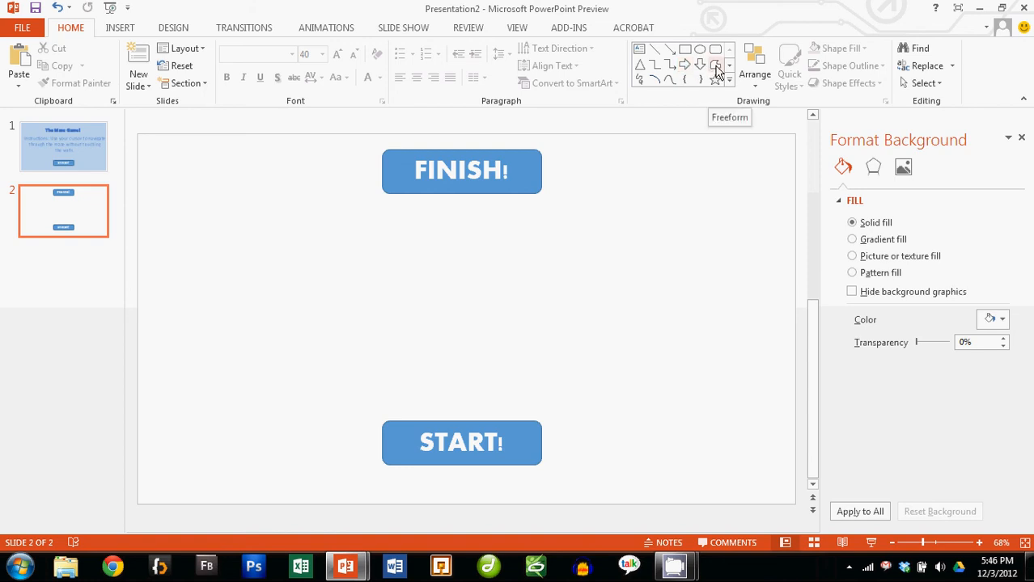
# - Trace a blue freeform maze path from START! to FINISH! and send it behind the buttons
pyautogui.click(715, 66)
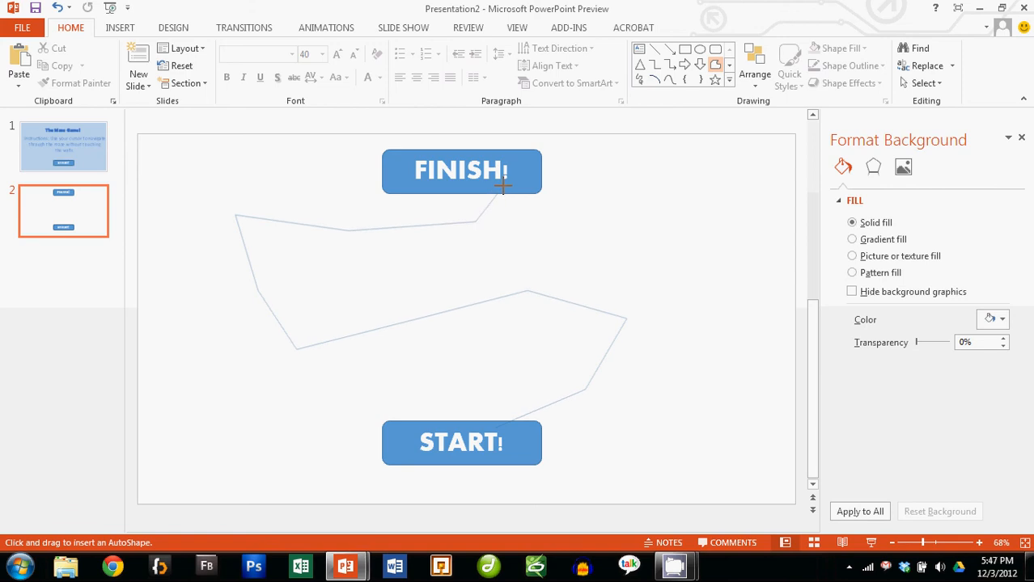
pyautogui.moveTo(443, 210)
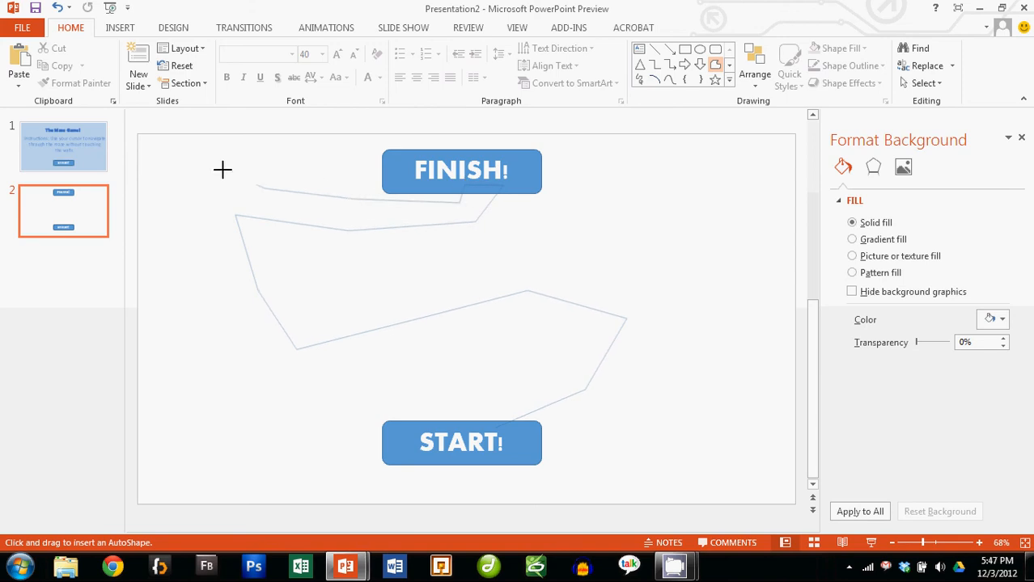
pyautogui.moveTo(223, 170); pyautogui.dragTo(257, 378)
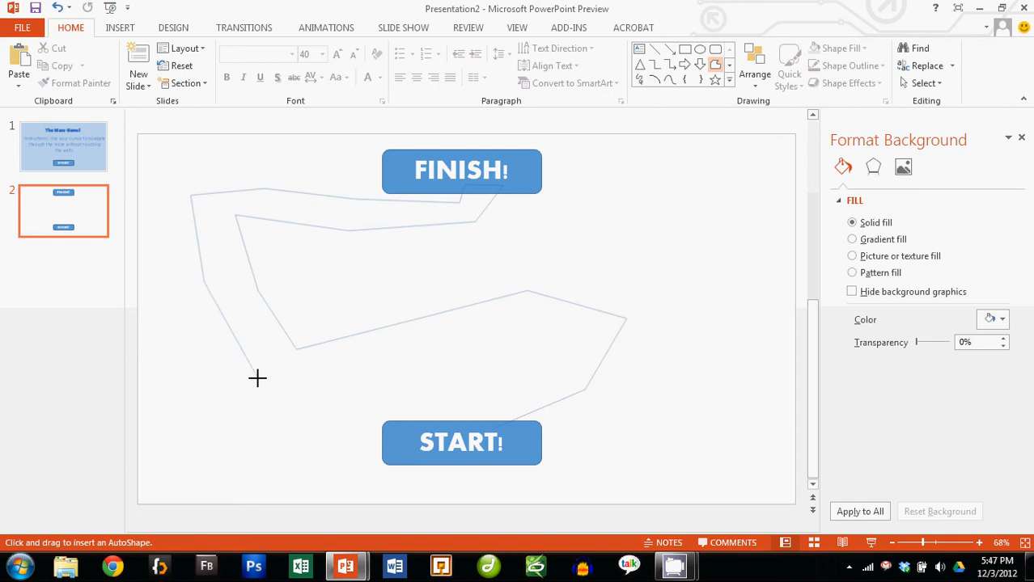
pyautogui.moveTo(508, 335)
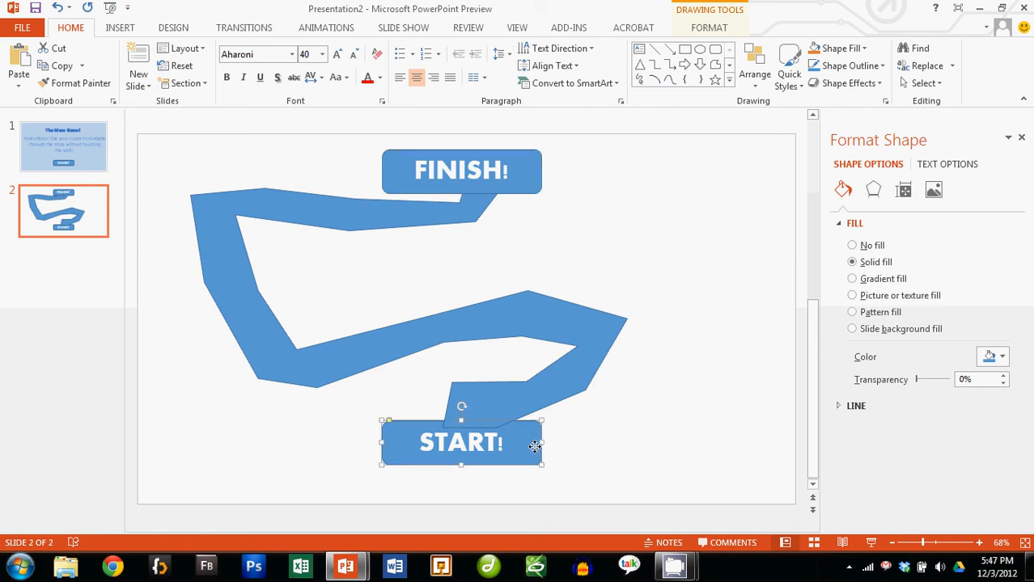
pyautogui.rightClick(533, 447)
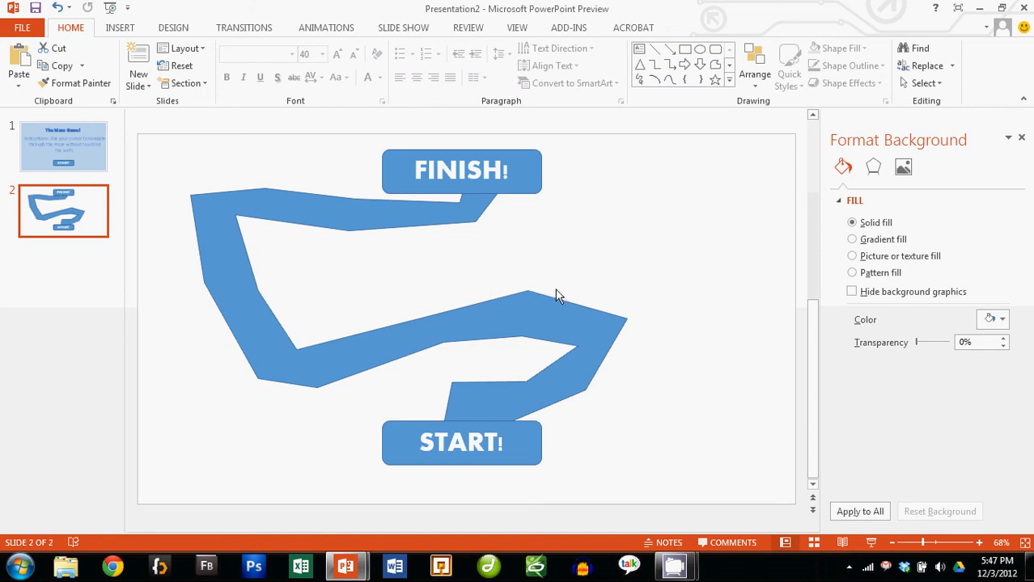
pyautogui.moveTo(498, 288)
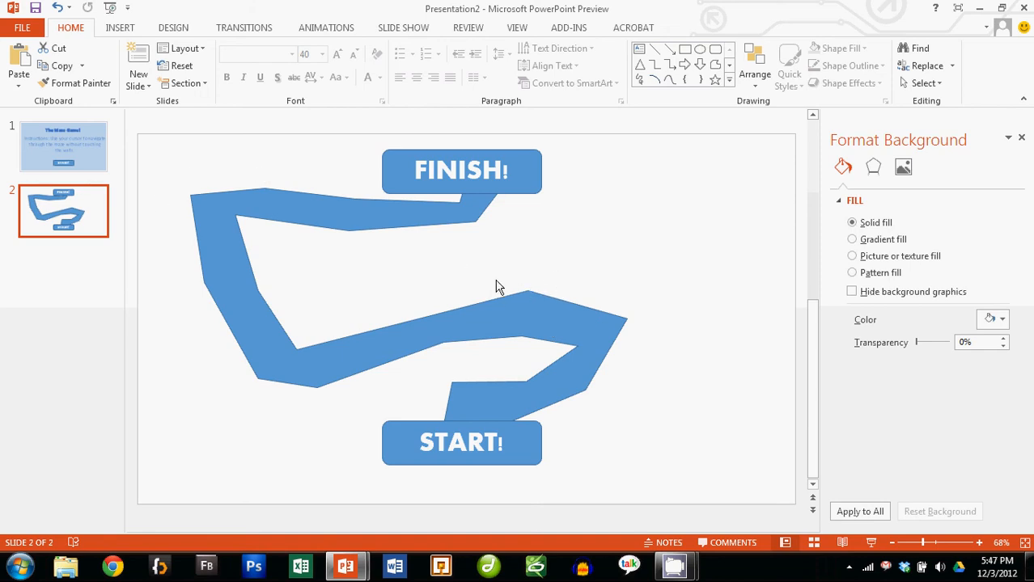
pyautogui.moveTo(66, 156)
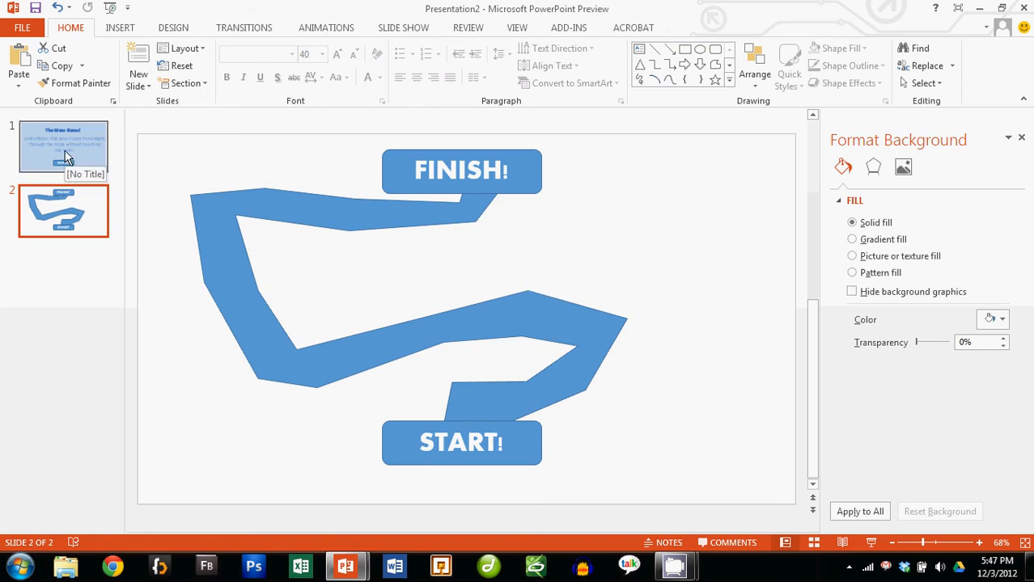
# - Select the START button on the title slide and bring up its Action Settings
pyautogui.click(63, 148)
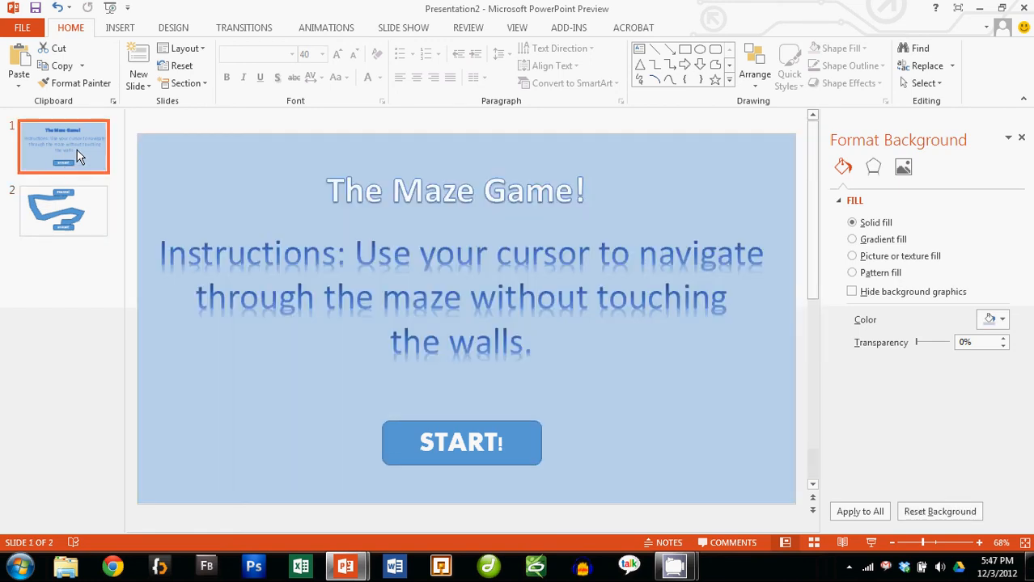
pyautogui.click(461, 444)
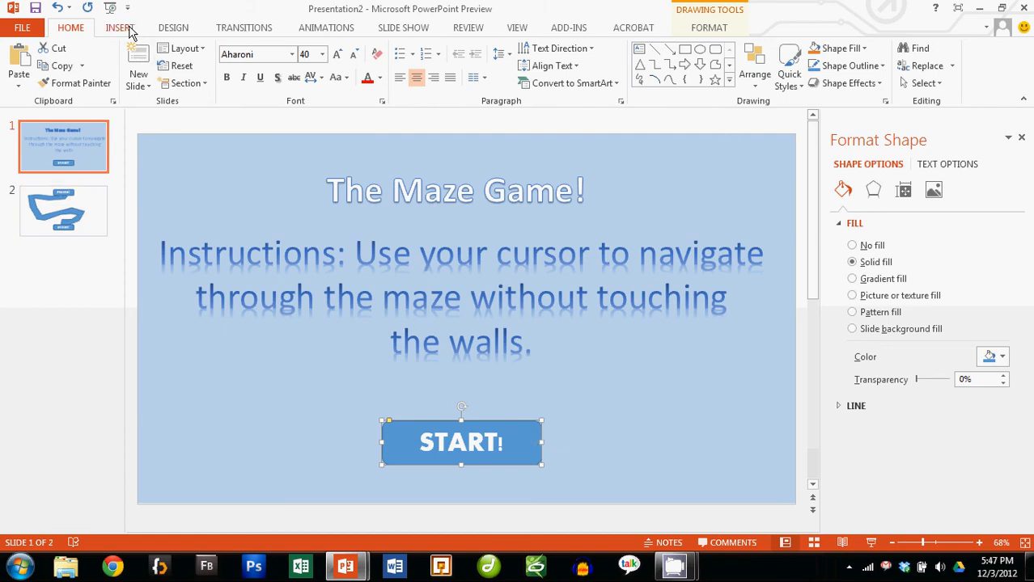
pyautogui.click(119, 26)
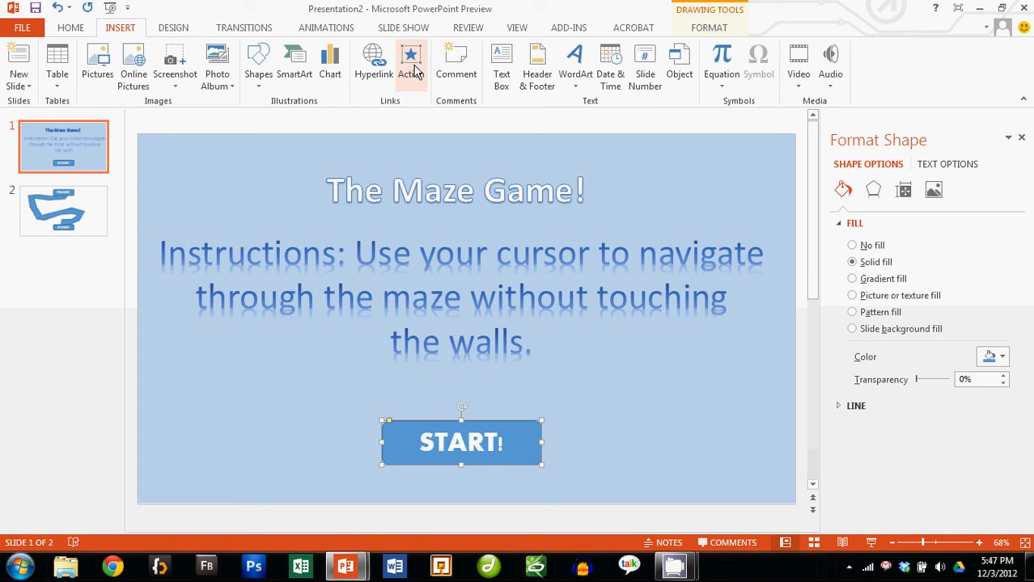
pyautogui.moveTo(411, 61)
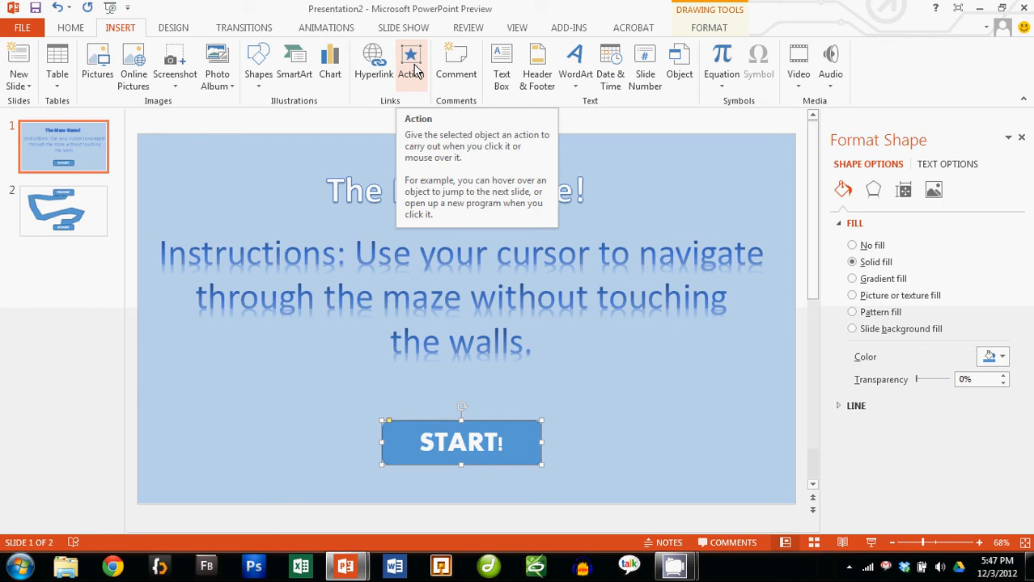
pyautogui.click(411, 62)
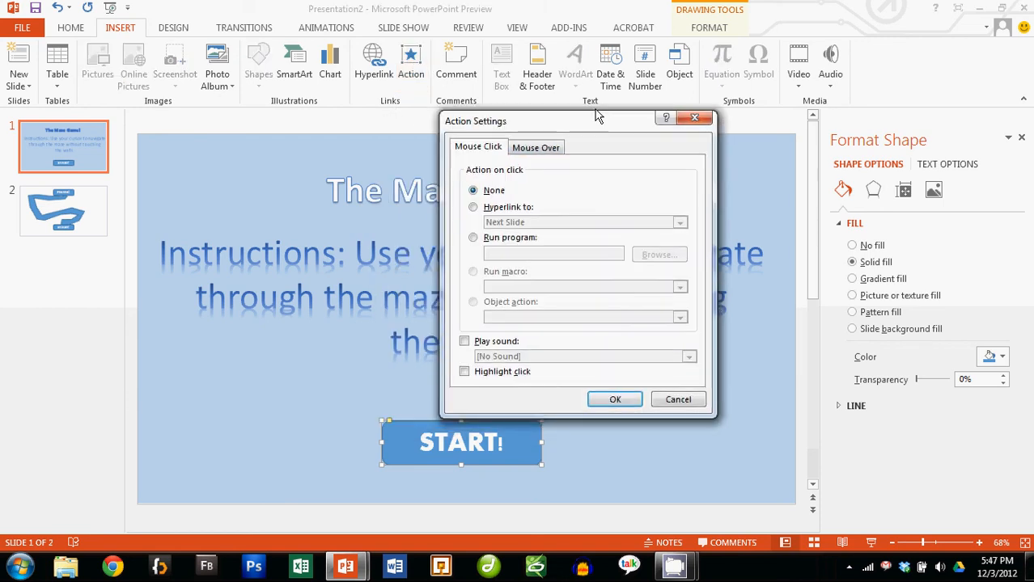
pyautogui.moveTo(476, 119); pyautogui.dragTo(674, 97)
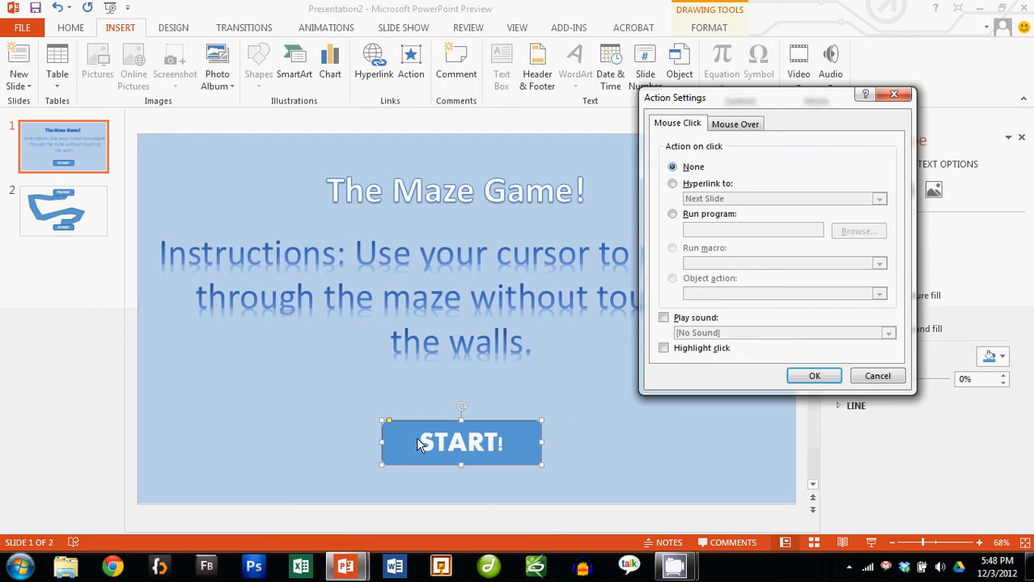
# - Set START's mouse-click action to hyperlink to Slide 2 and apply it
pyautogui.click(672, 185)
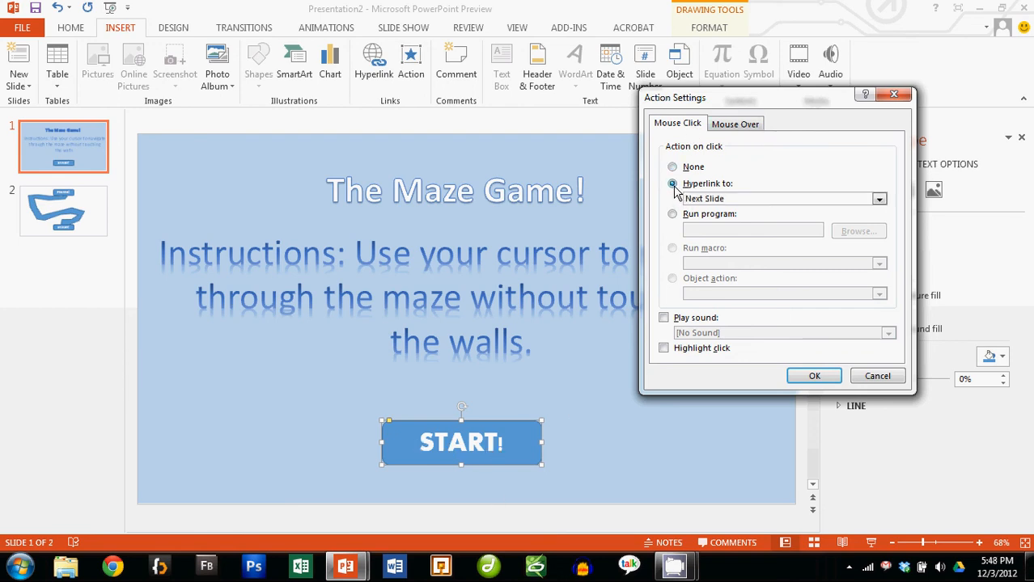
pyautogui.click(879, 199)
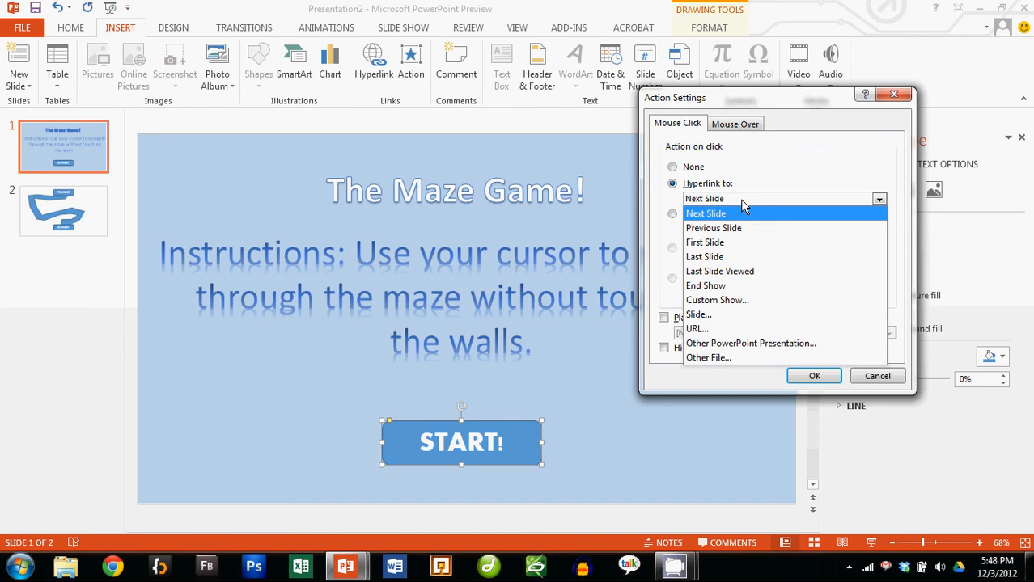
pyautogui.moveTo(775, 223)
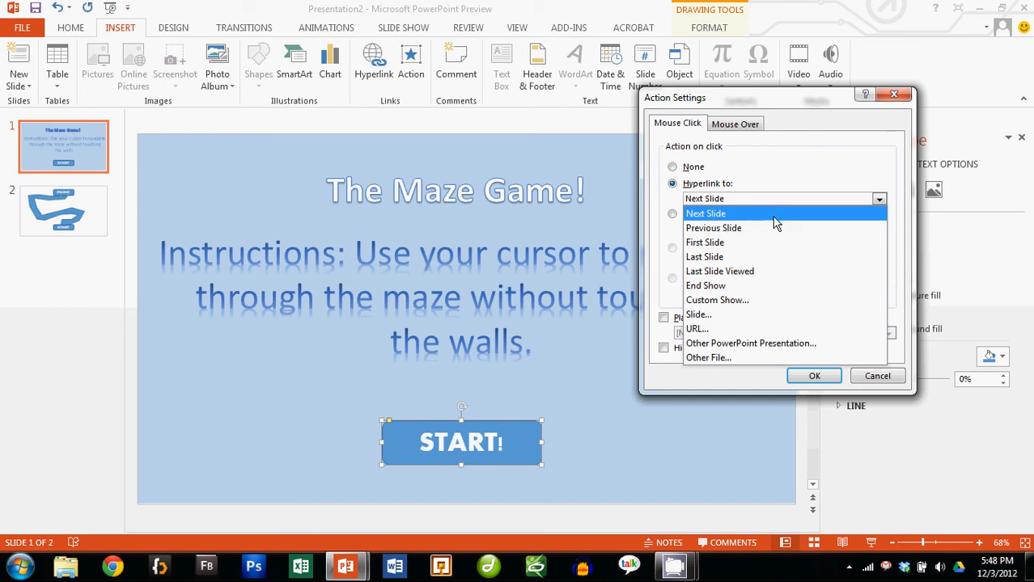
pyautogui.moveTo(742, 330)
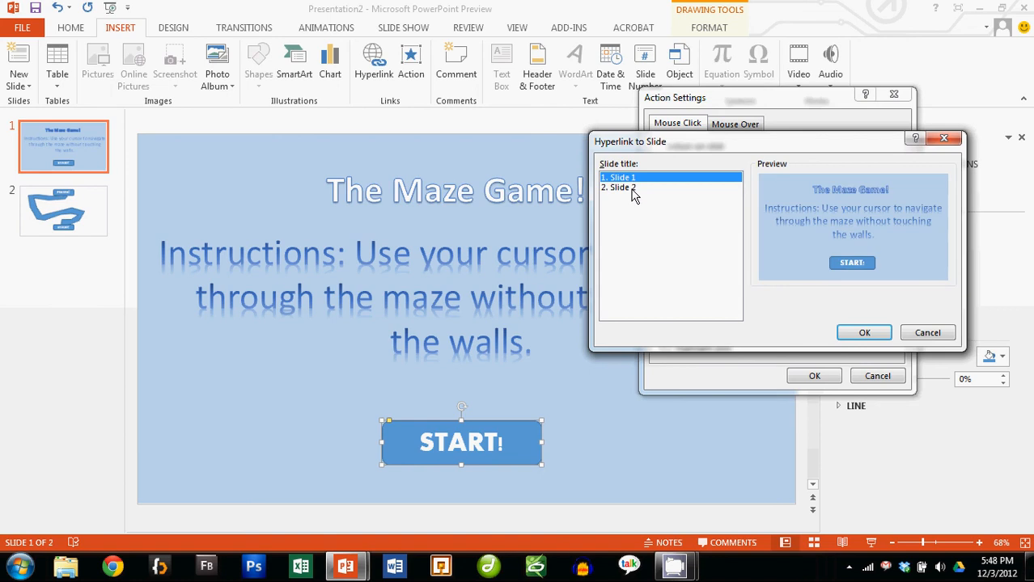
pyautogui.click(621, 188)
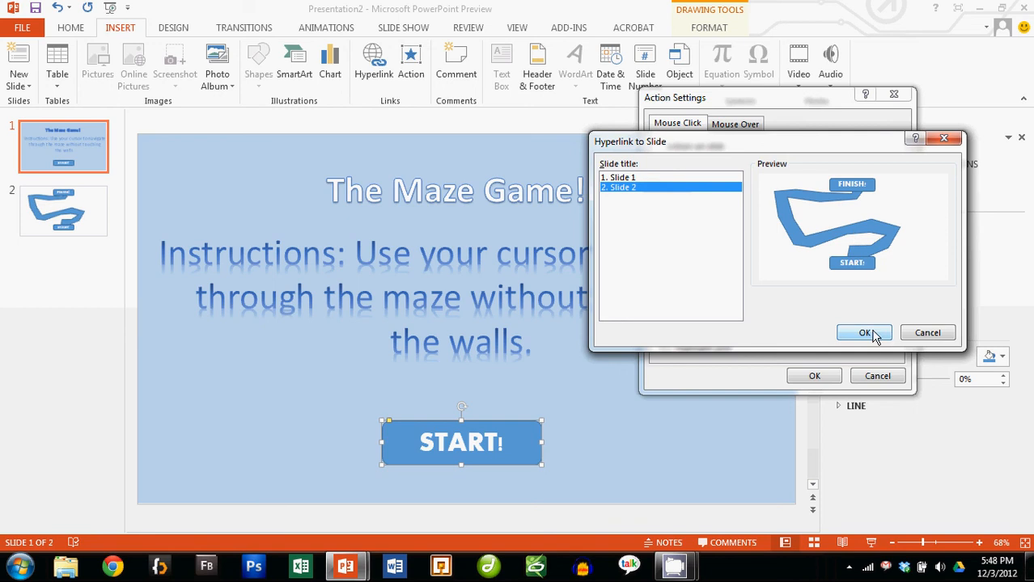
pyautogui.click(863, 333)
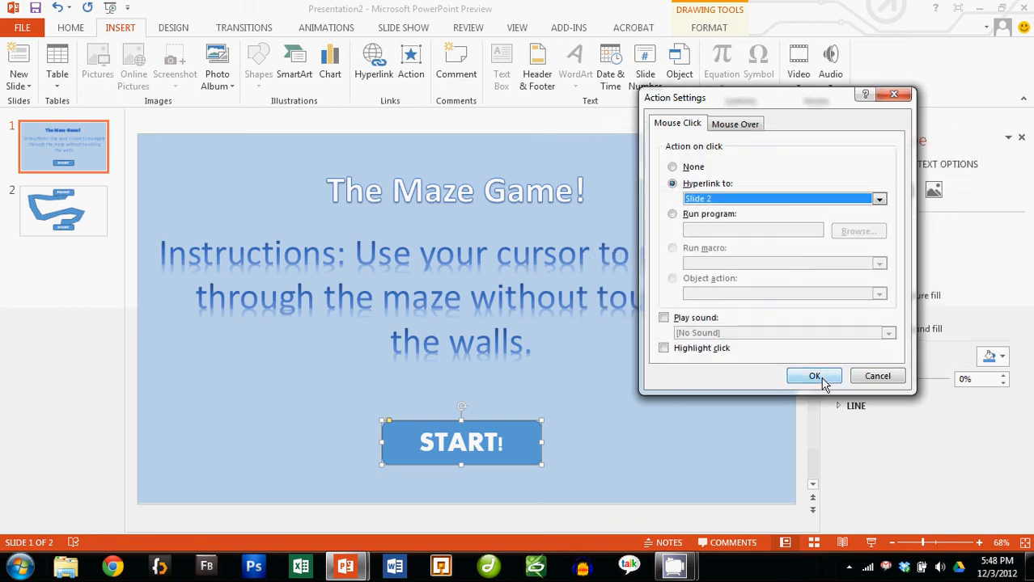
pyautogui.click(814, 376)
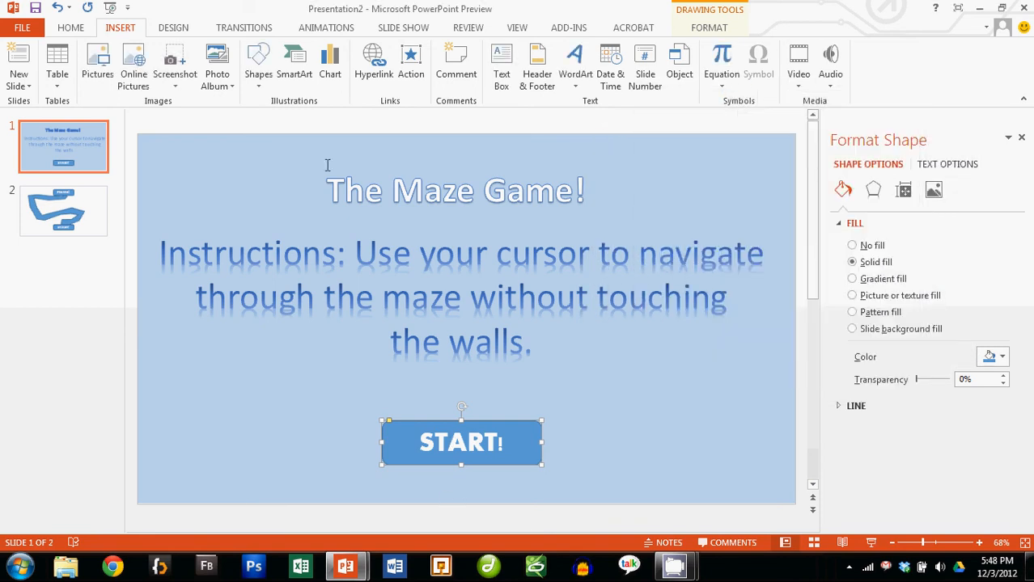
pyautogui.click(403, 27)
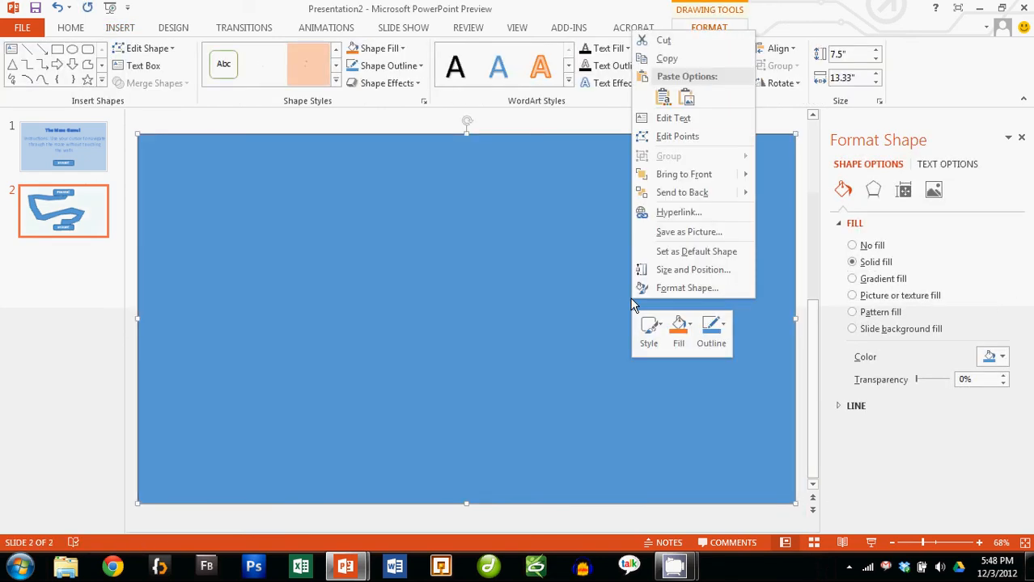
pyautogui.moveTo(683, 191)
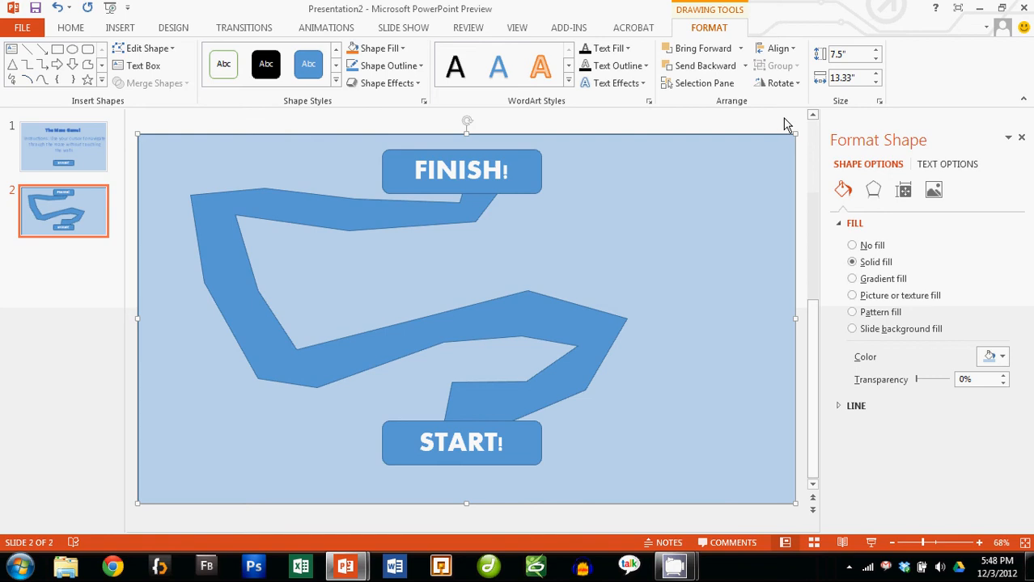
# - Give the maze-wall background rectangle a mouse-over hyperlink back to Slide 1
pyautogui.click(120, 26)
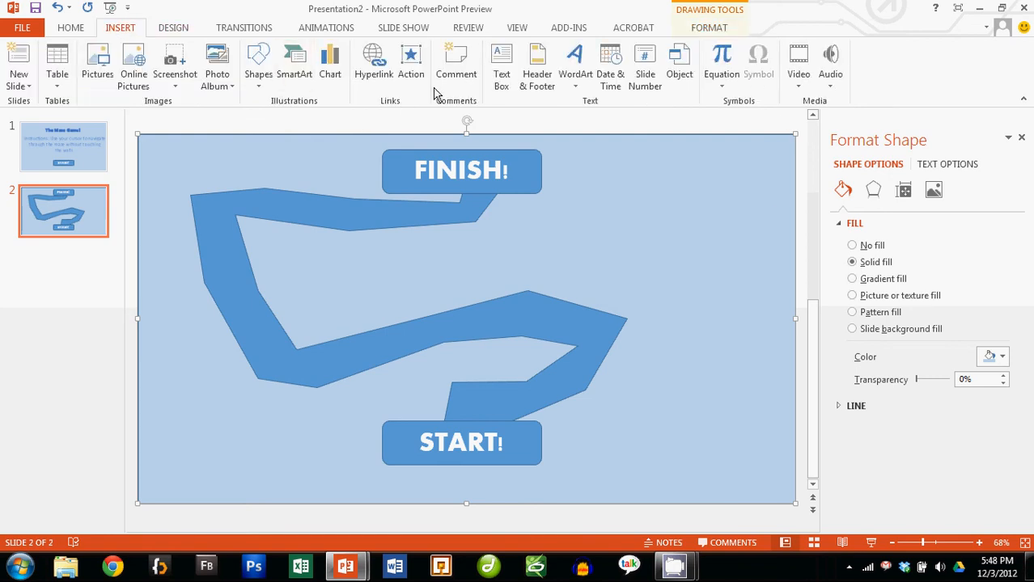
pyautogui.moveTo(411, 62)
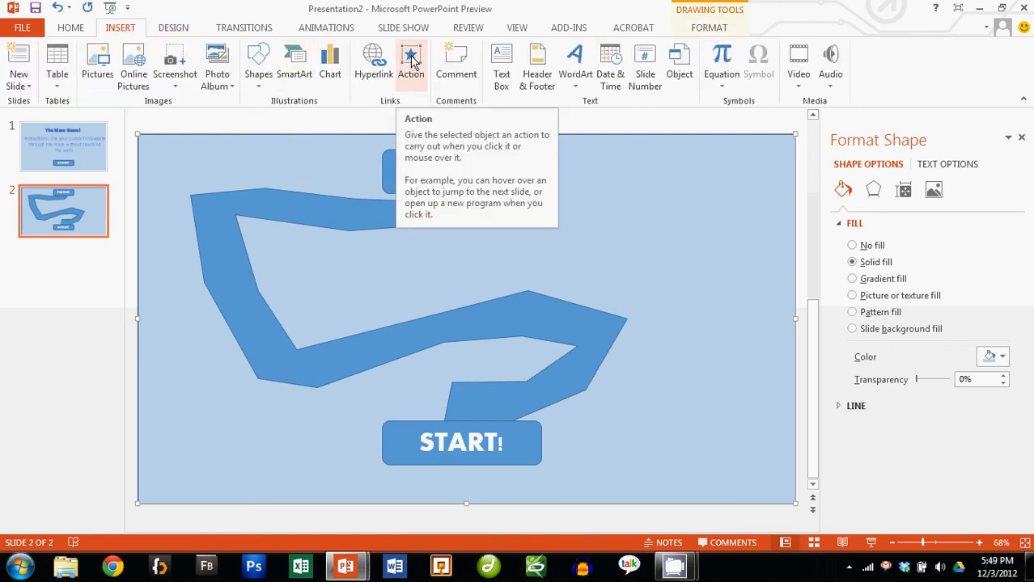
pyautogui.click(411, 62)
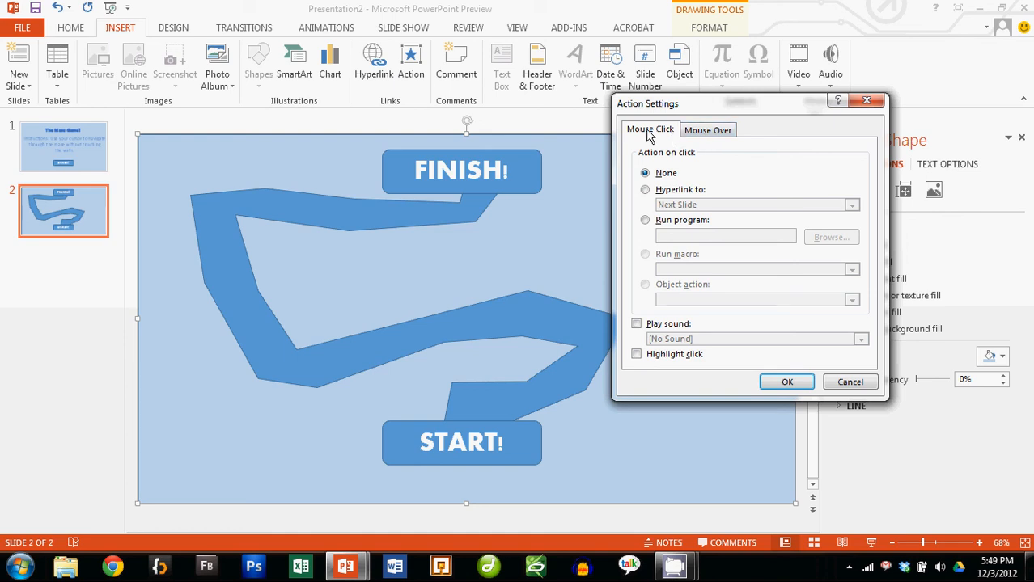
pyautogui.moveTo(654, 136)
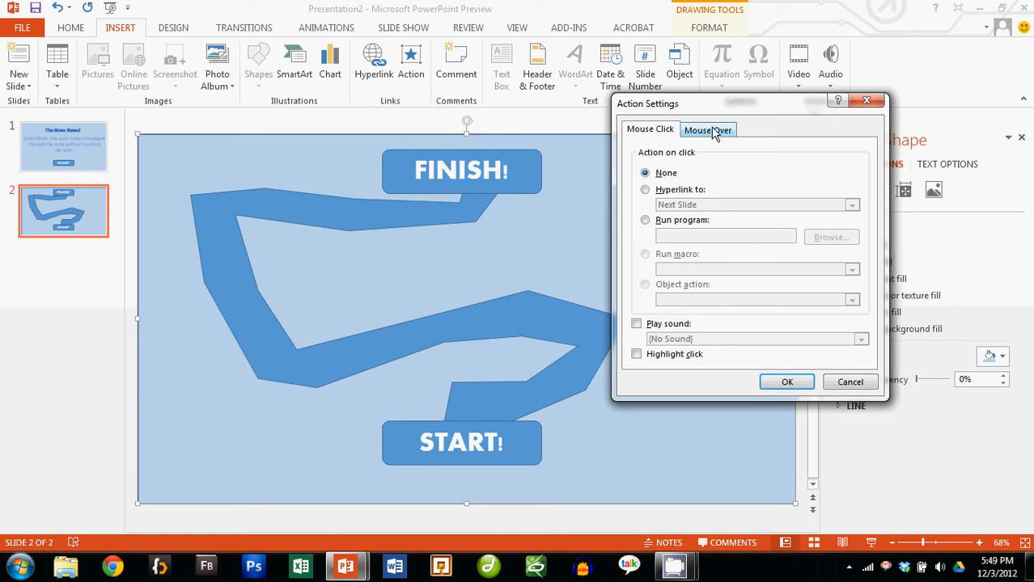
pyautogui.click(707, 129)
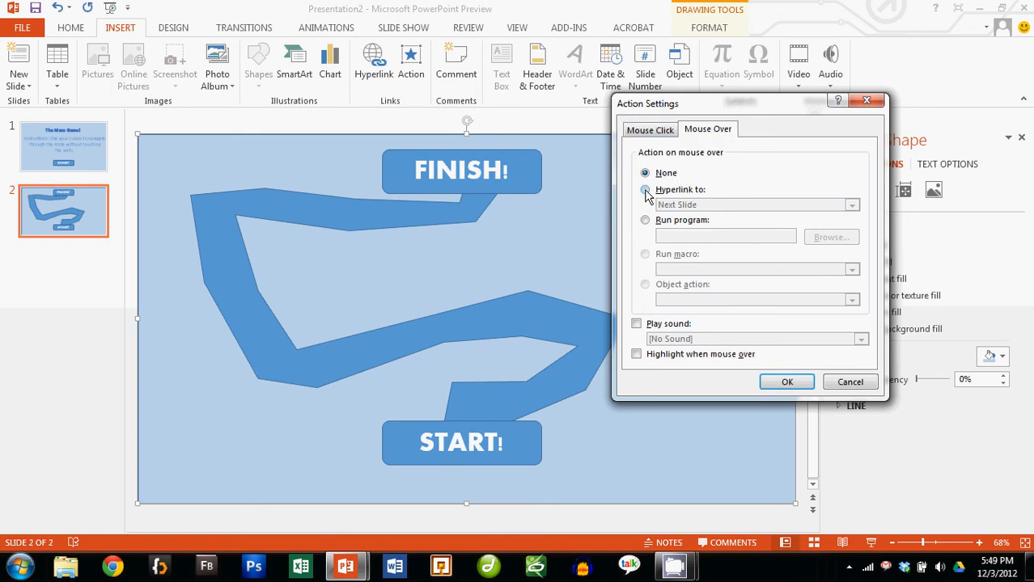
pyautogui.click(644, 189)
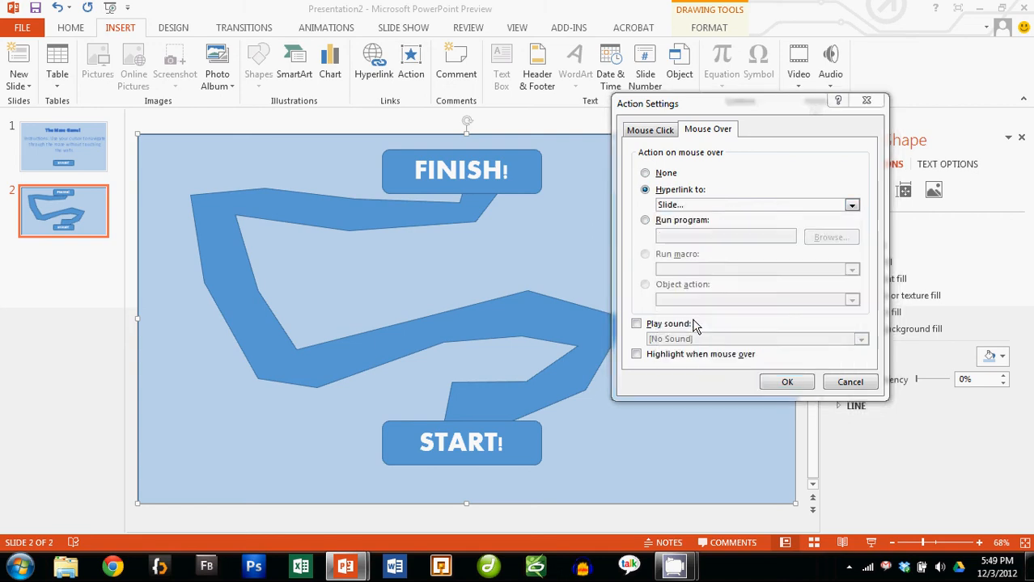
pyautogui.click(851, 204)
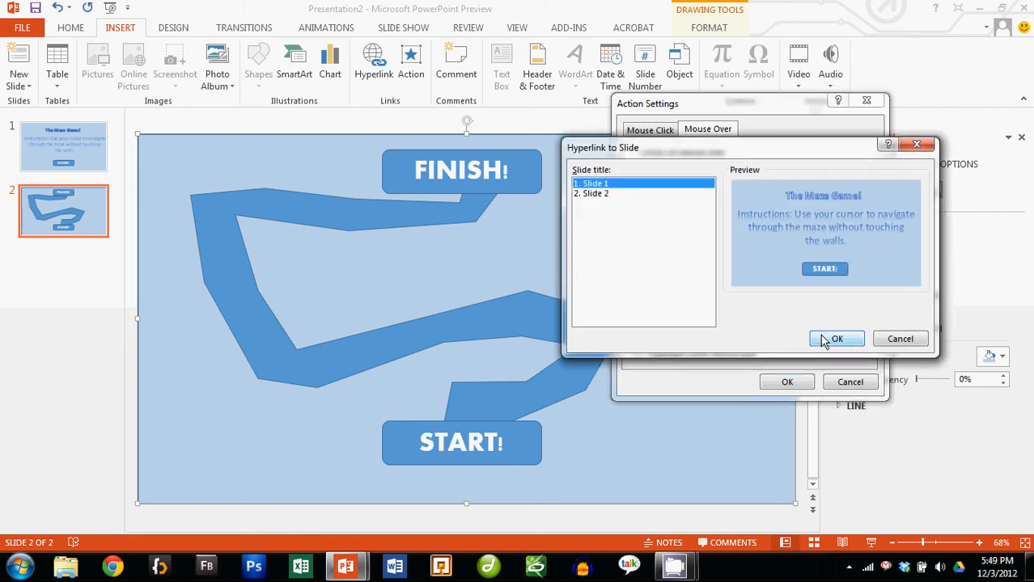
pyautogui.click(836, 340)
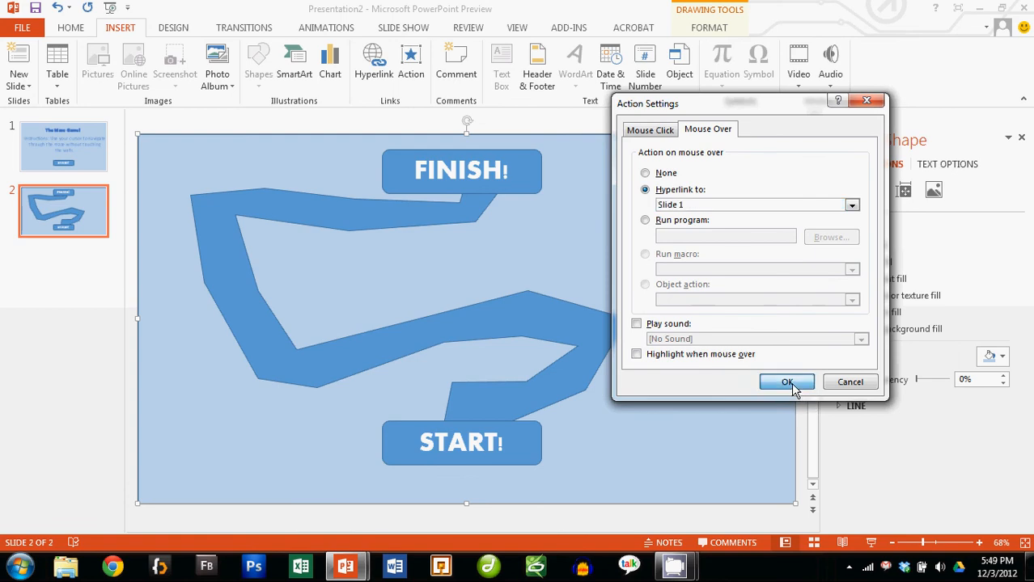
pyautogui.click(786, 382)
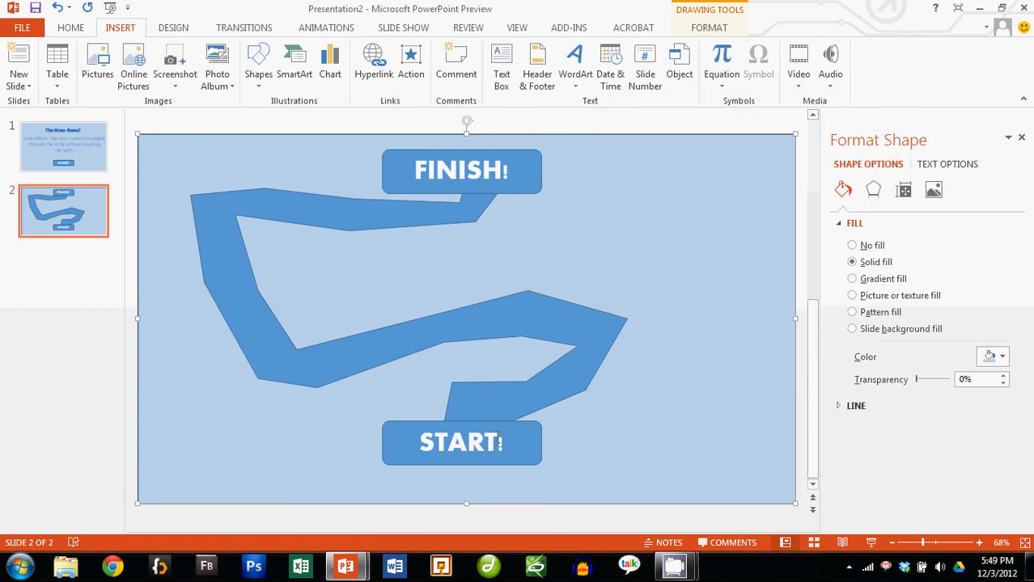
# - Run the slide show from the beginning to test the maze, then return to editing slide 2
pyautogui.click(403, 28)
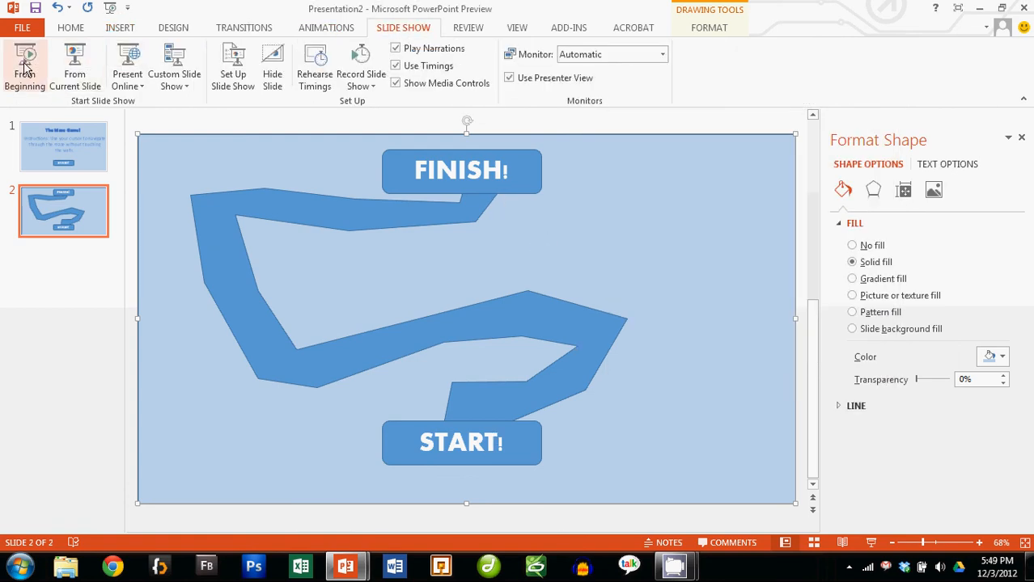
pyautogui.click(26, 62)
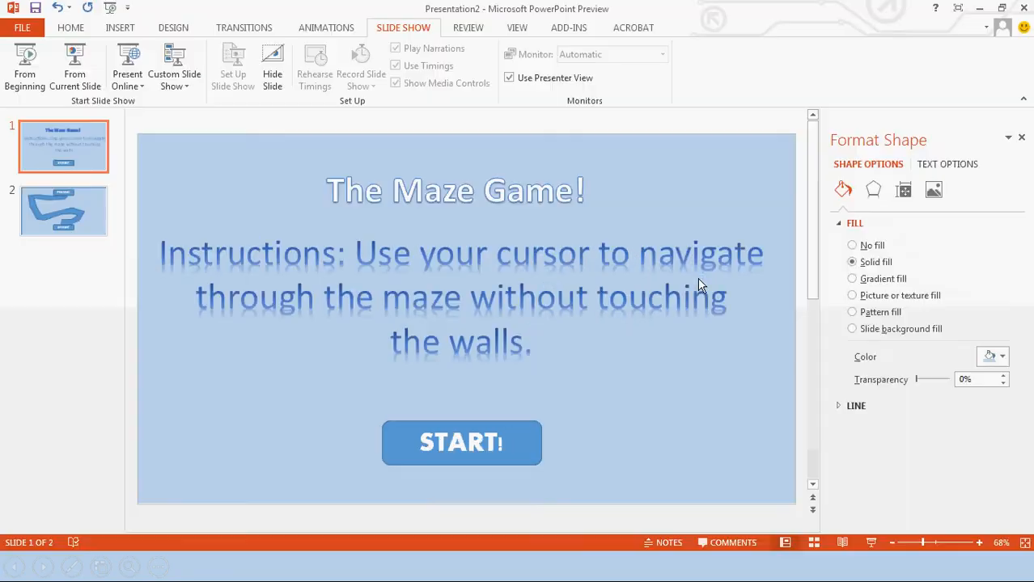
pyautogui.click(63, 211)
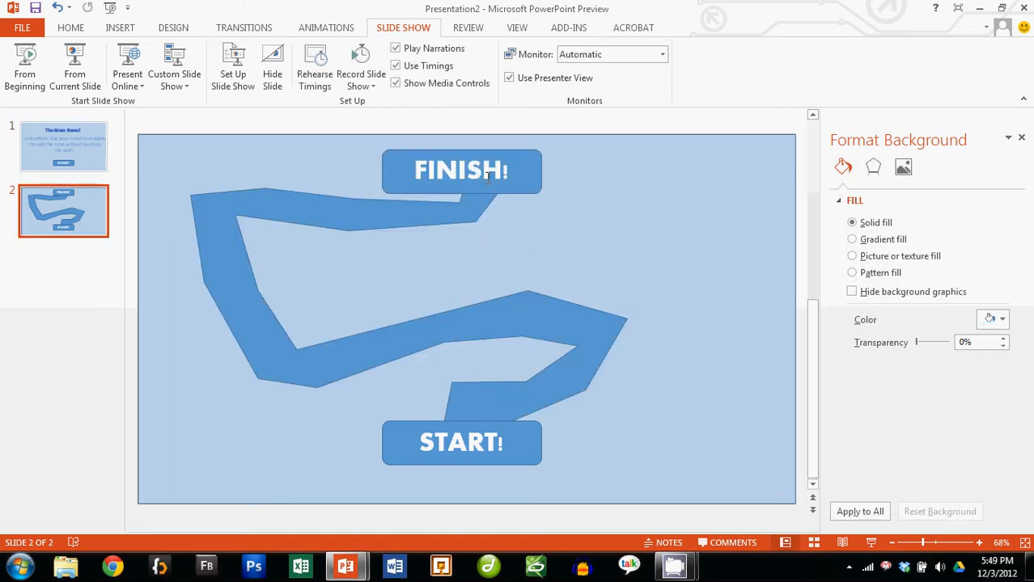
pyautogui.moveTo(398, 344)
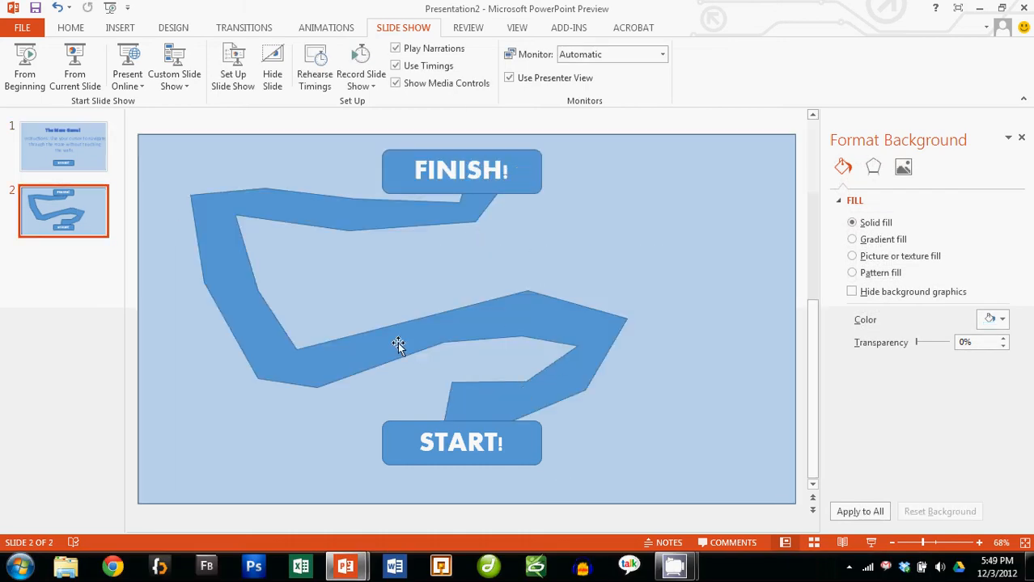
pyautogui.moveTo(46, 261)
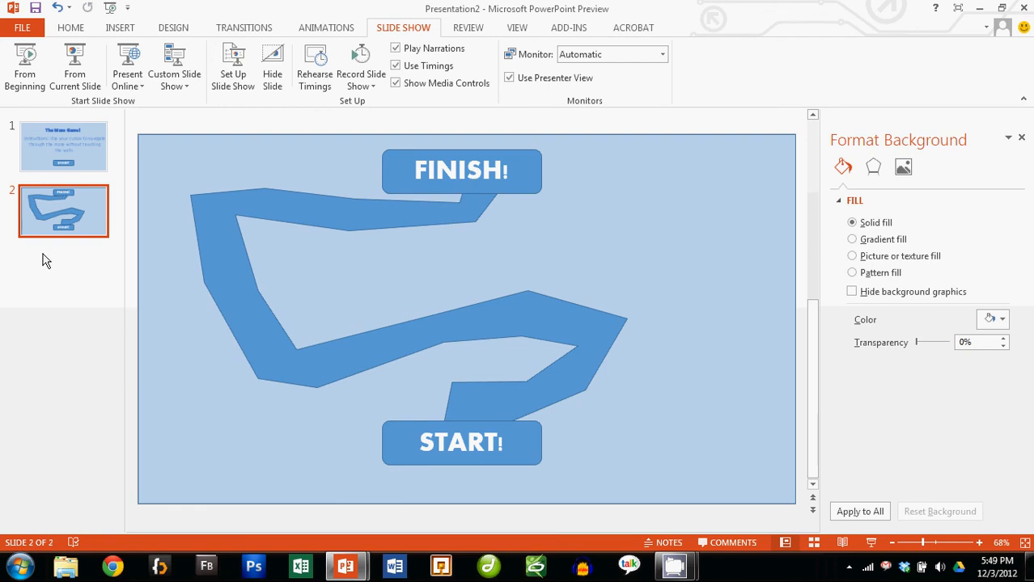
# - Paste a copy of the title slide as slide 3 and start retitling it 'You completed the maze!!'
pyautogui.click(63, 145)
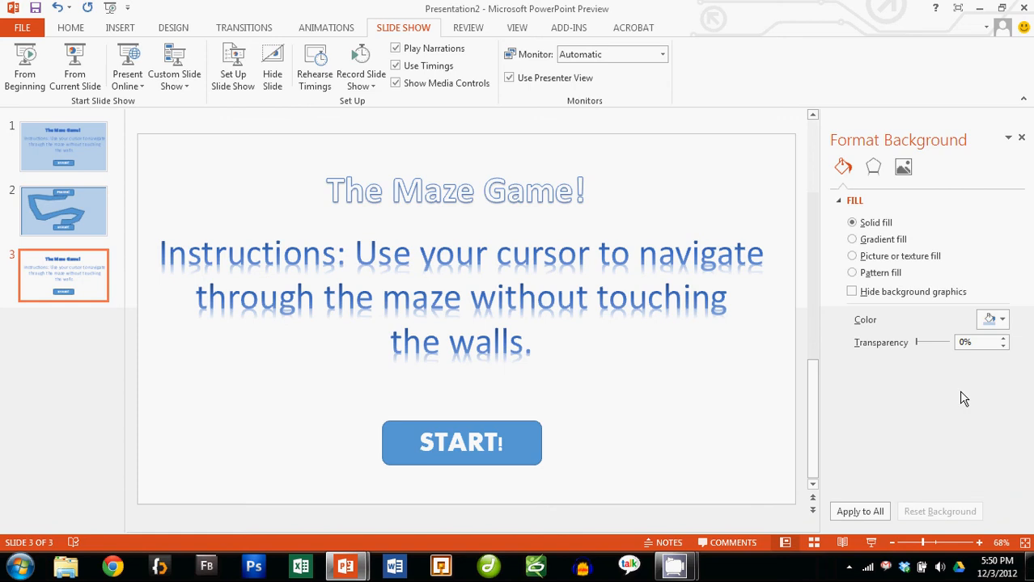
pyautogui.click(455, 191)
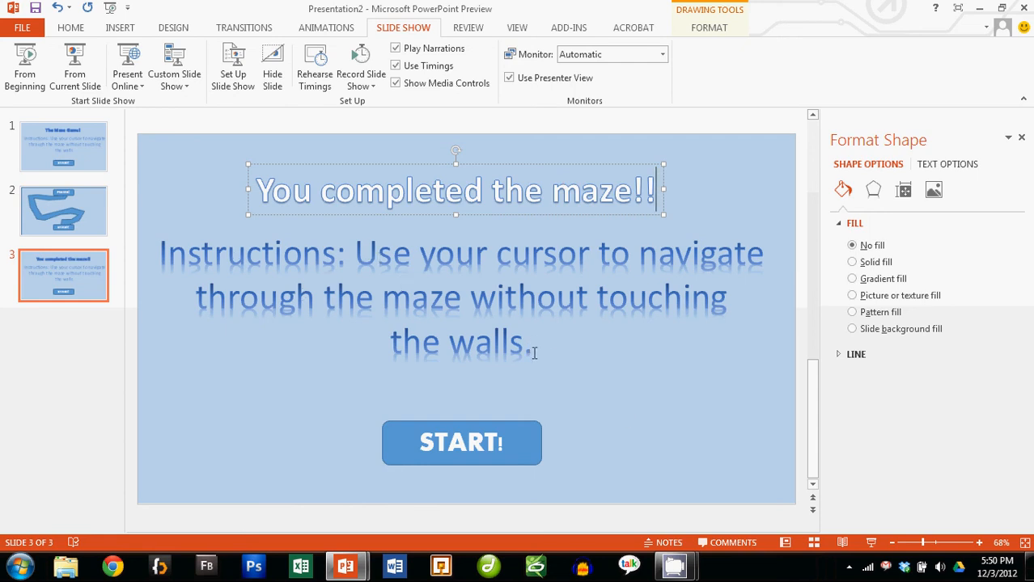
# - Retype slide 3's instructions as 'Redo or end the program' and relabel the left button REDO!
pyautogui.click(461, 297)
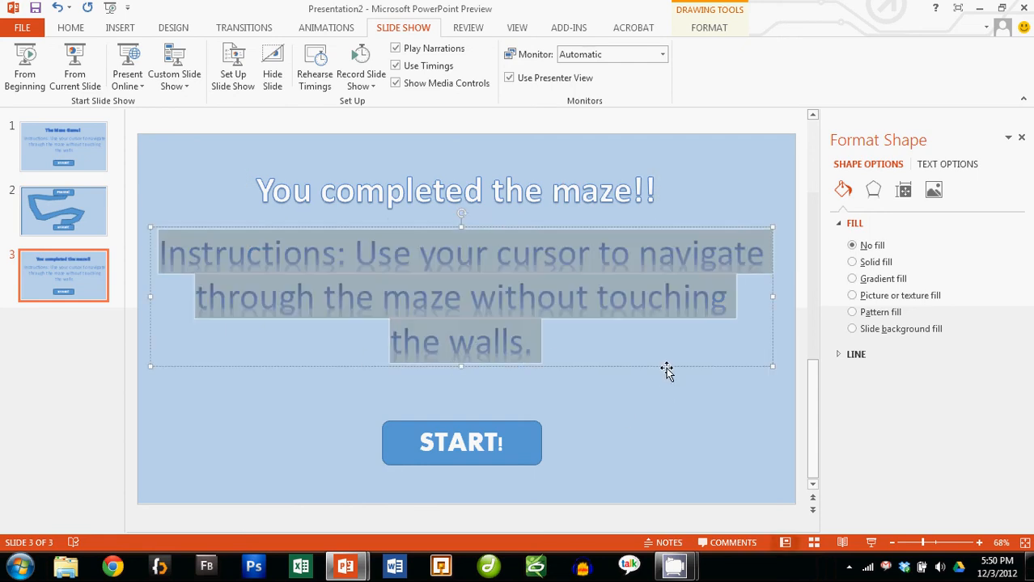
pyautogui.moveTo(676, 366)
pyautogui.write('Redo or end th')
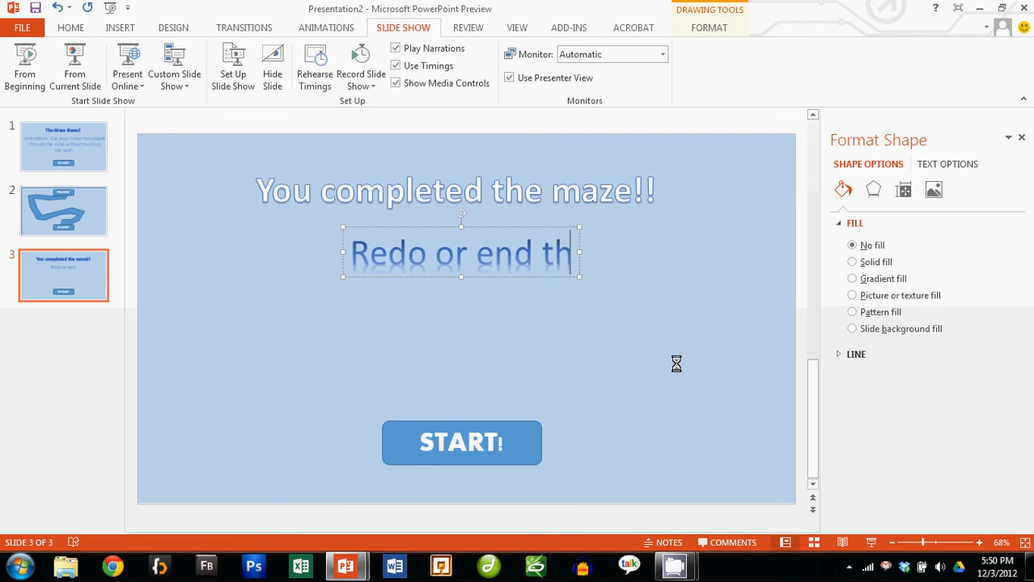
pyautogui.write('e program')
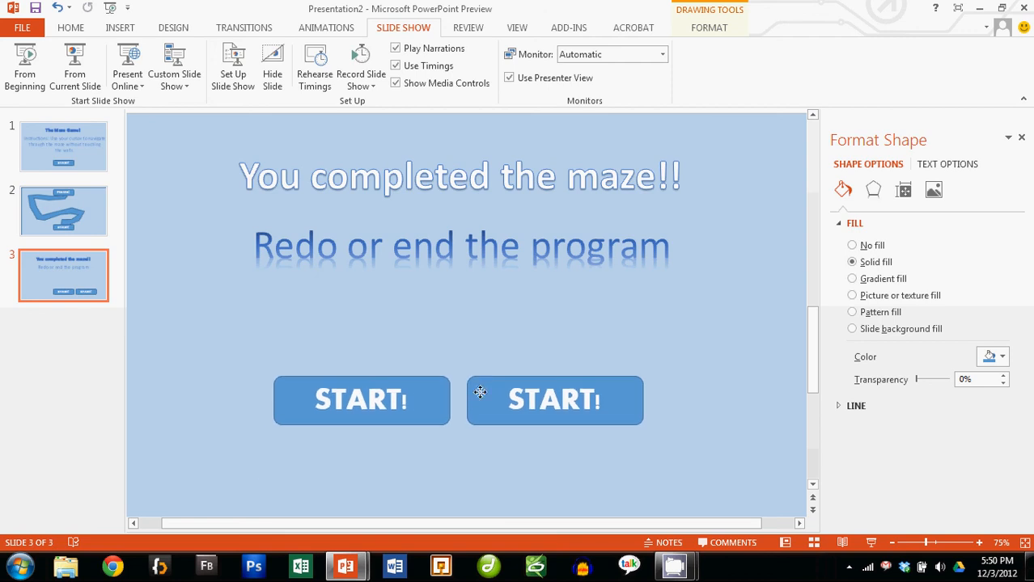
pyautogui.click(362, 401)
pyautogui.write('R')
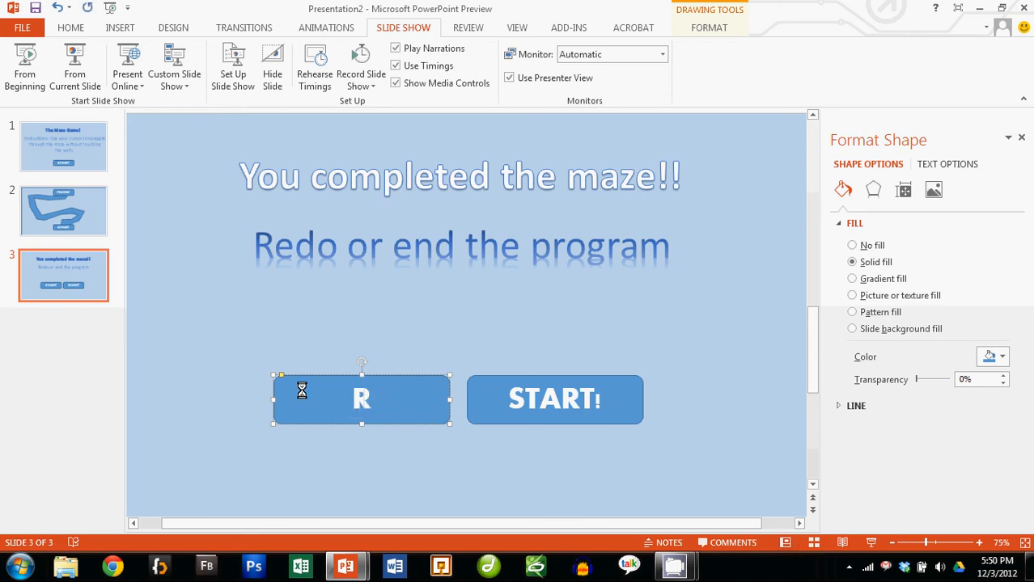
pyautogui.write('EDO!')
pyautogui.click(555, 400)
pyautogui.write('END!')
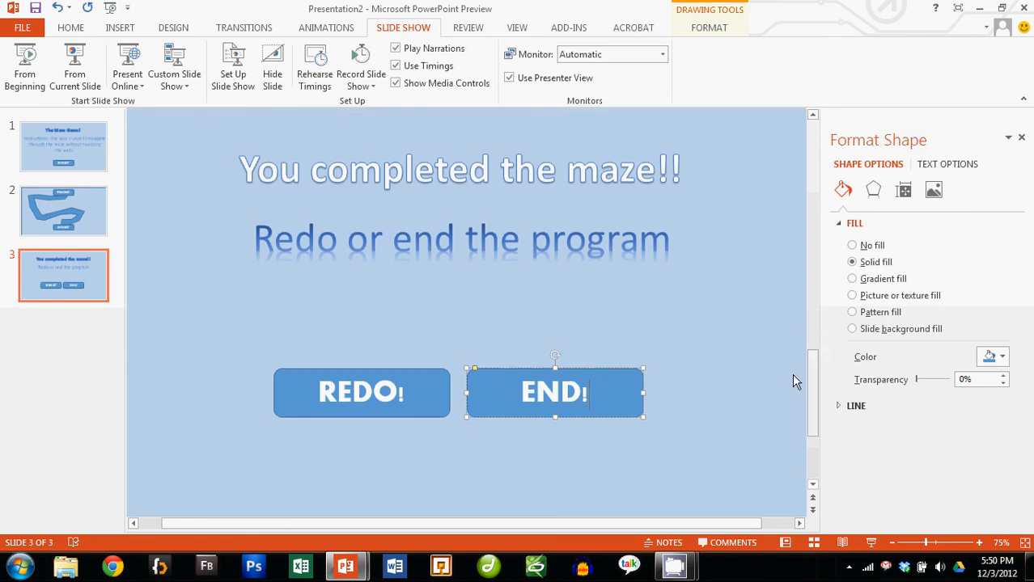
pyautogui.moveTo(73, 202)
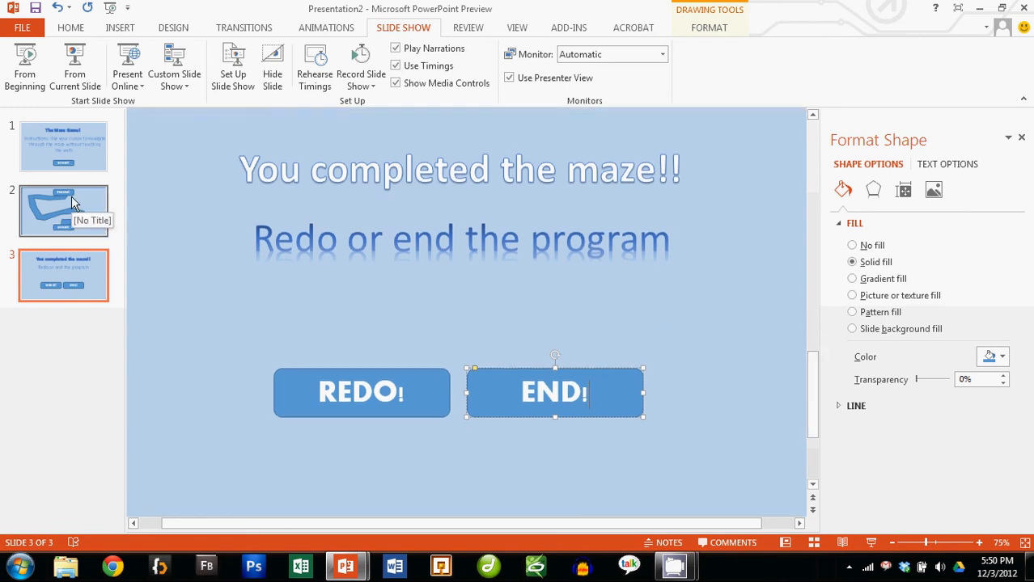
# - Select the FINISH button on the maze slide and bring up its Action Settings
pyautogui.click(63, 210)
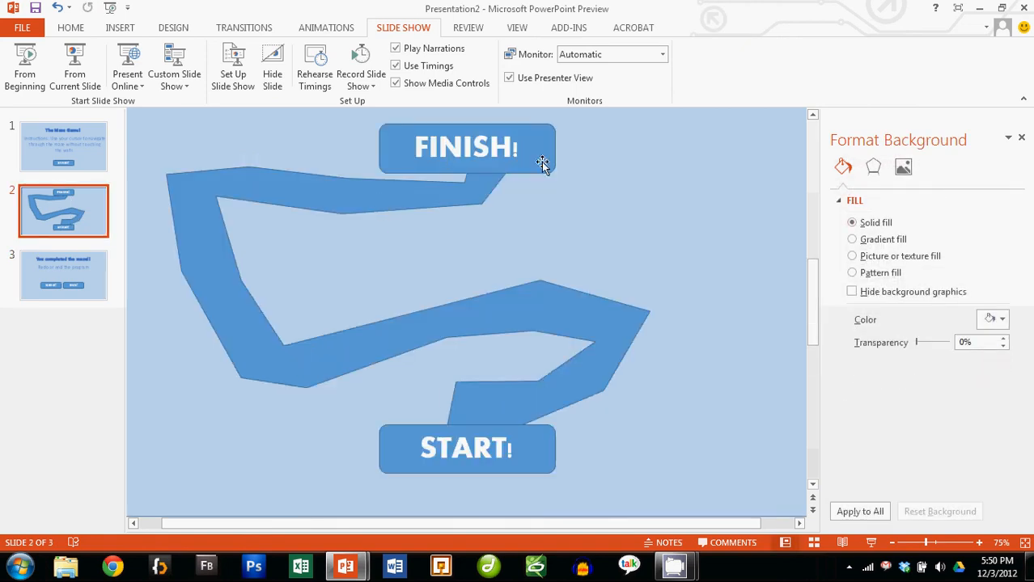
pyautogui.click(466, 149)
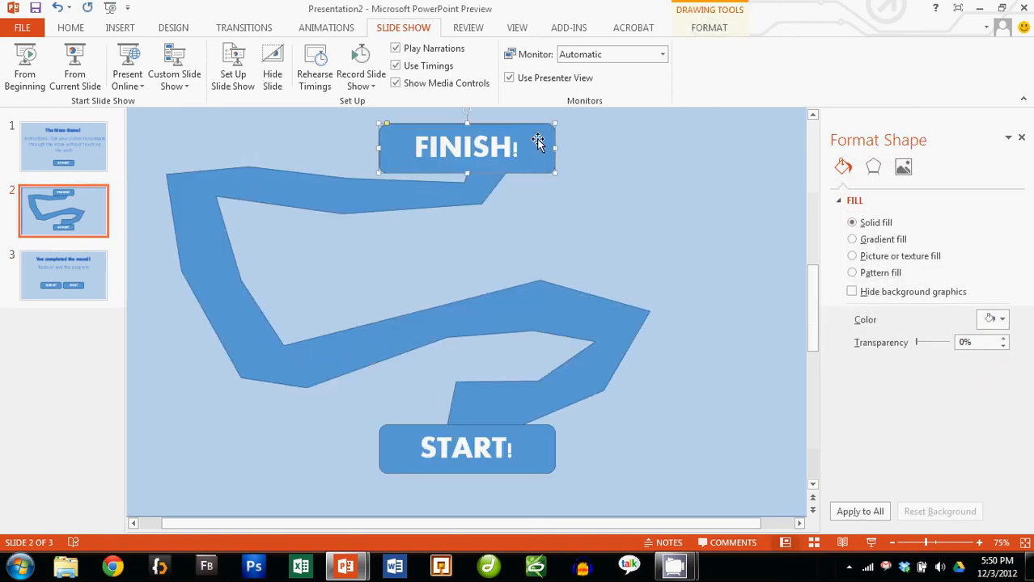
pyautogui.click(119, 28)
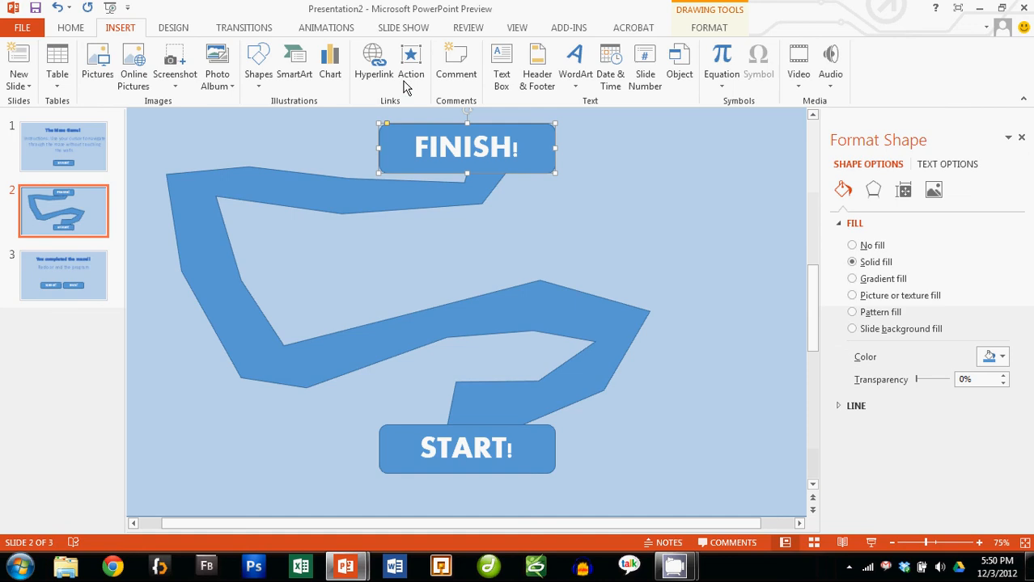
pyautogui.click(411, 62)
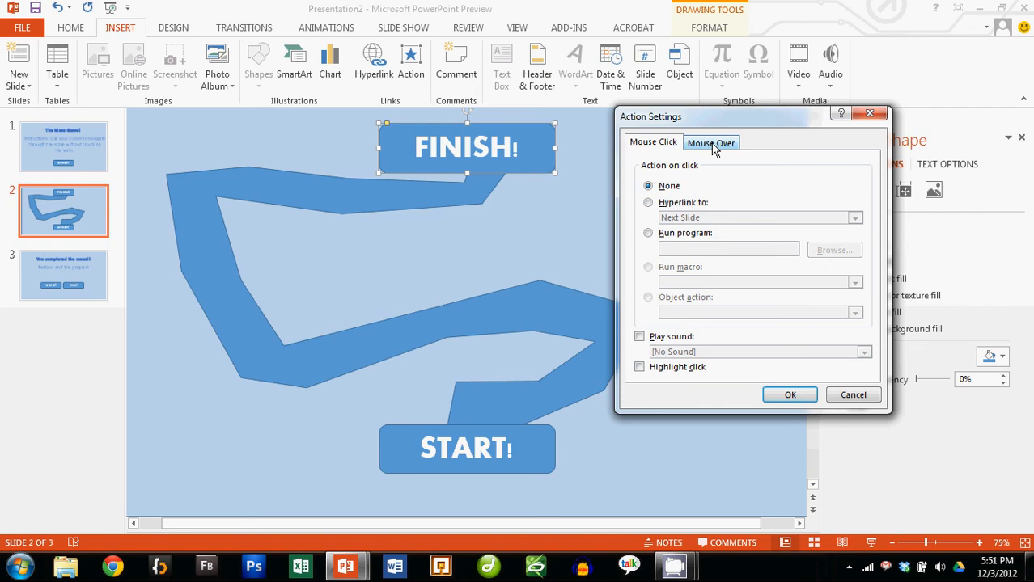
pyautogui.moveTo(710, 142)
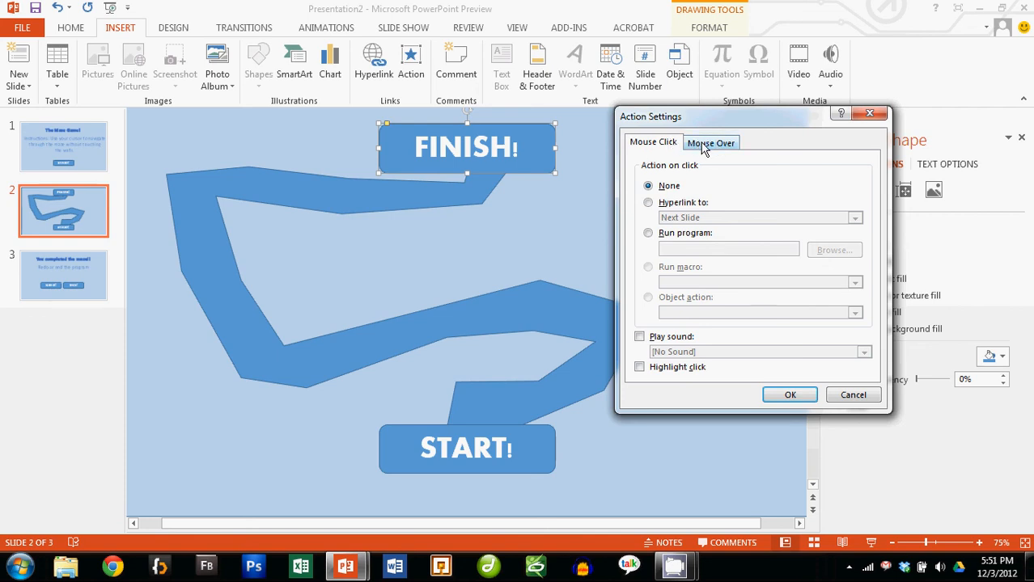
# - Set FINISH's mouse-over action to hyperlink to Slide 3, apply it, and go to the completion slide
pyautogui.click(710, 142)
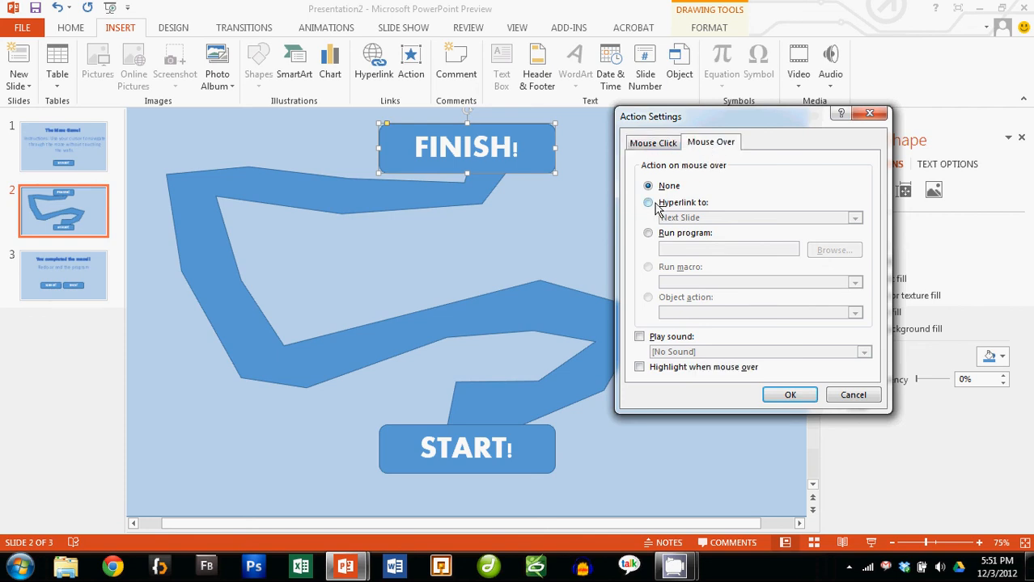
pyautogui.click(649, 203)
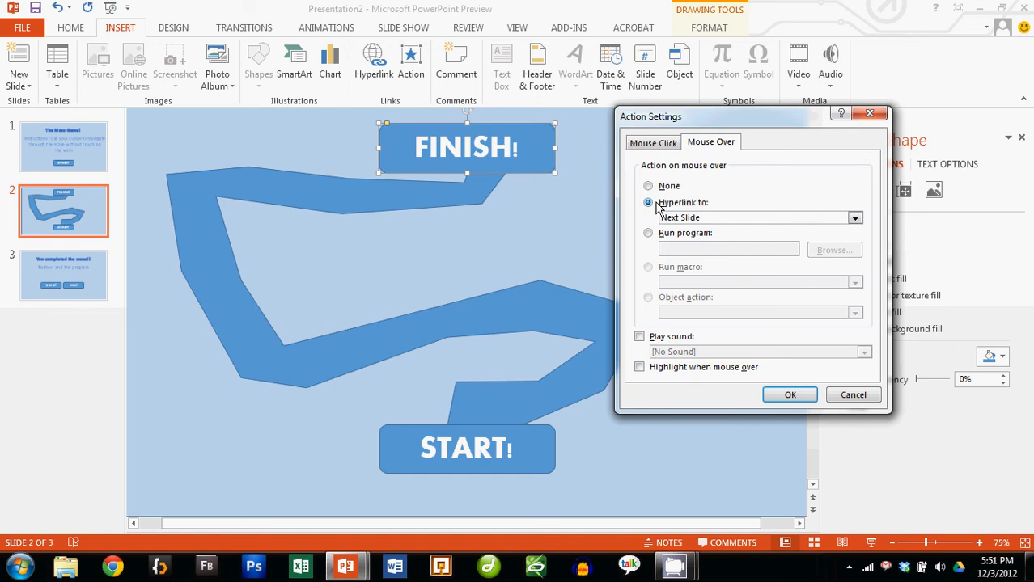
pyautogui.click(854, 217)
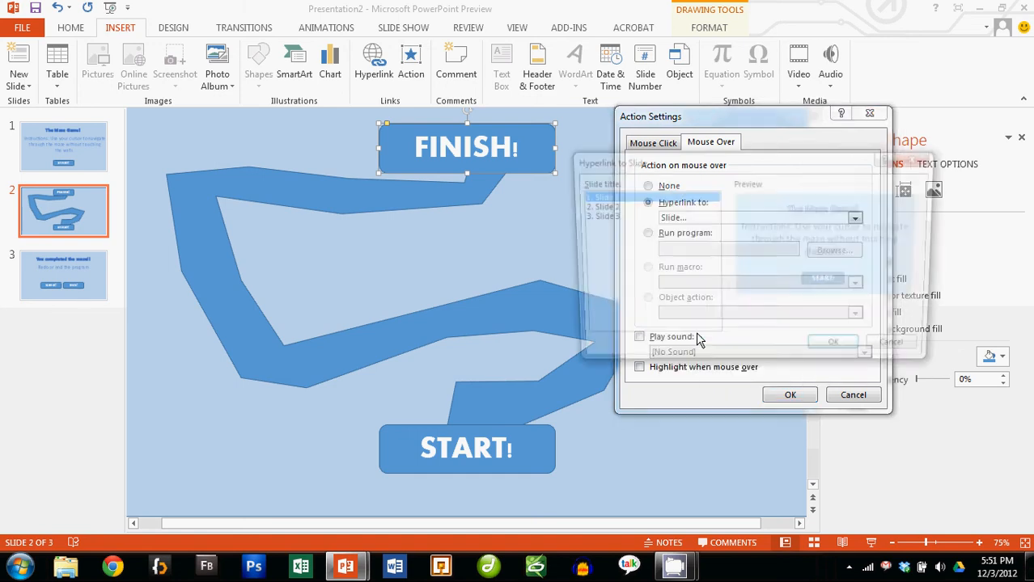
pyautogui.click(854, 217)
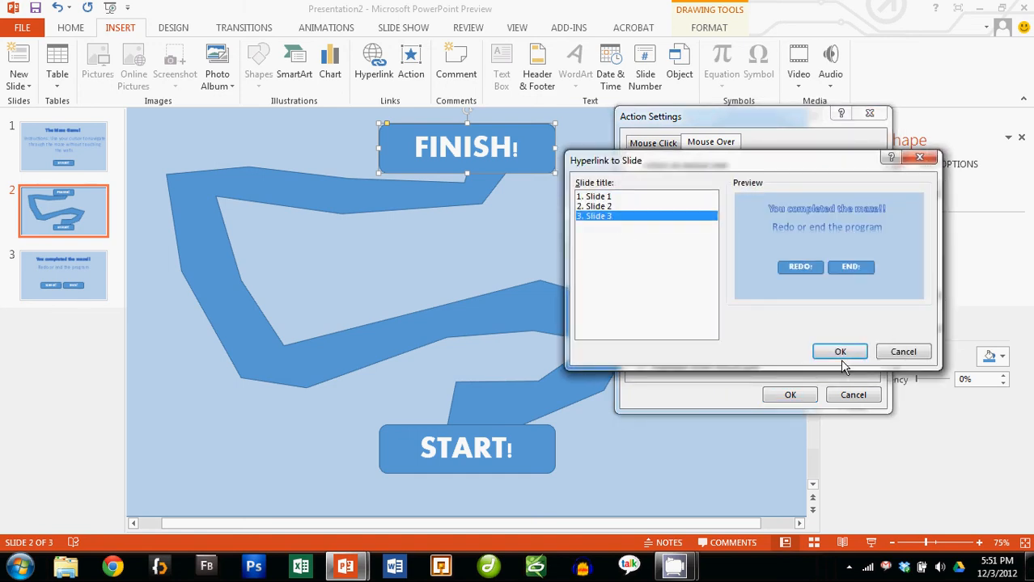
pyautogui.click(840, 351)
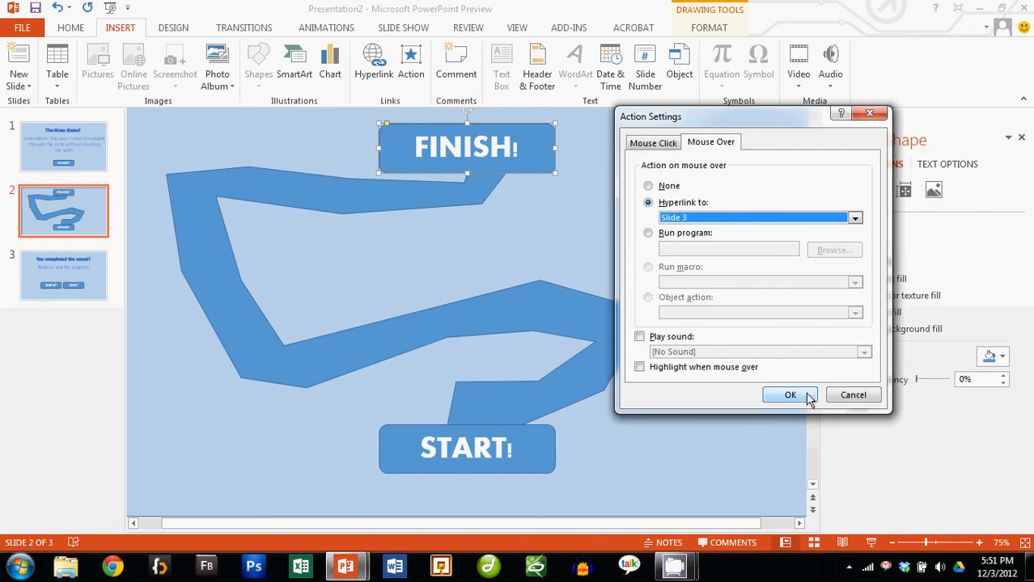
pyautogui.click(789, 394)
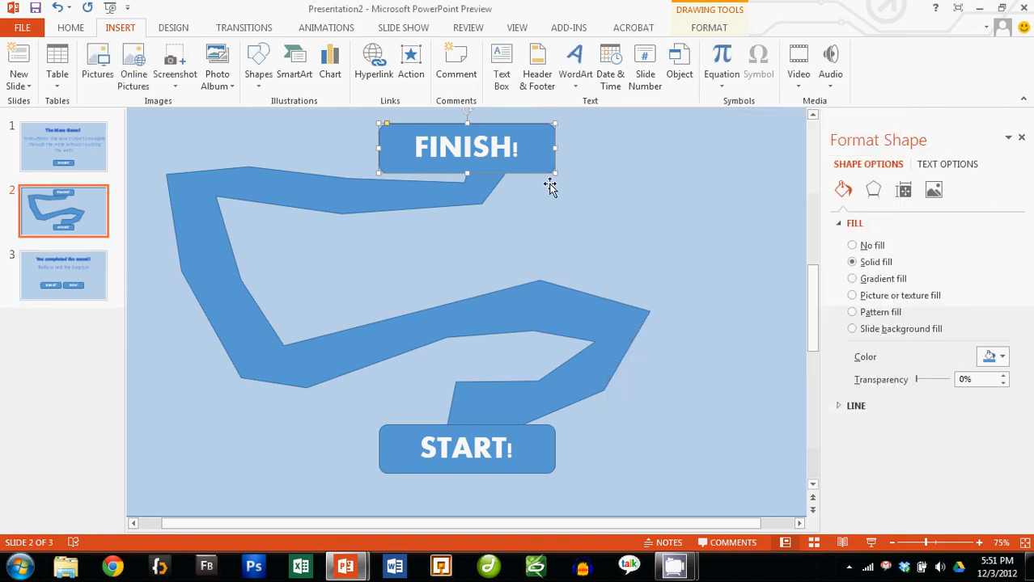
pyautogui.click(64, 275)
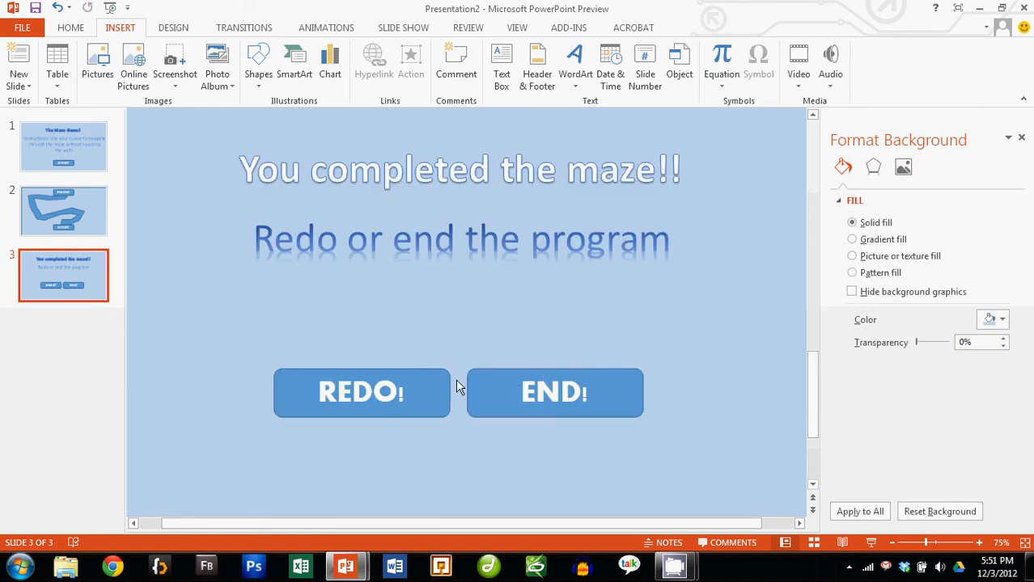
pyautogui.click(361, 393)
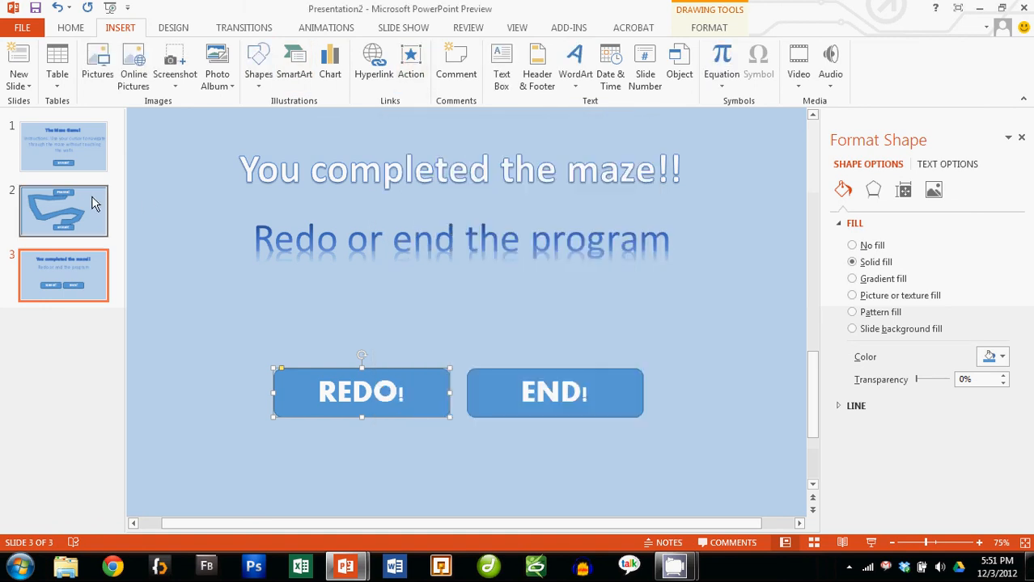
pyautogui.click(63, 210)
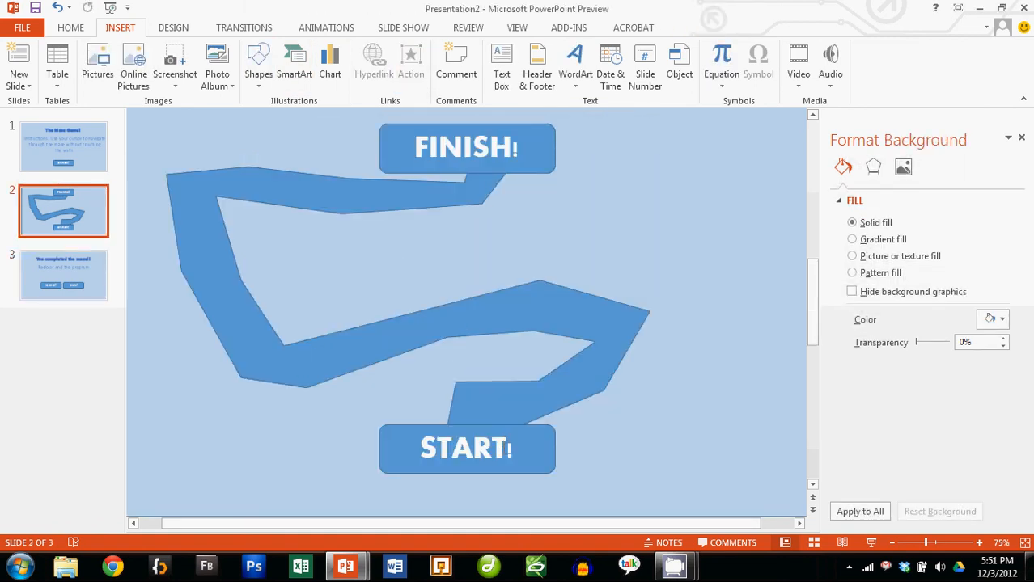
pyautogui.moveTo(78, 288)
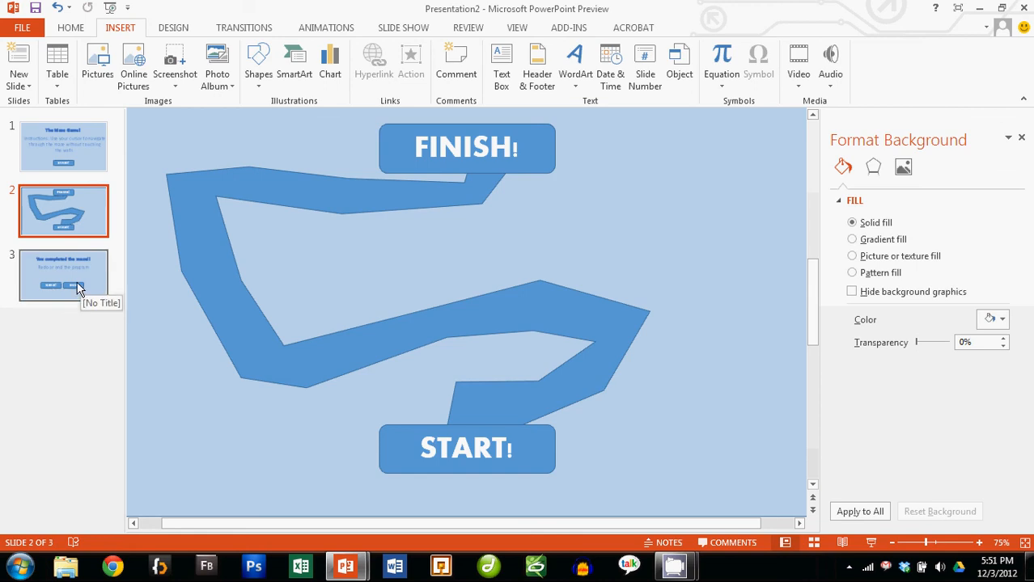
pyautogui.click(63, 275)
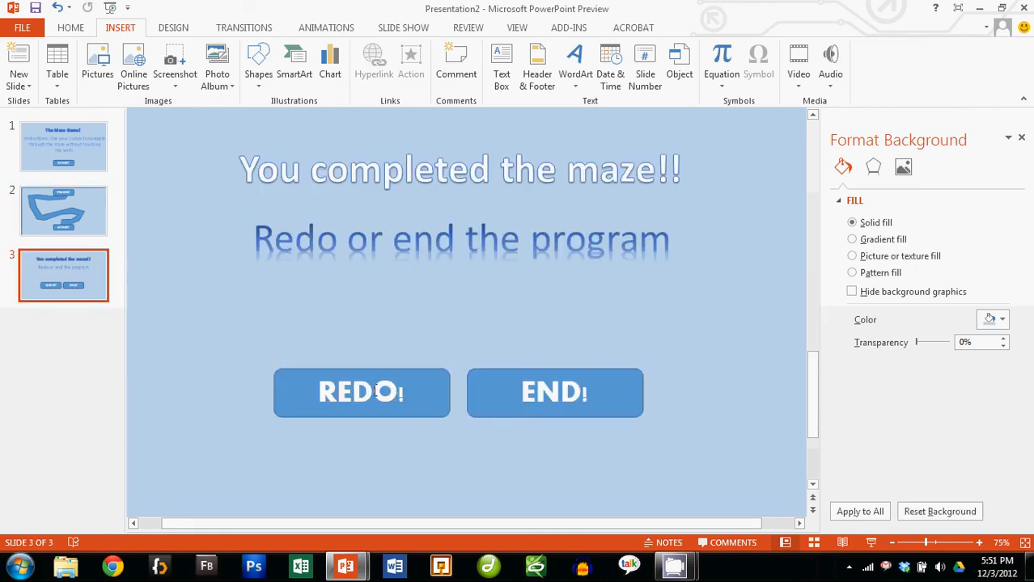
pyautogui.click(63, 210)
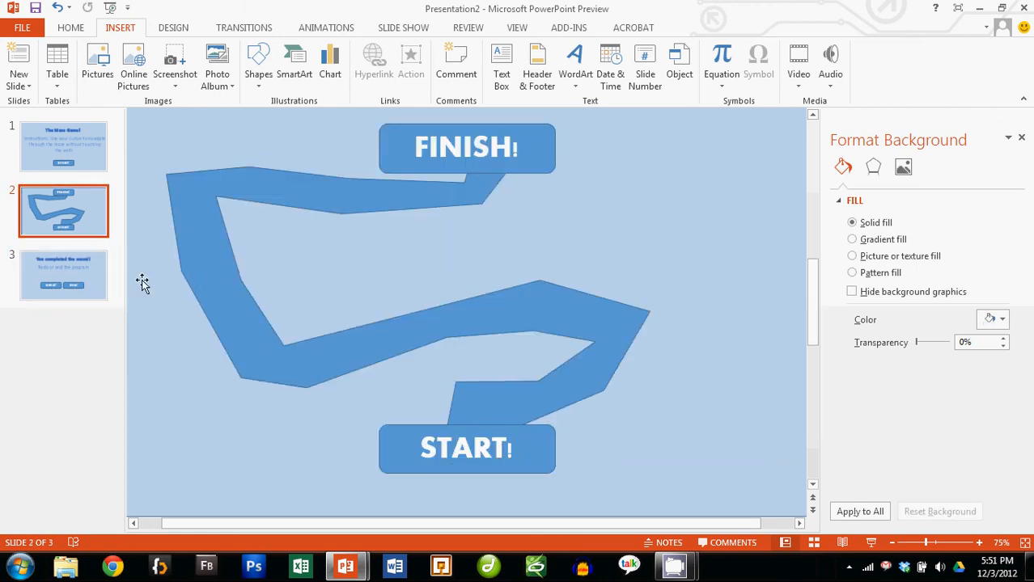
pyautogui.click(63, 275)
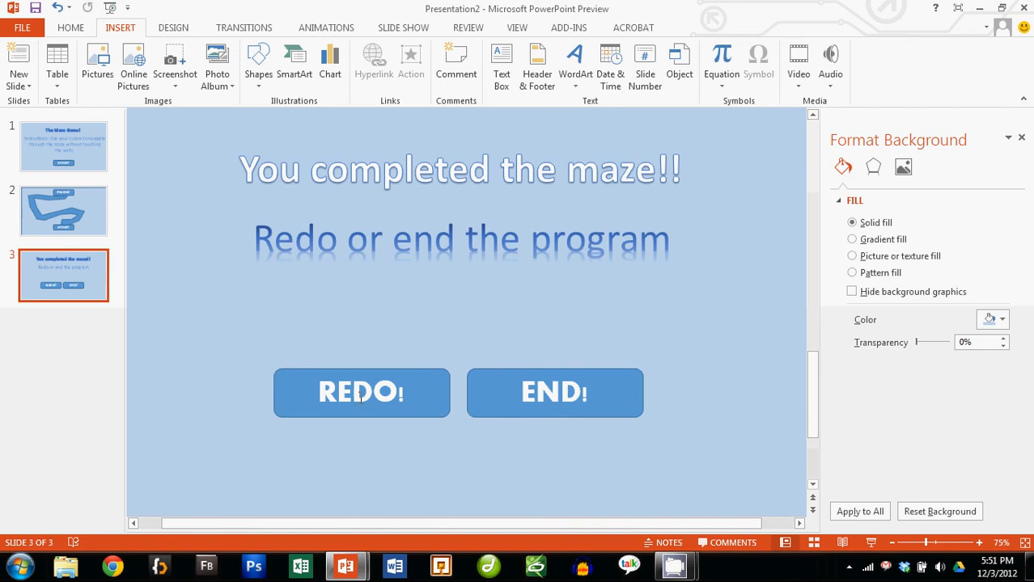
pyautogui.moveTo(240, 335)
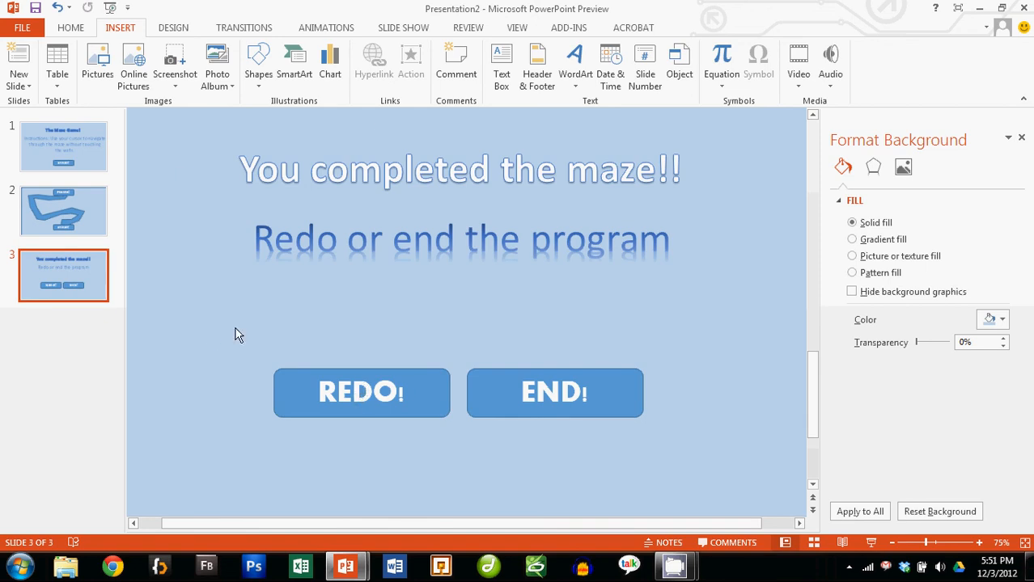
pyautogui.click(63, 210)
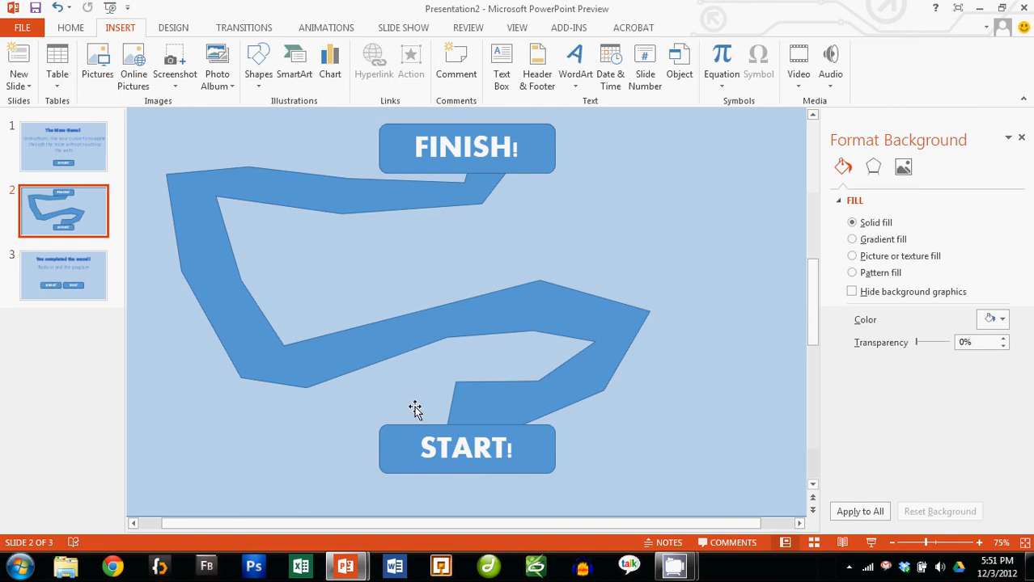
pyautogui.click(63, 275)
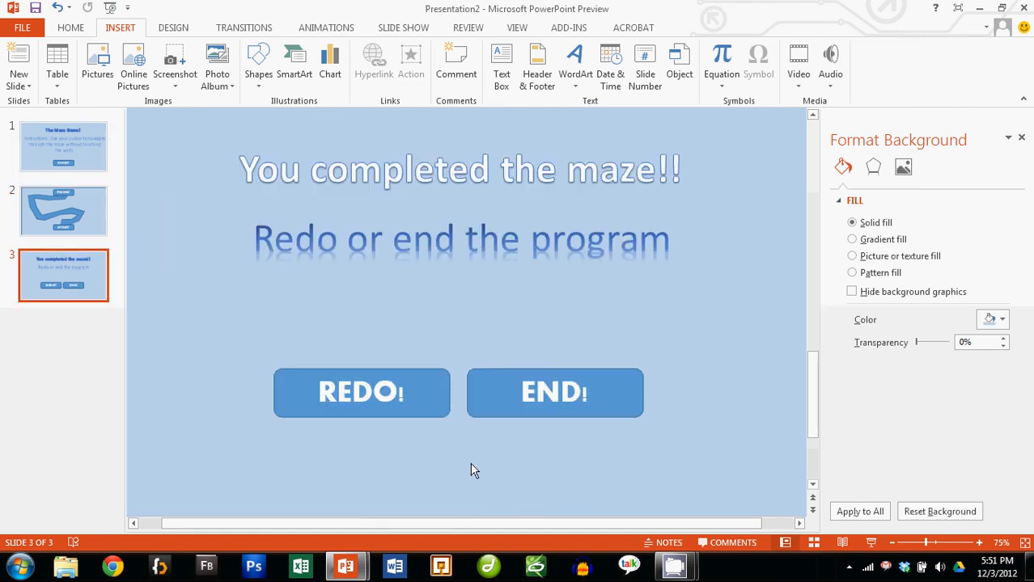
pyautogui.click(411, 61)
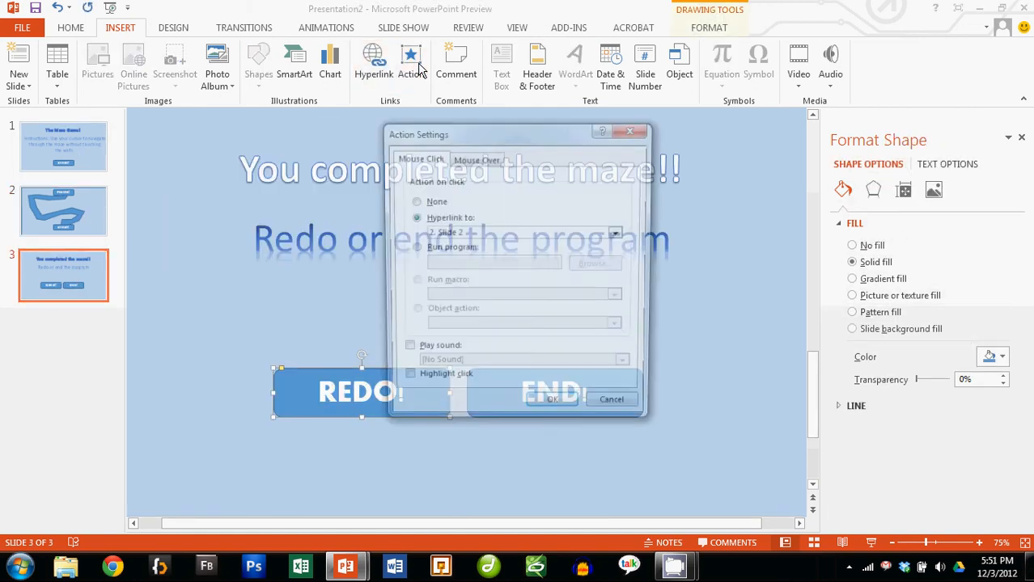
# - Make clicking REDO! hyperlink back to Slide 1, then set the END! shape's click action
pyautogui.click(618, 233)
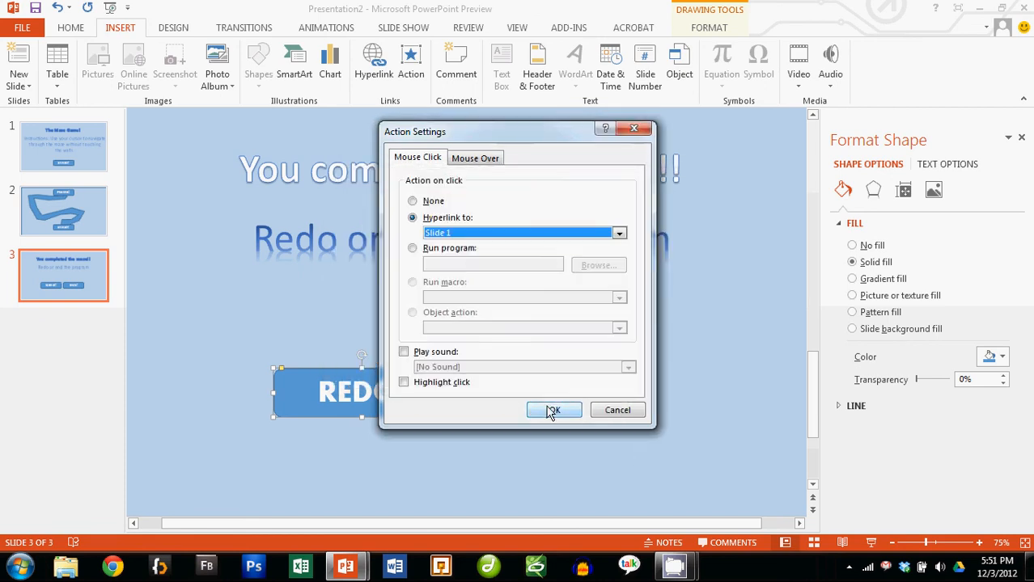
pyautogui.click(553, 411)
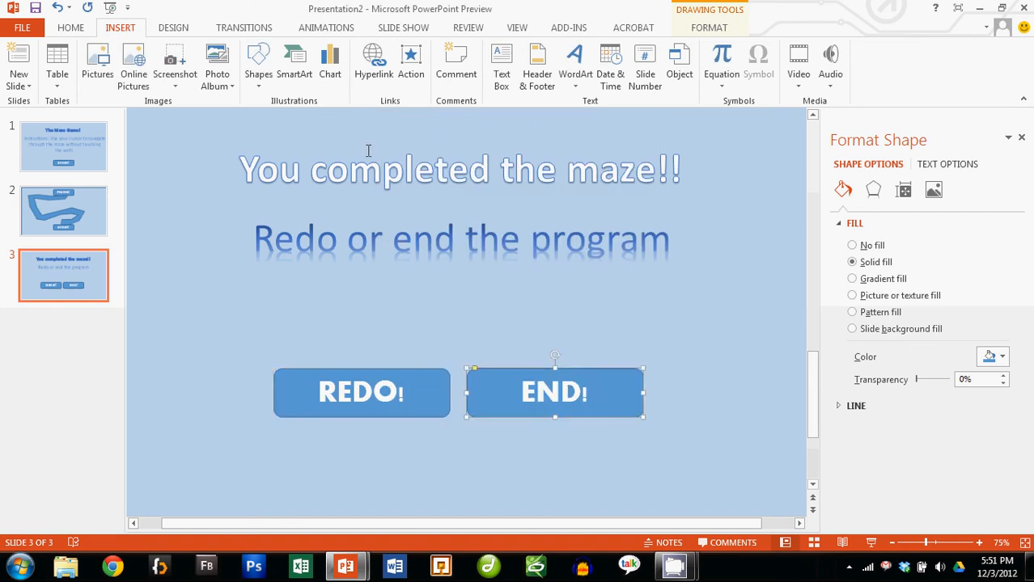
pyautogui.click(411, 61)
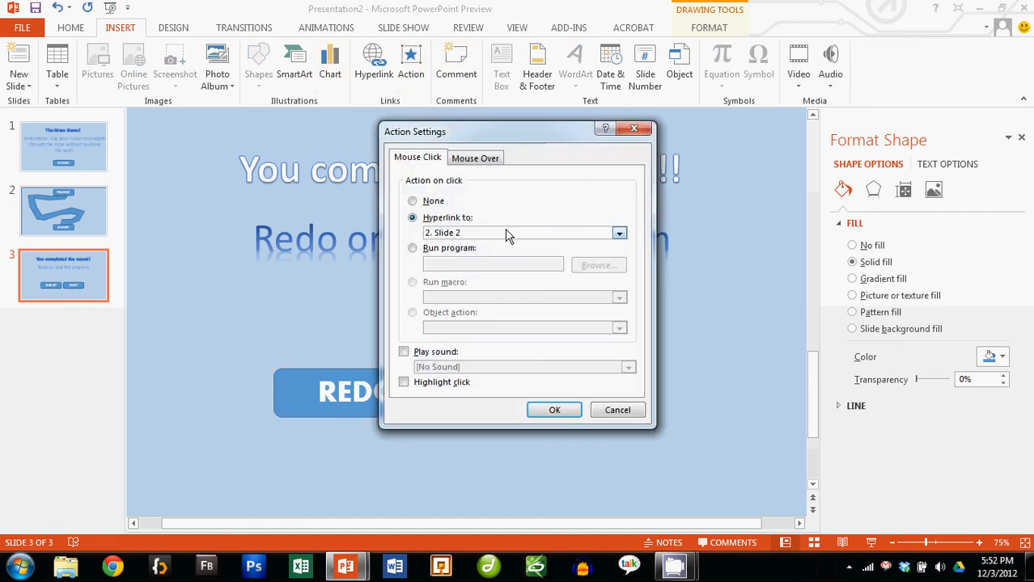
pyautogui.click(618, 233)
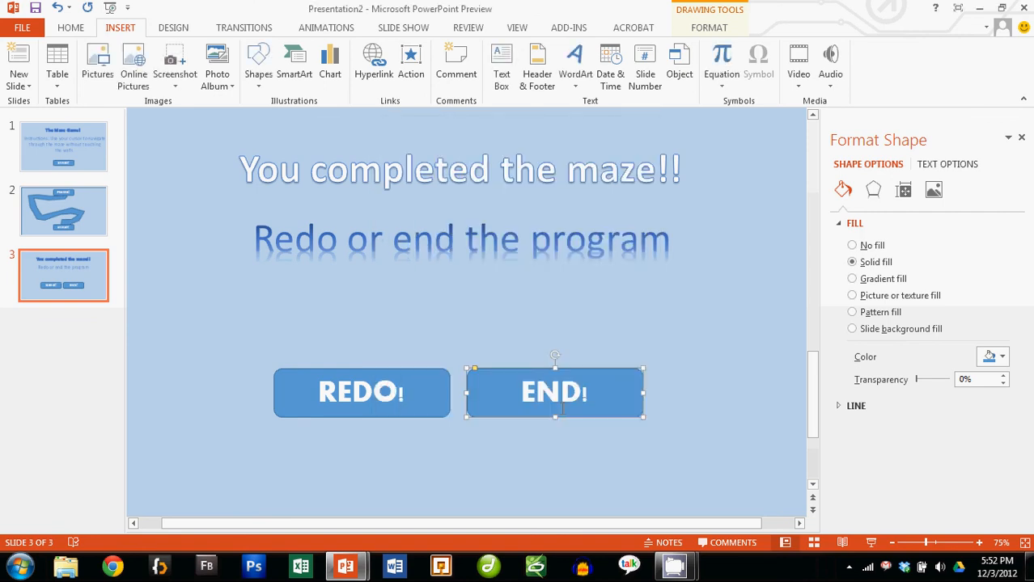
pyautogui.moveTo(468, 28)
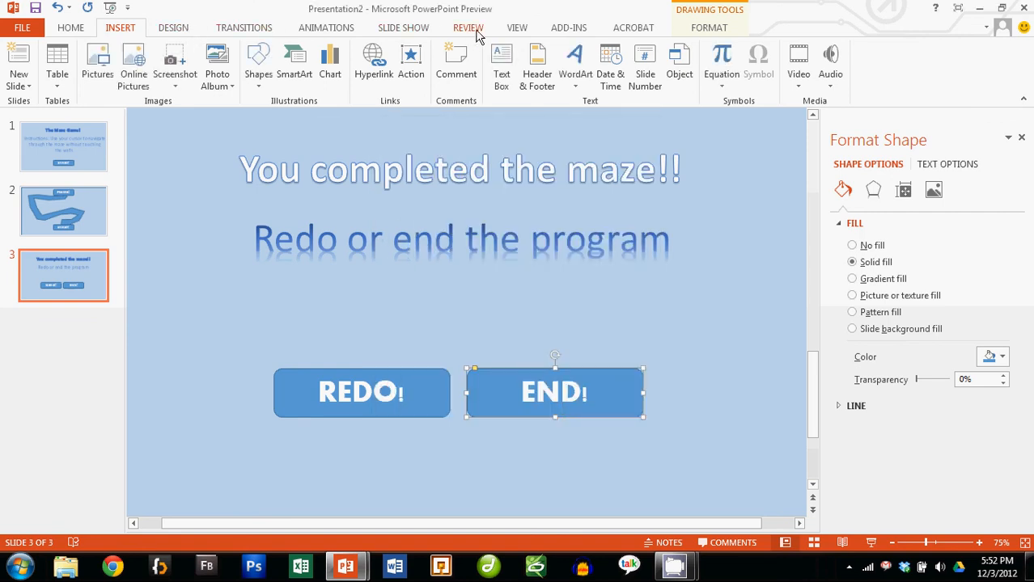
# - Run the maze presentation as a slide show from the first slide through to the completion slide
pyautogui.click(403, 26)
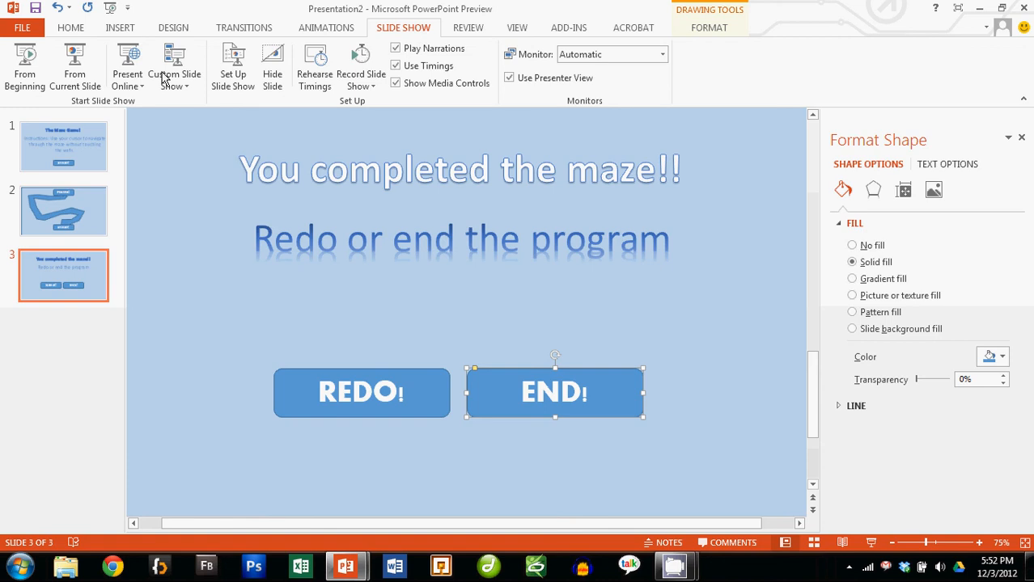
pyautogui.moveTo(26, 66)
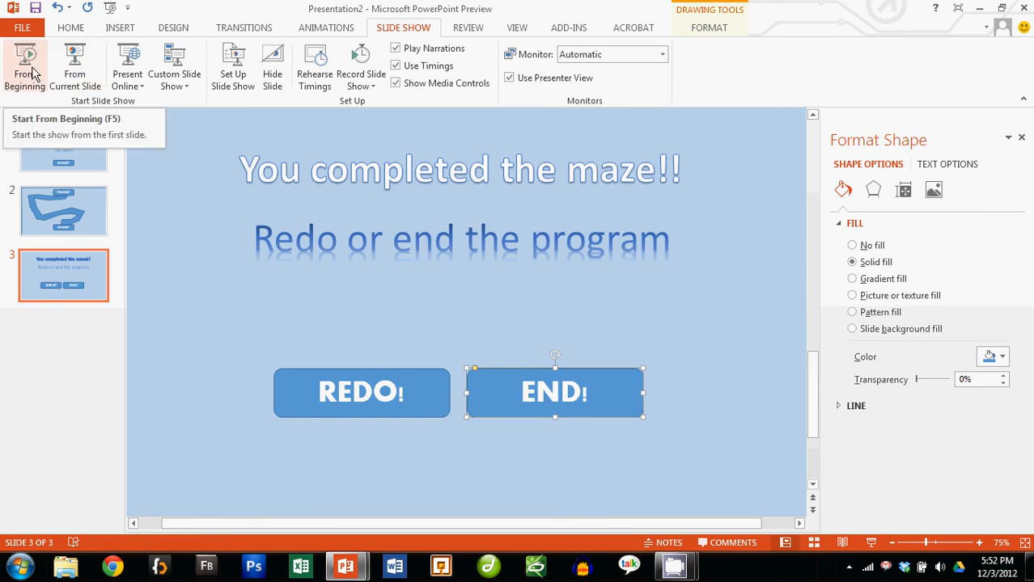
pyautogui.click(26, 65)
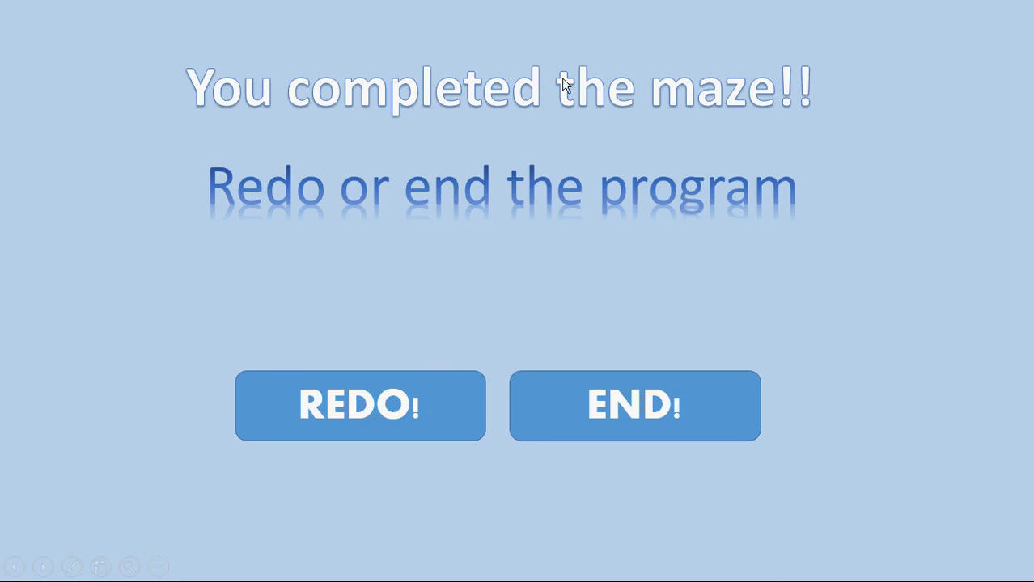
pyautogui.moveTo(634, 233)
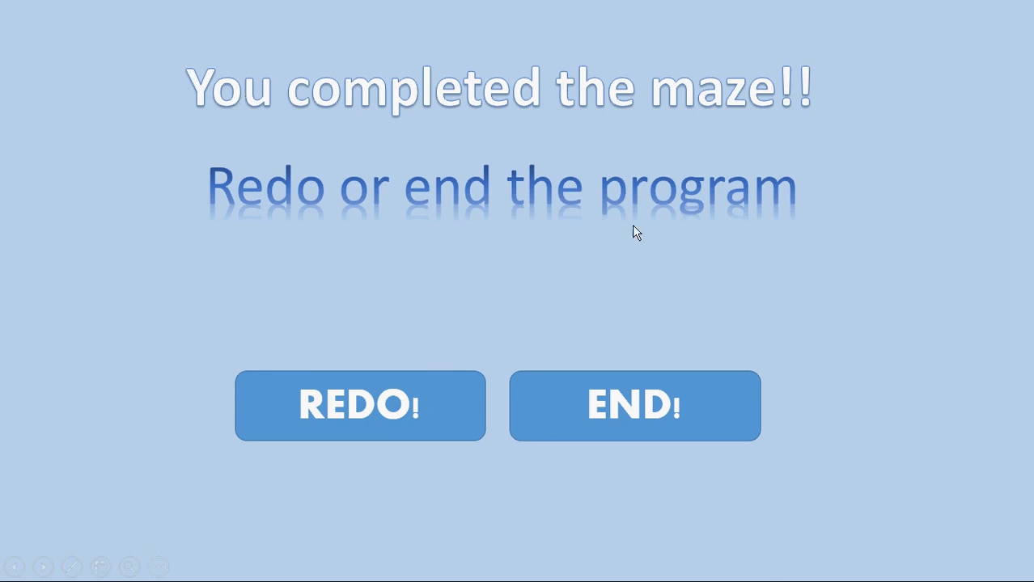
pyautogui.moveTo(532, 187)
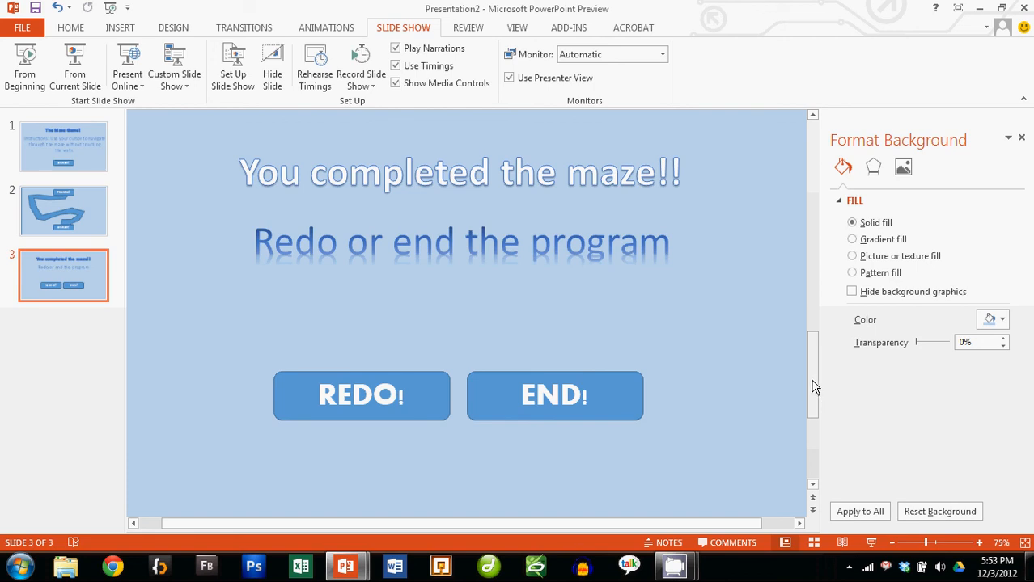
# - End the slide show and return to editing the maze slide
pyautogui.click(63, 210)
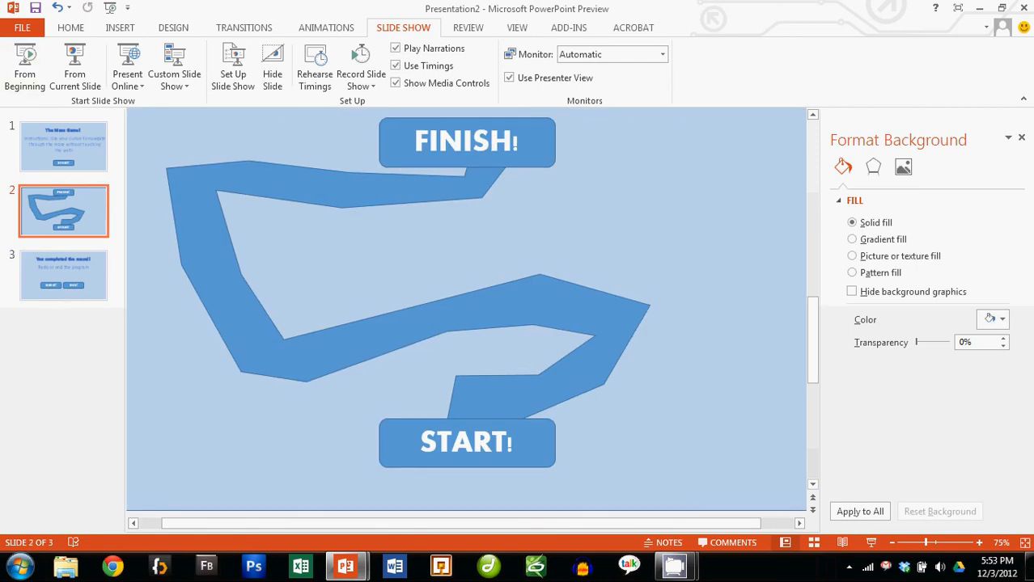